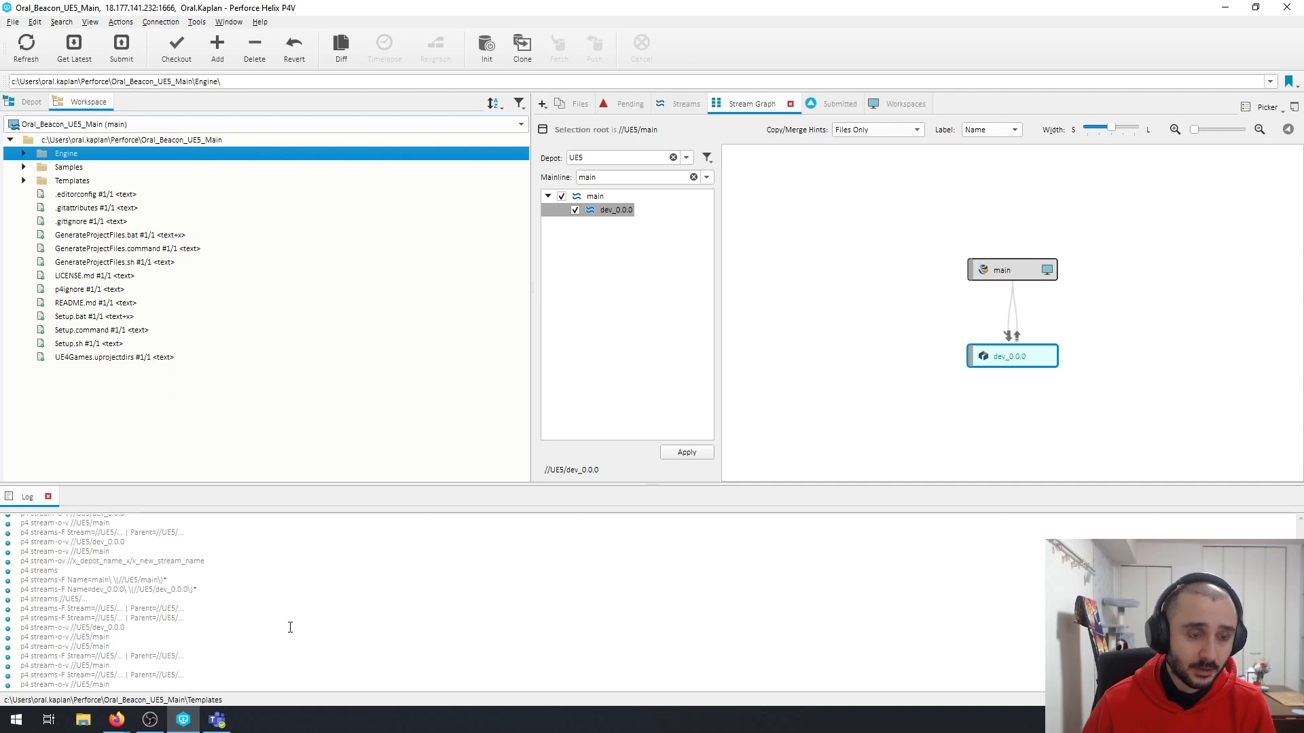
mouse_move(143, 387)
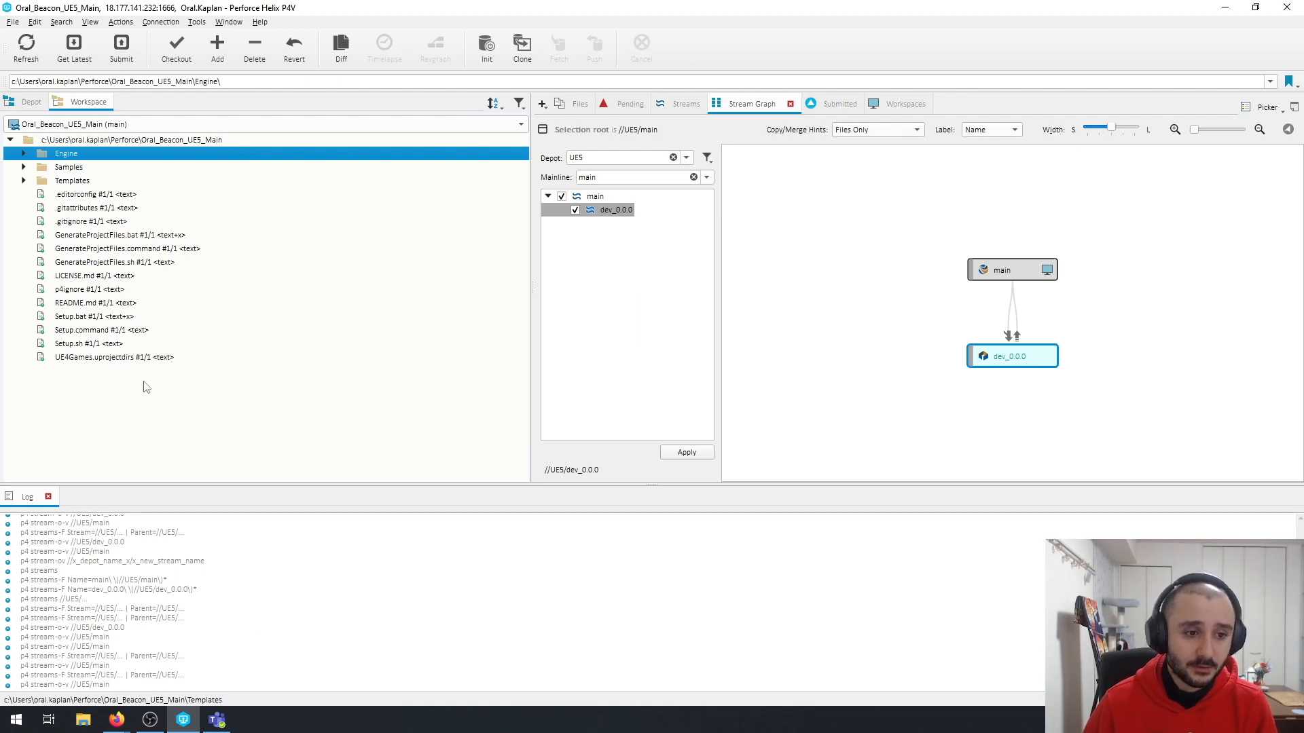
mouse_move(109, 343)
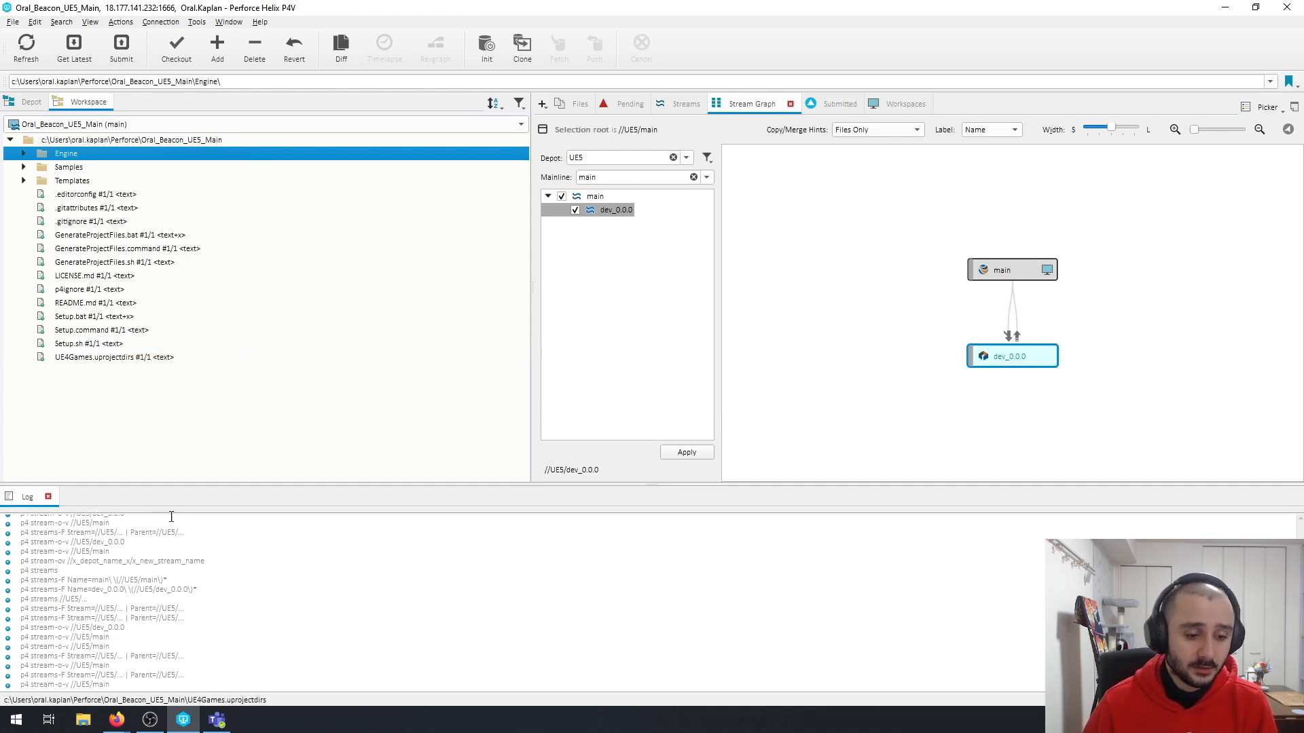
mouse_move(188, 483)
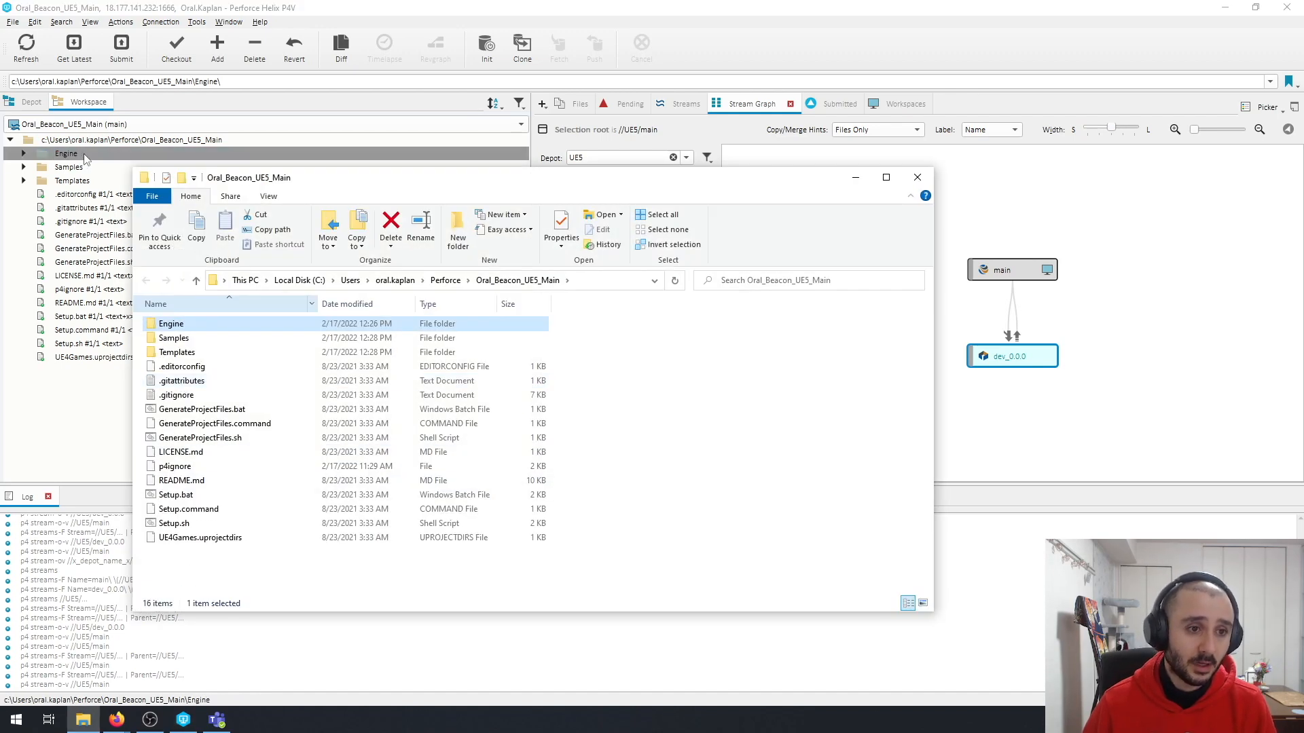
- Reveal the Oral_Beacon_UE5_Main Engine folder's location on disk in File Explorer
right_click(67, 153)
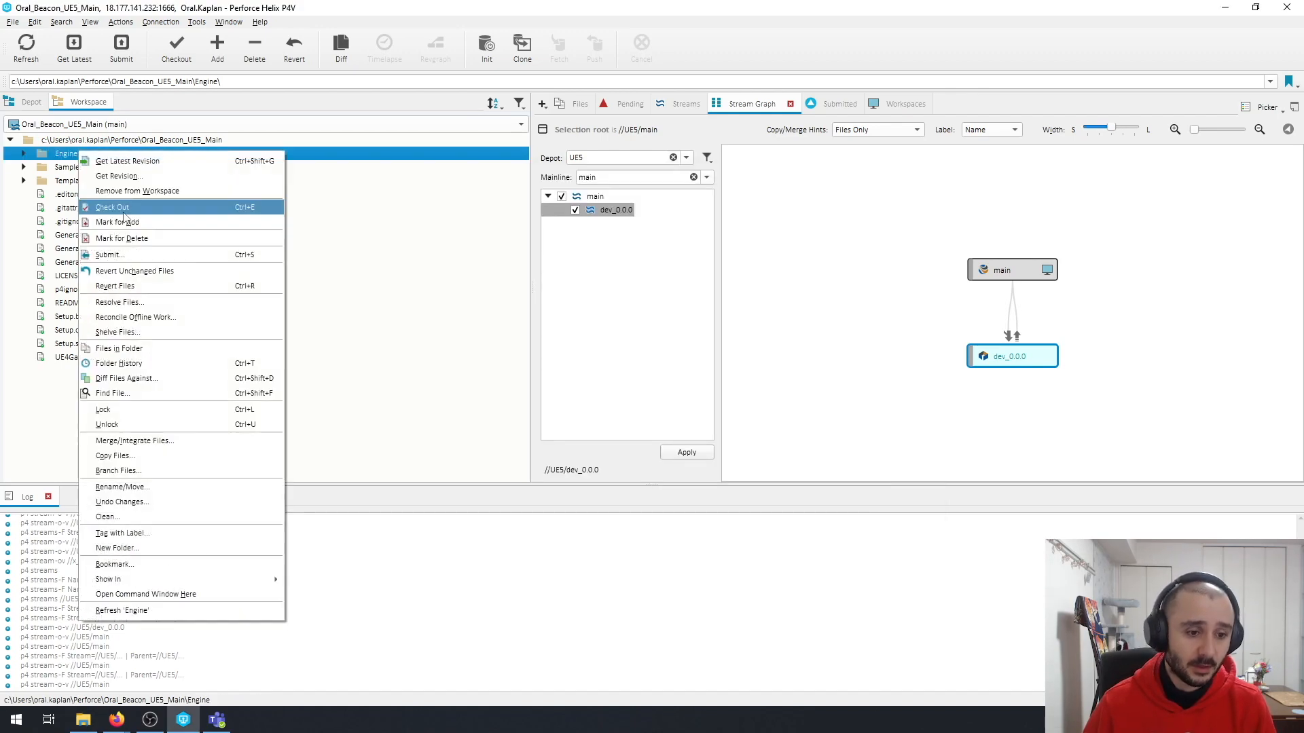
mouse_move(107, 578)
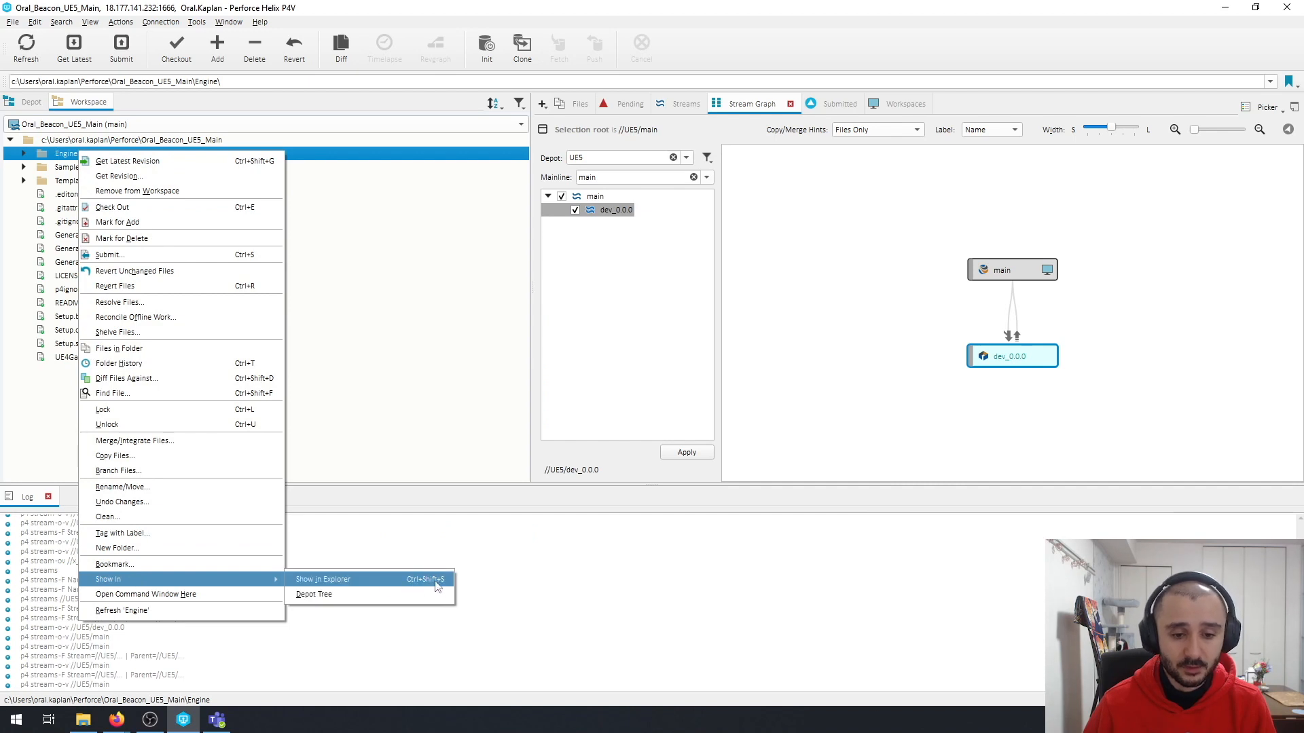
click(323, 580)
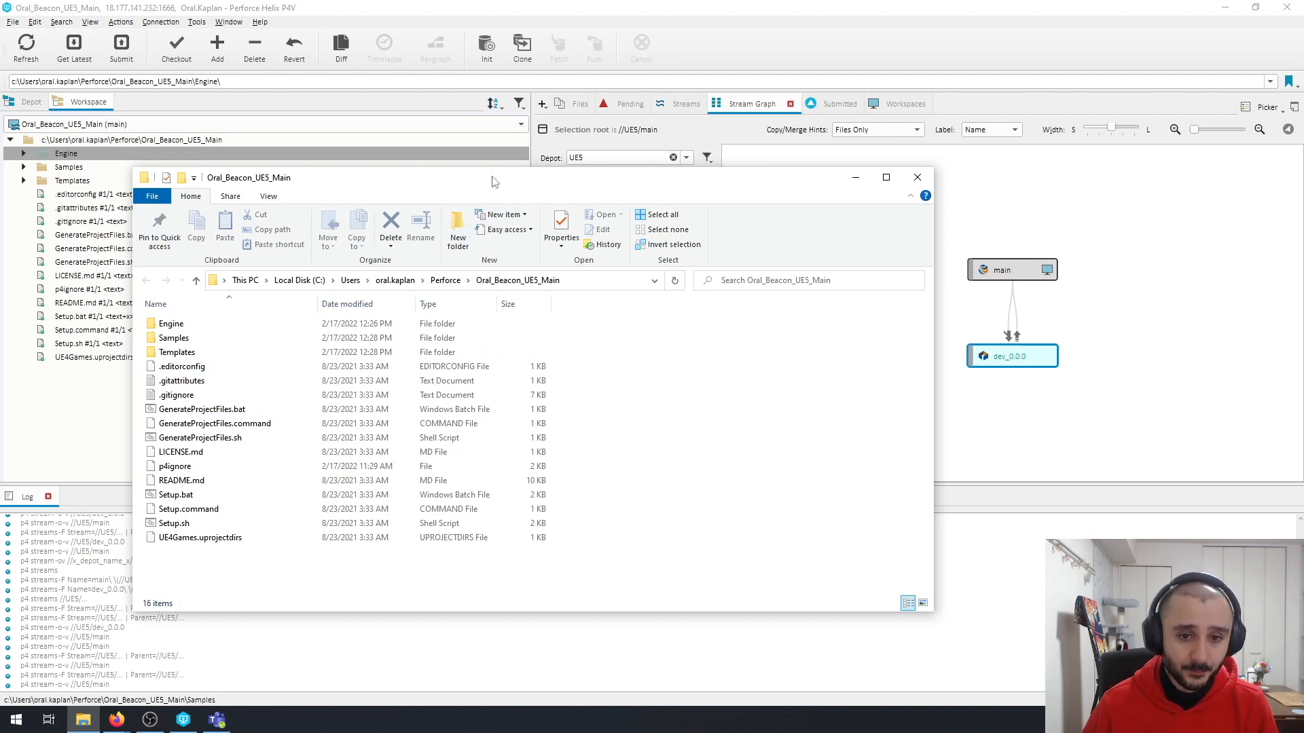
drag(490, 177, 654, 110)
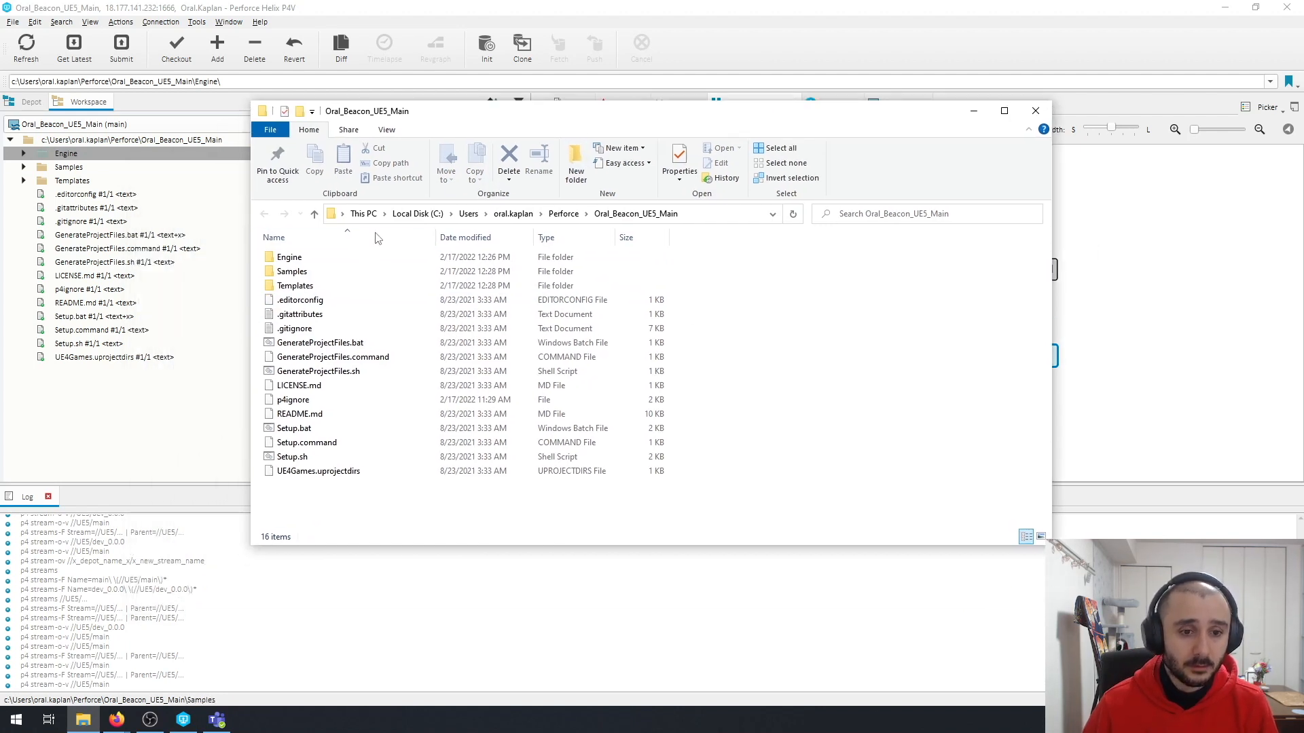
- Select Setup.bat in the workspace root and view its context actions
click(305, 442)
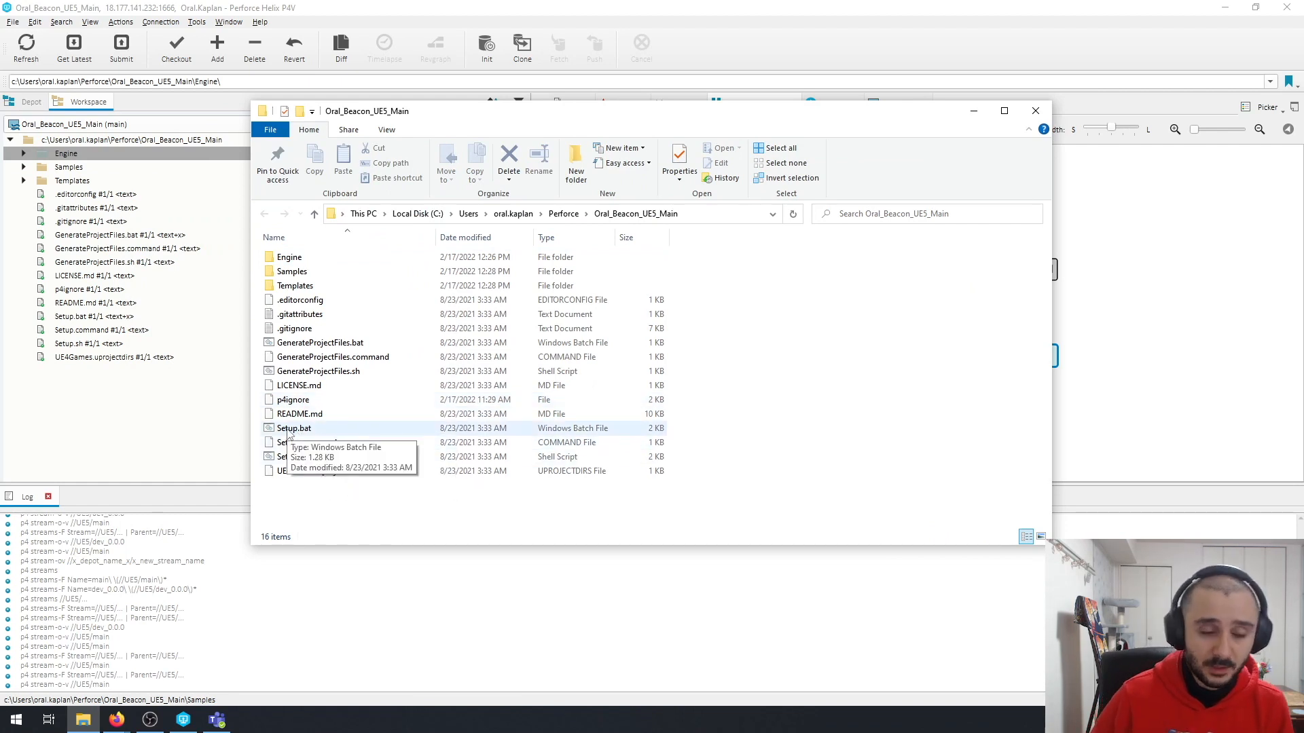
click(293, 428)
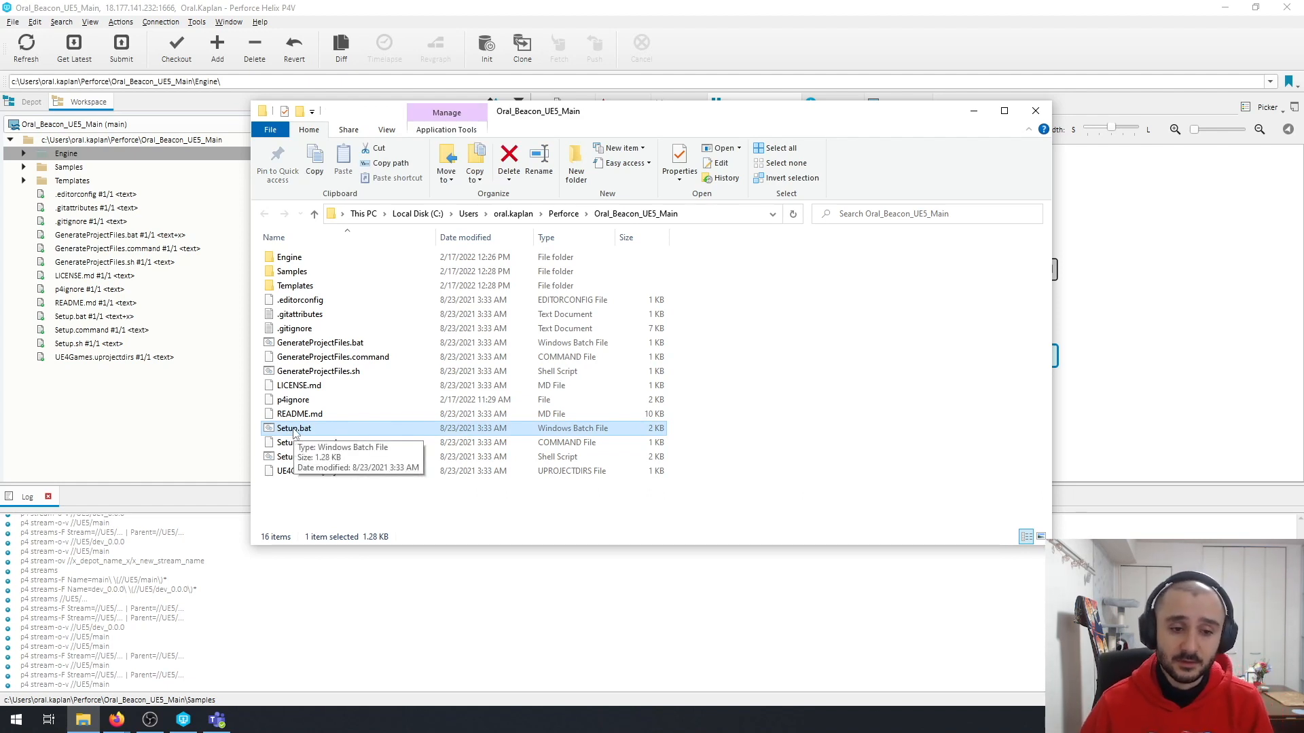
right_click(293, 428)
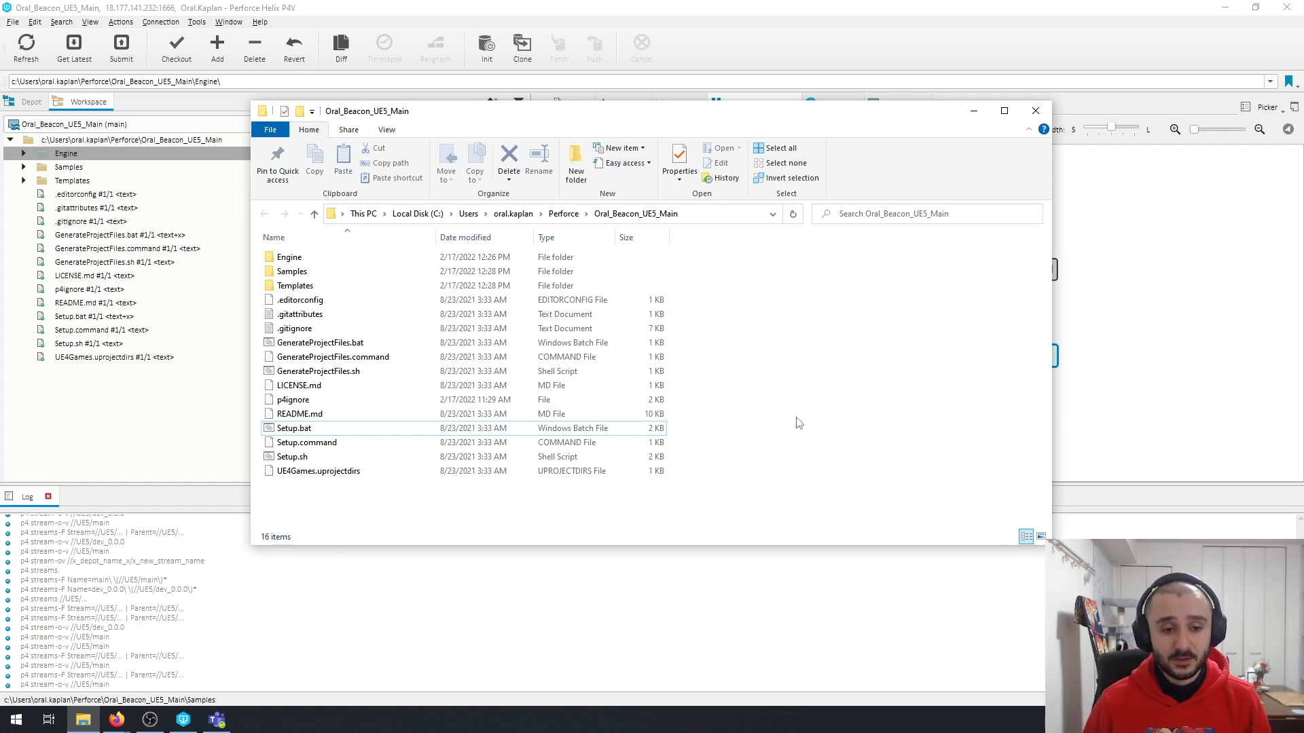
click(305, 441)
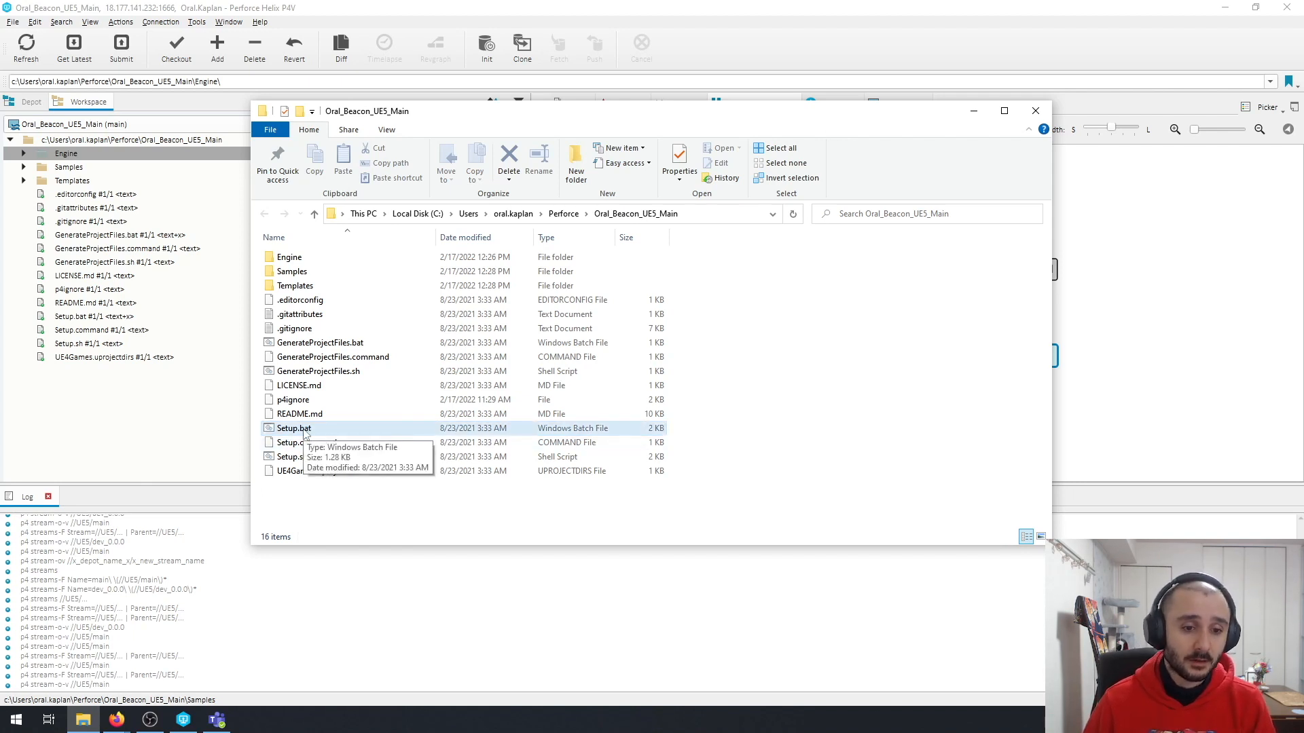
mouse_move(299, 434)
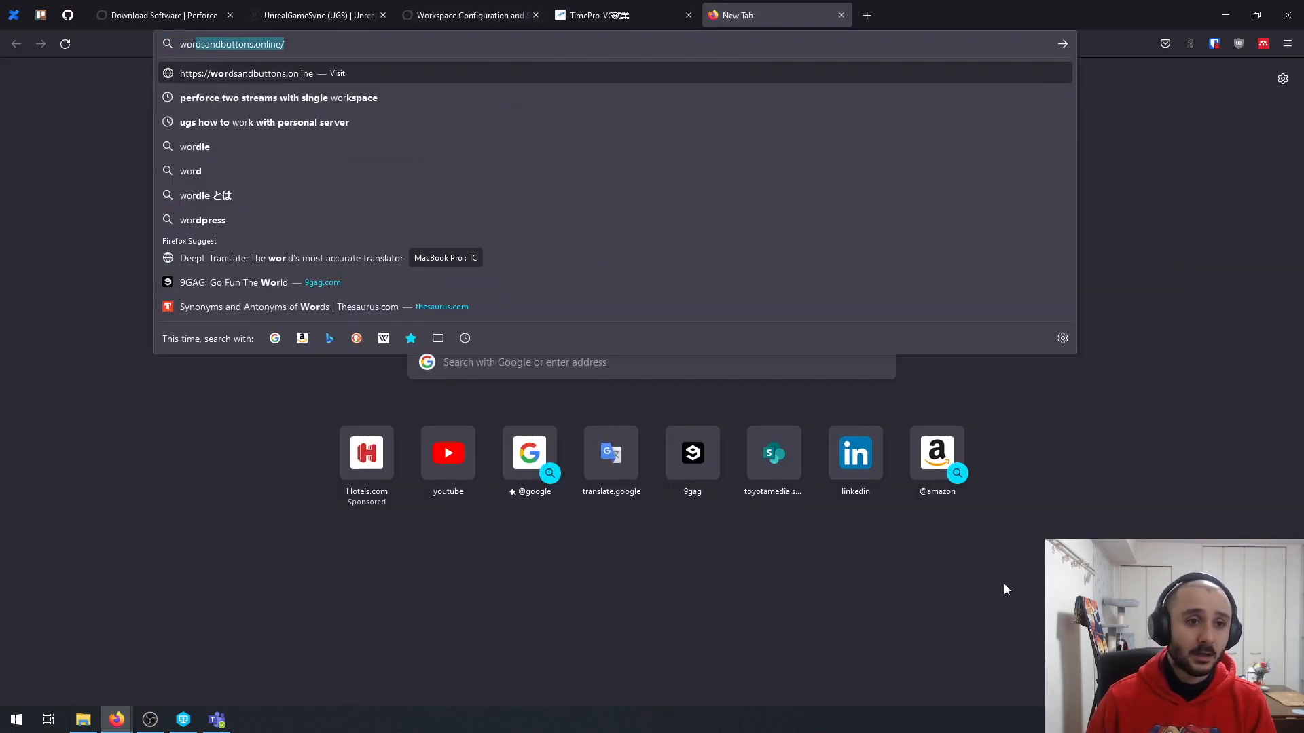
- Find the Maximum Path Length Limitation article via 'windows path' and highlight its 260-character limit
text(windows path)
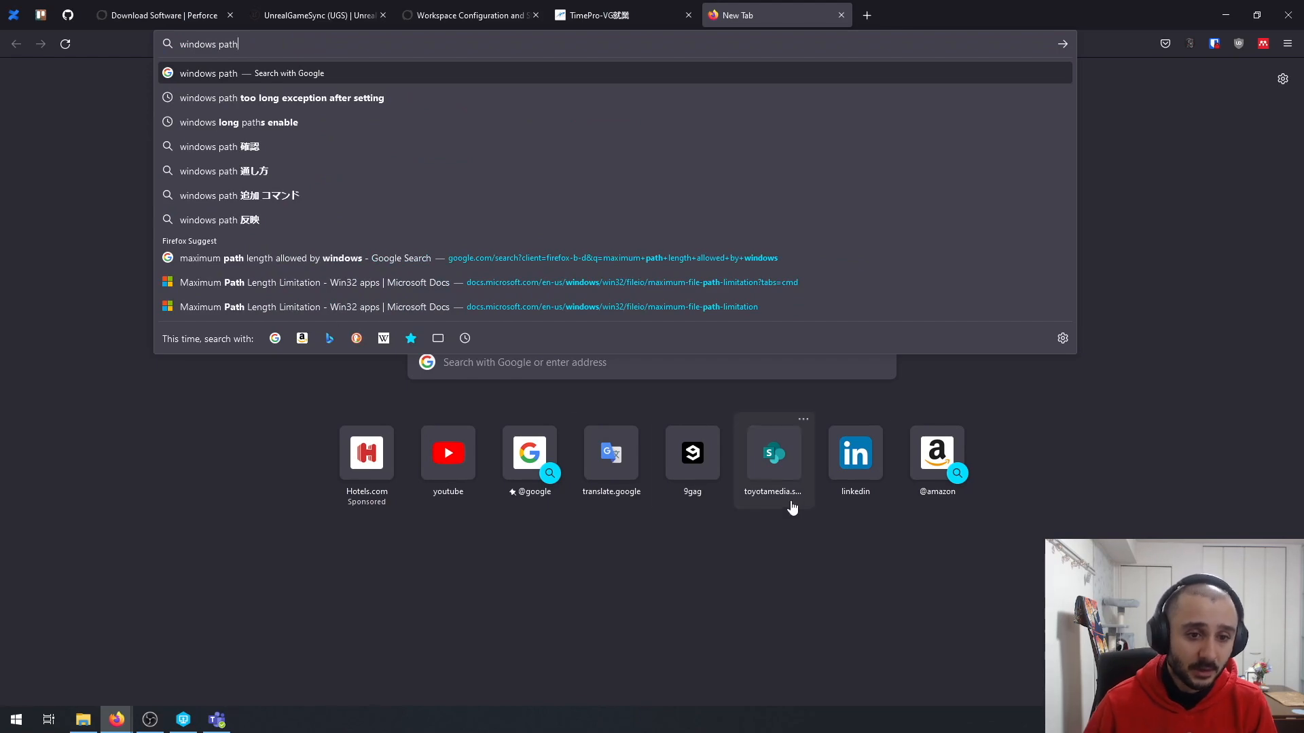
click(629, 282)
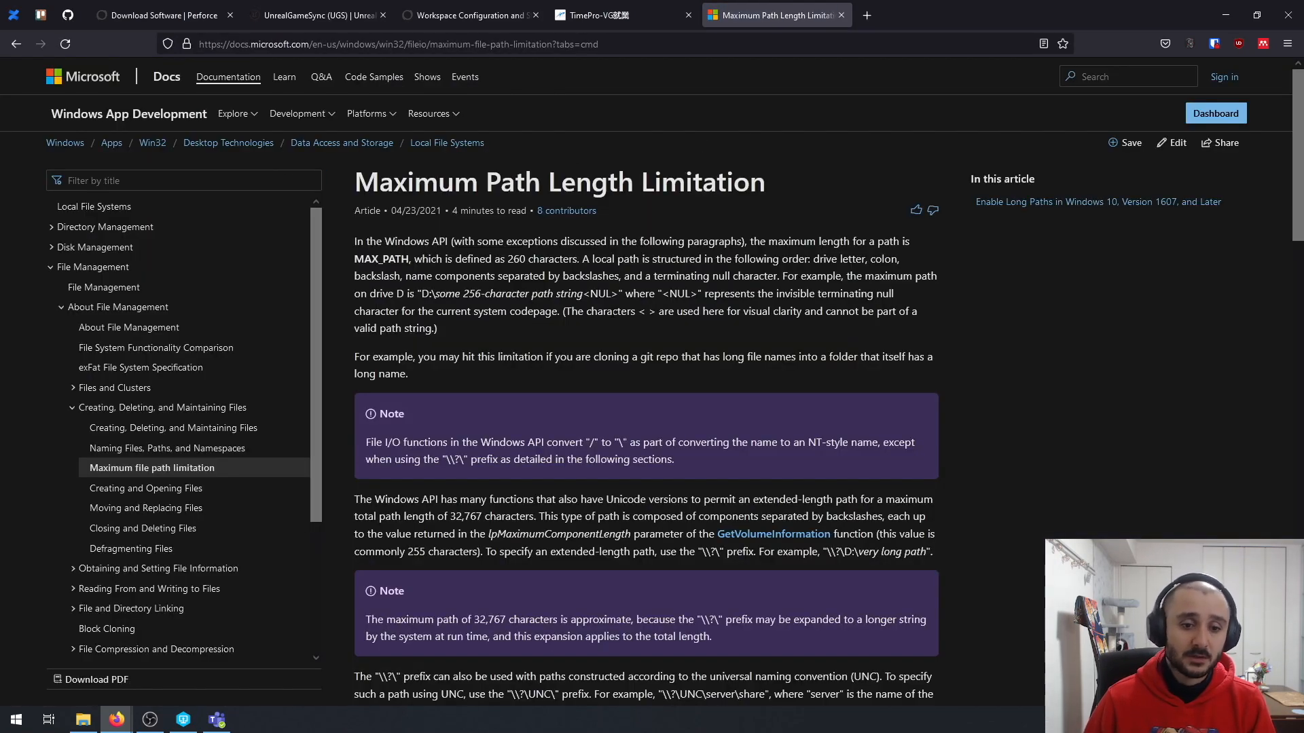
scroll(down, 3)
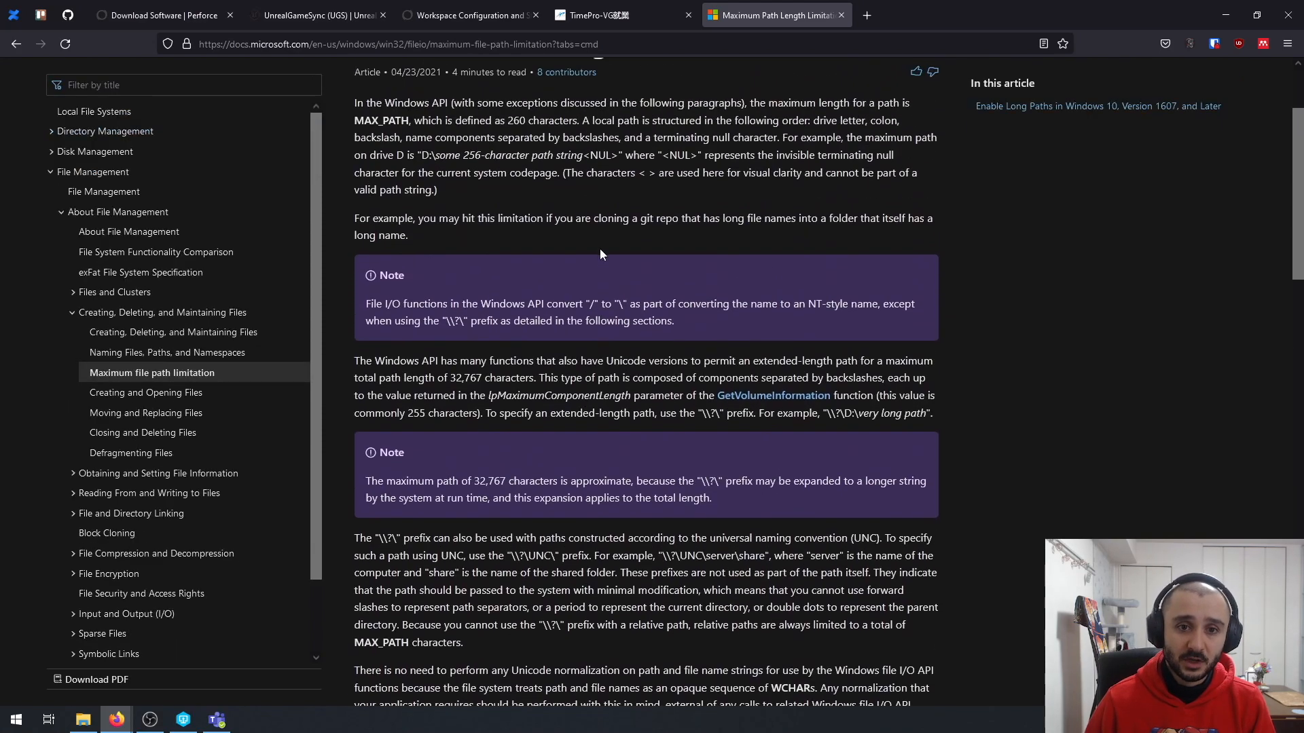
drag(412, 119, 514, 120)
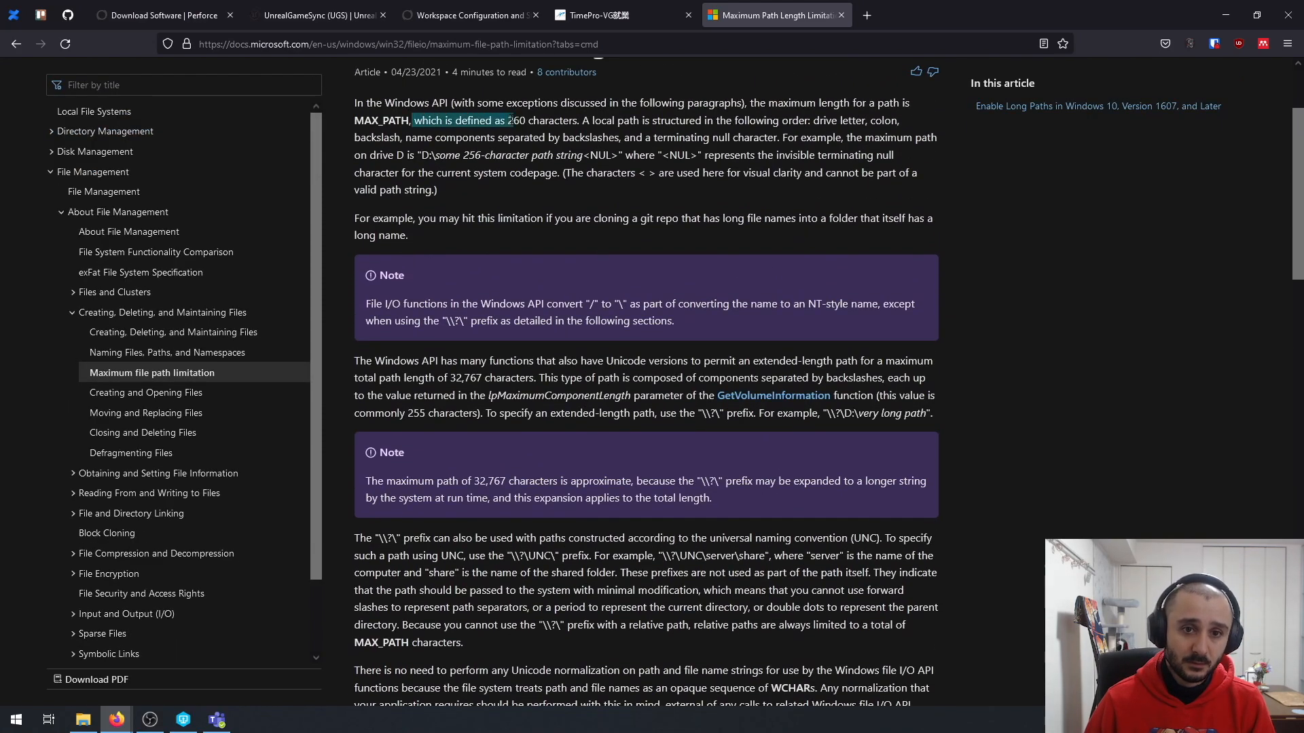
drag(512, 121, 576, 121)
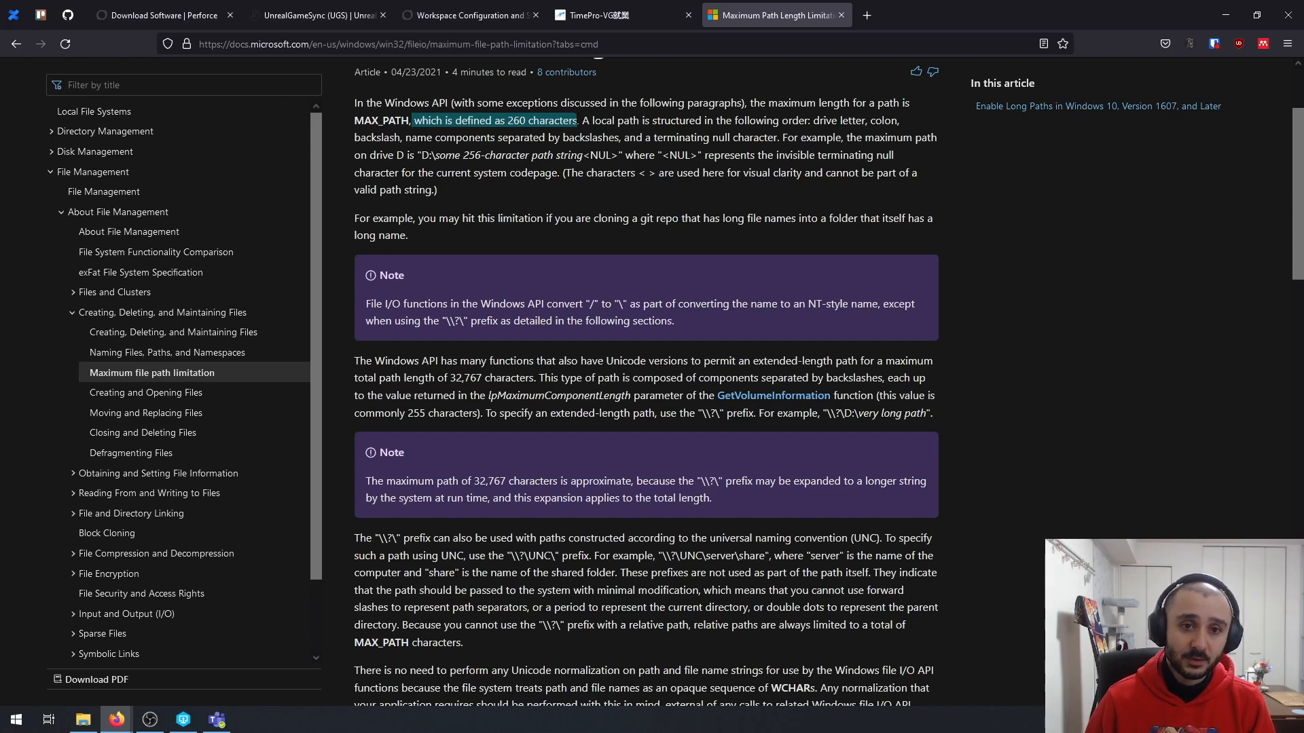
click(82, 719)
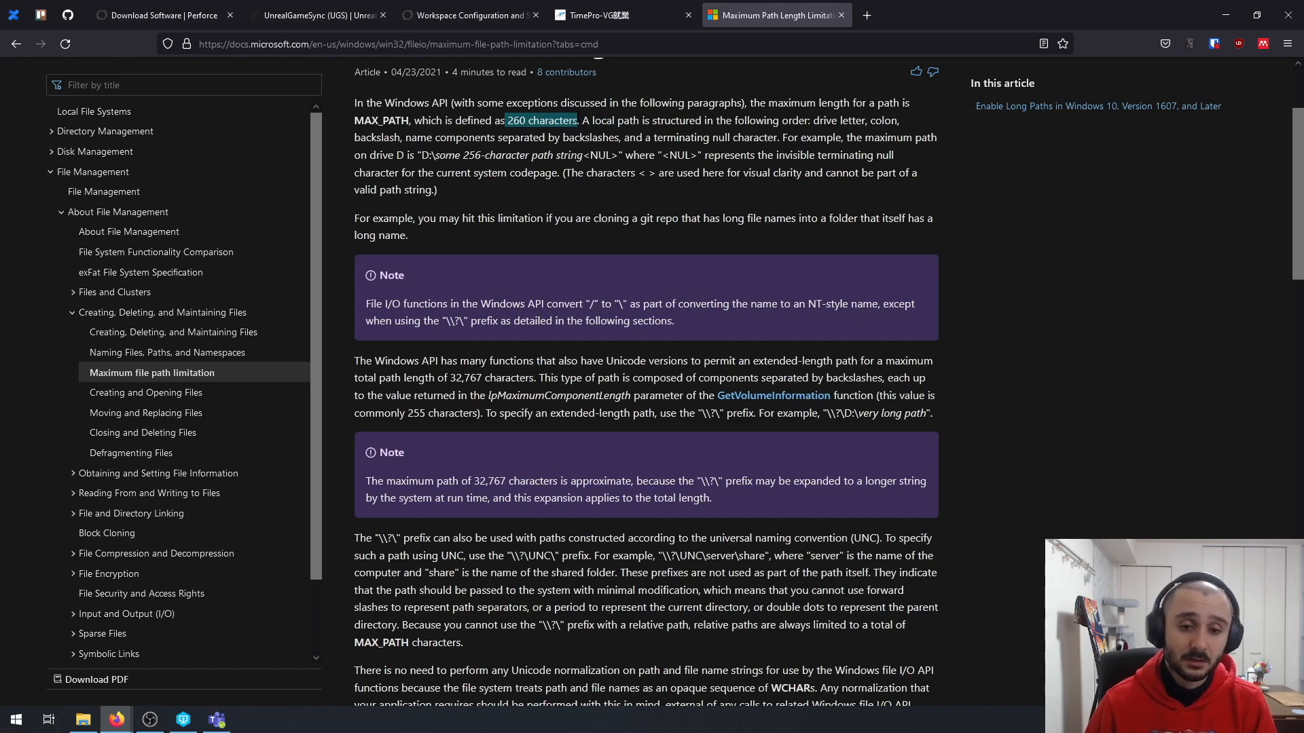
- Scroll down the article to the Enable Long Paths section
scroll(down, 3)
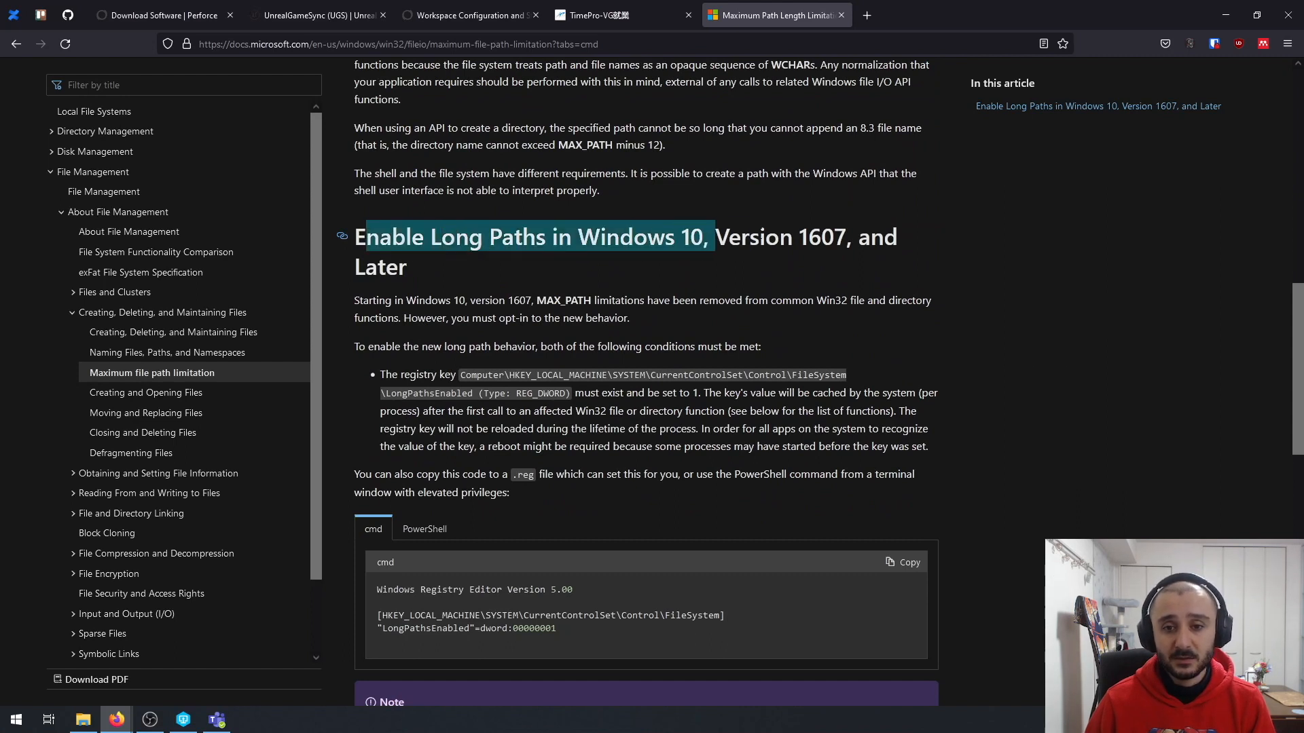
scroll(down, 3)
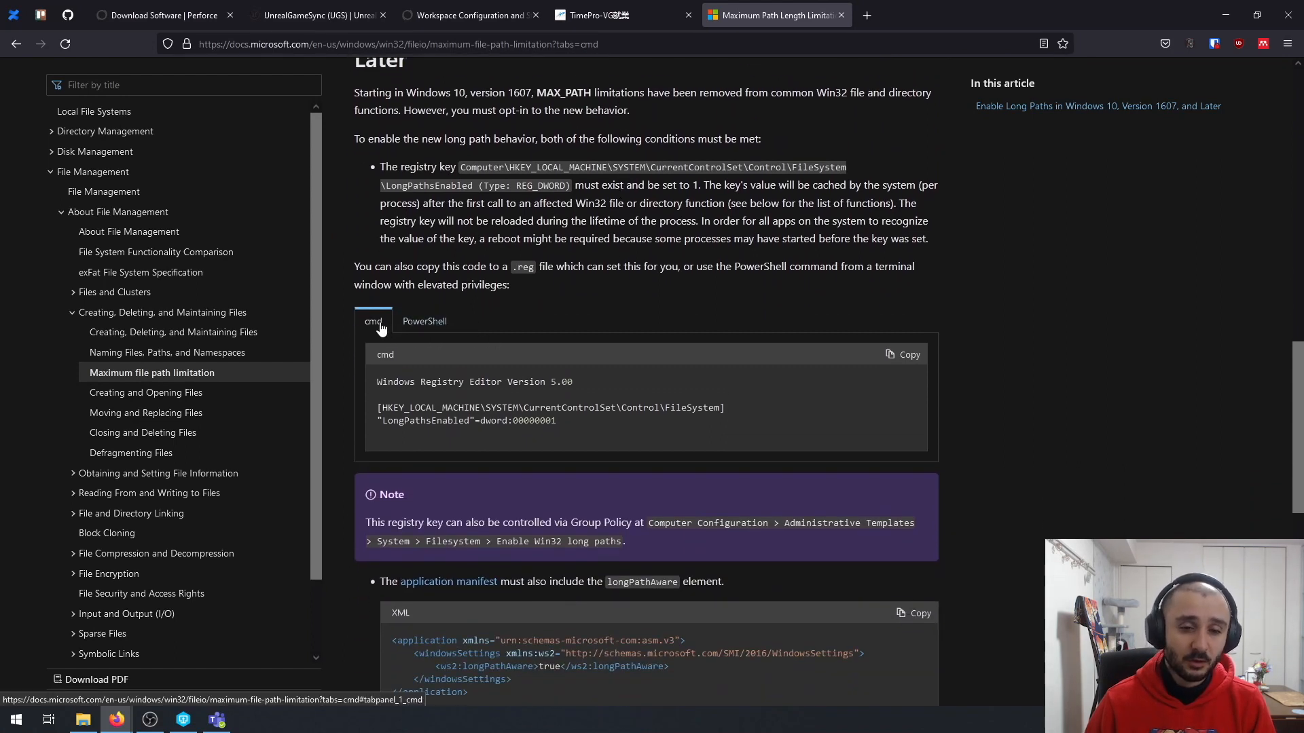
scroll(down, 3)
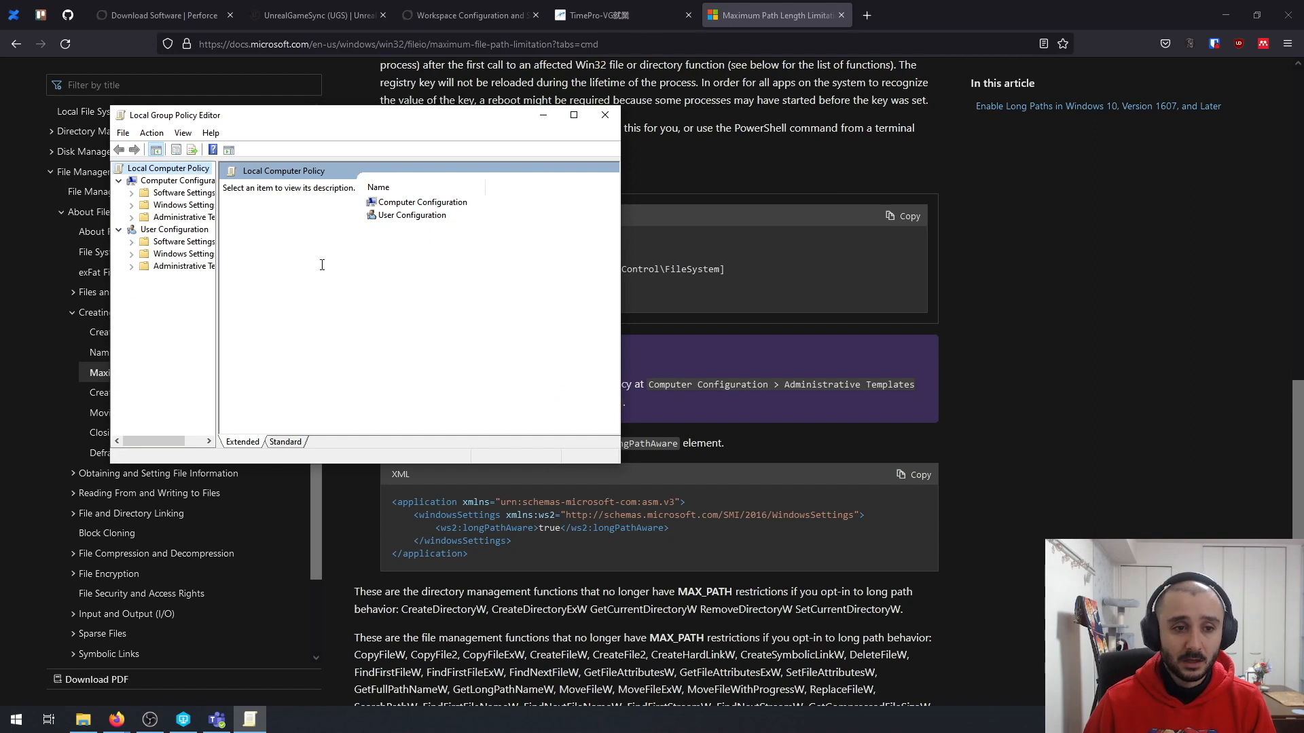
- Under Computer Configuration > Administrative Templates > Filesystem, set Enable Win32 long paths to Enabled
click(184, 181)
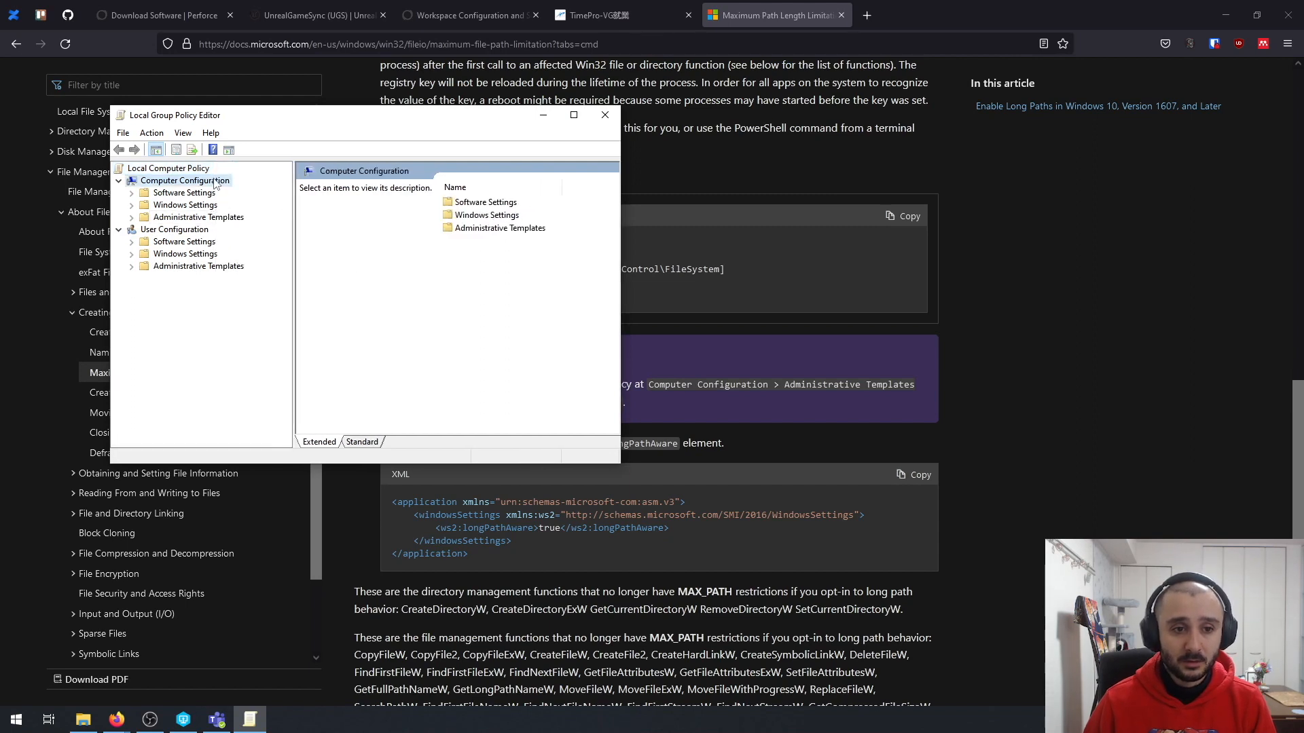
click(198, 218)
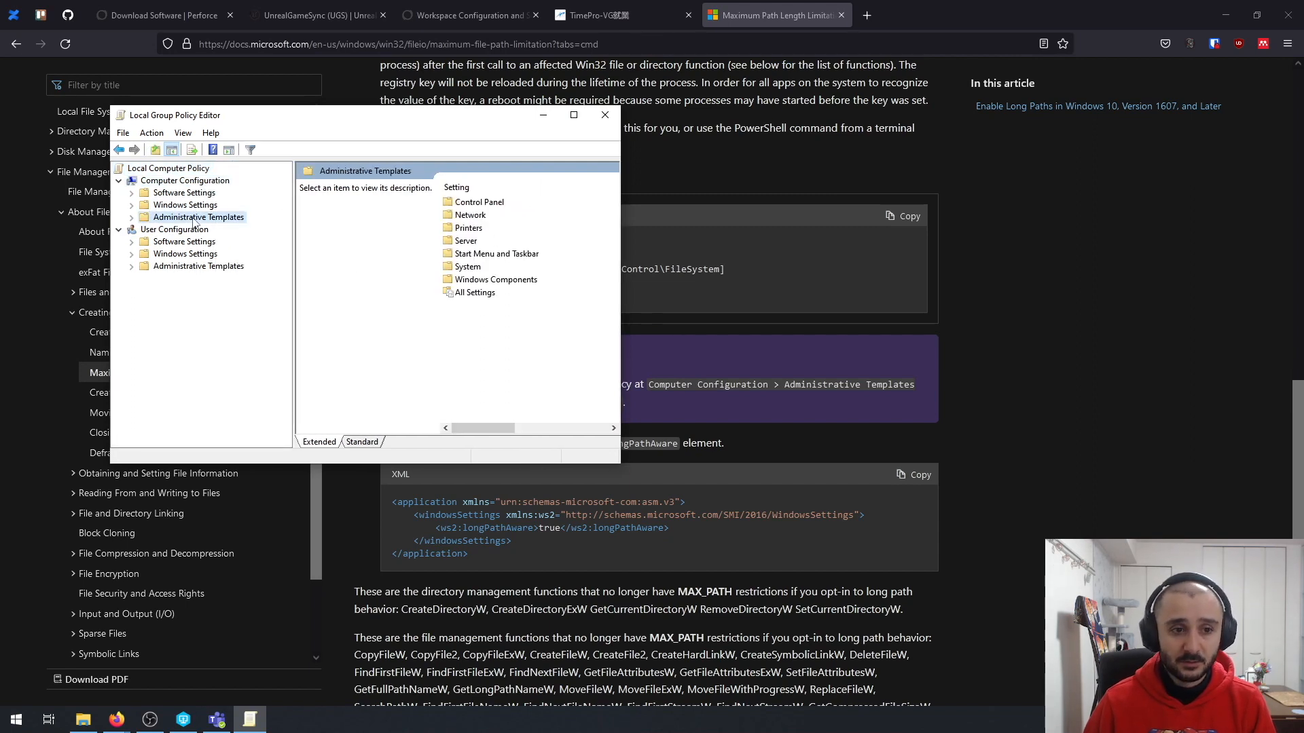
mouse_move(497, 133)
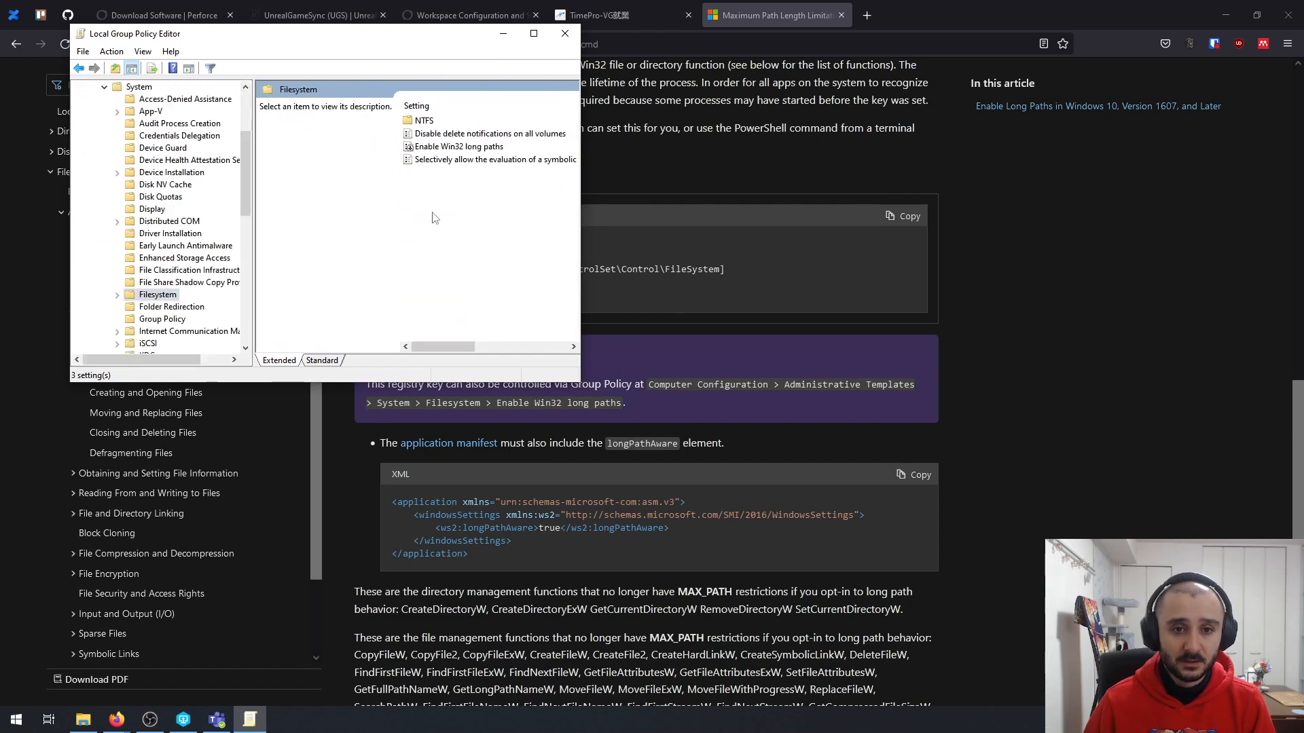
double_click(460, 147)
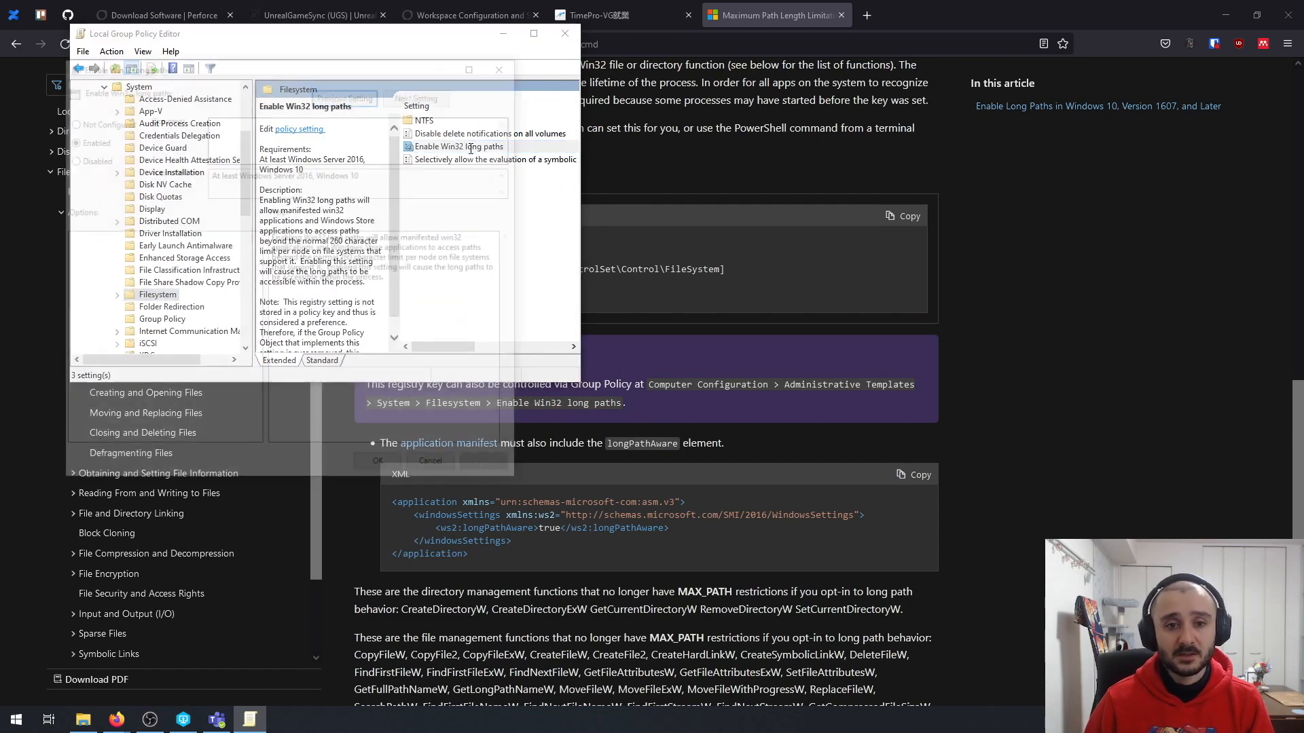
double_click(457, 147)
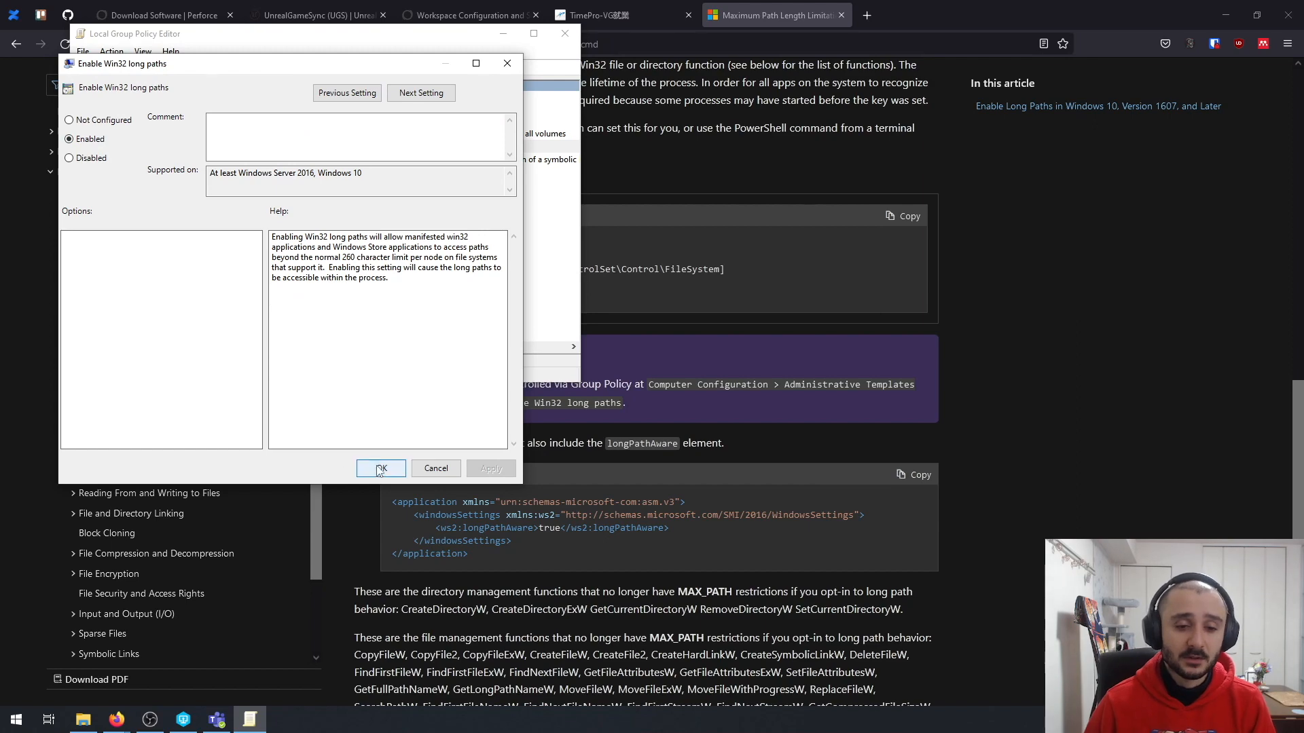
click(381, 469)
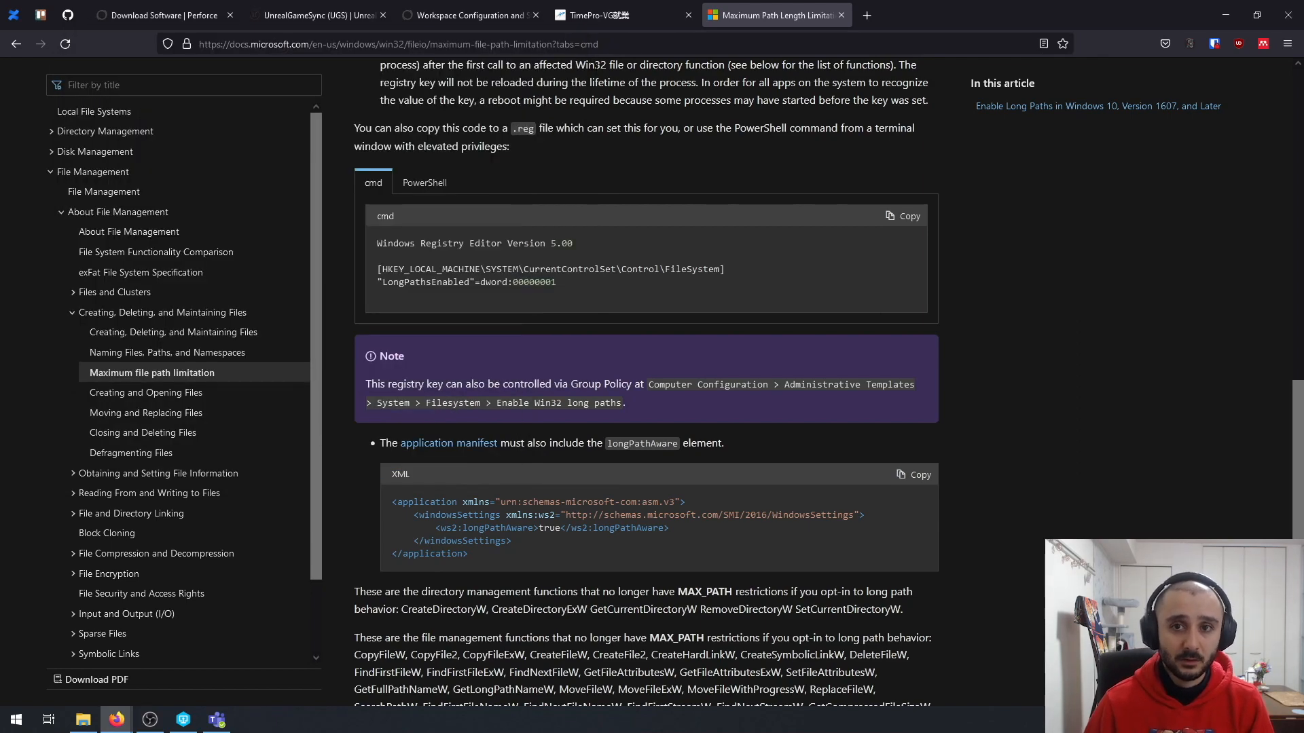
- Select GenerateProjectFiles.bat in the Oral_Beacon_UE5_Main folder, then return to the P4V client
click(466, 15)
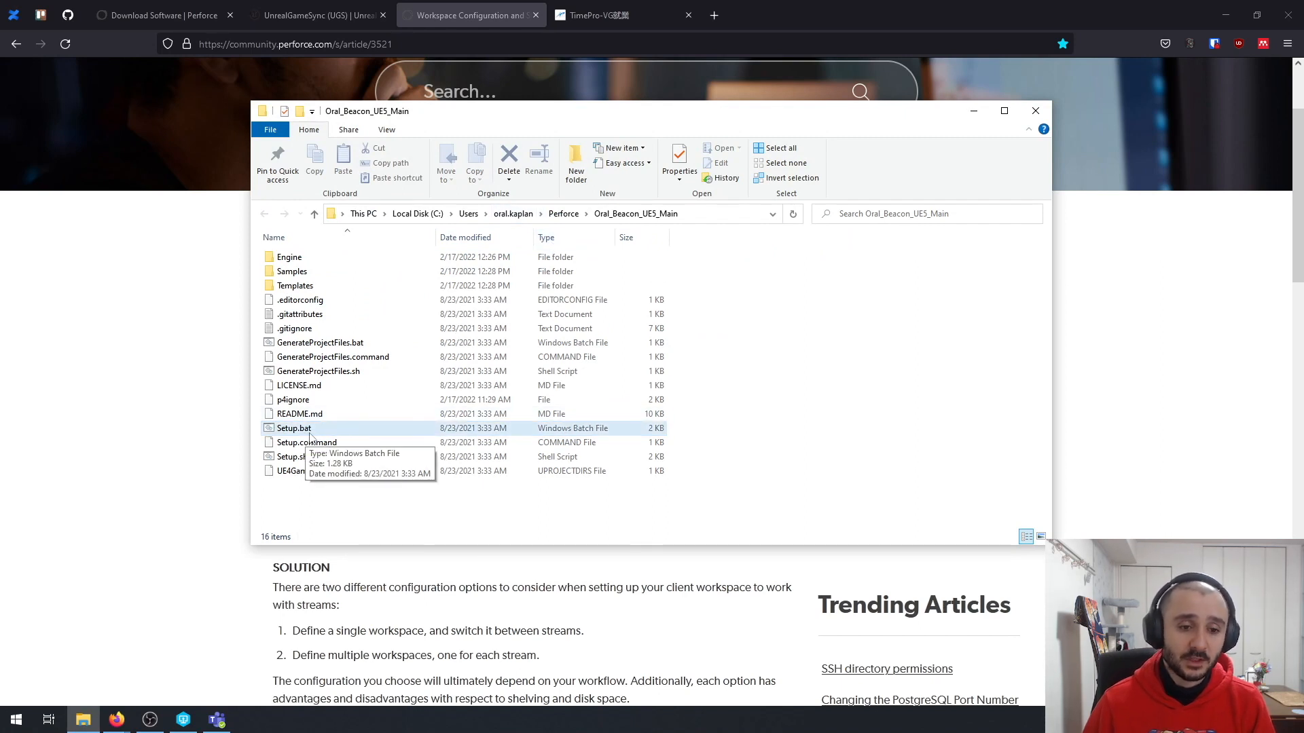
click(319, 342)
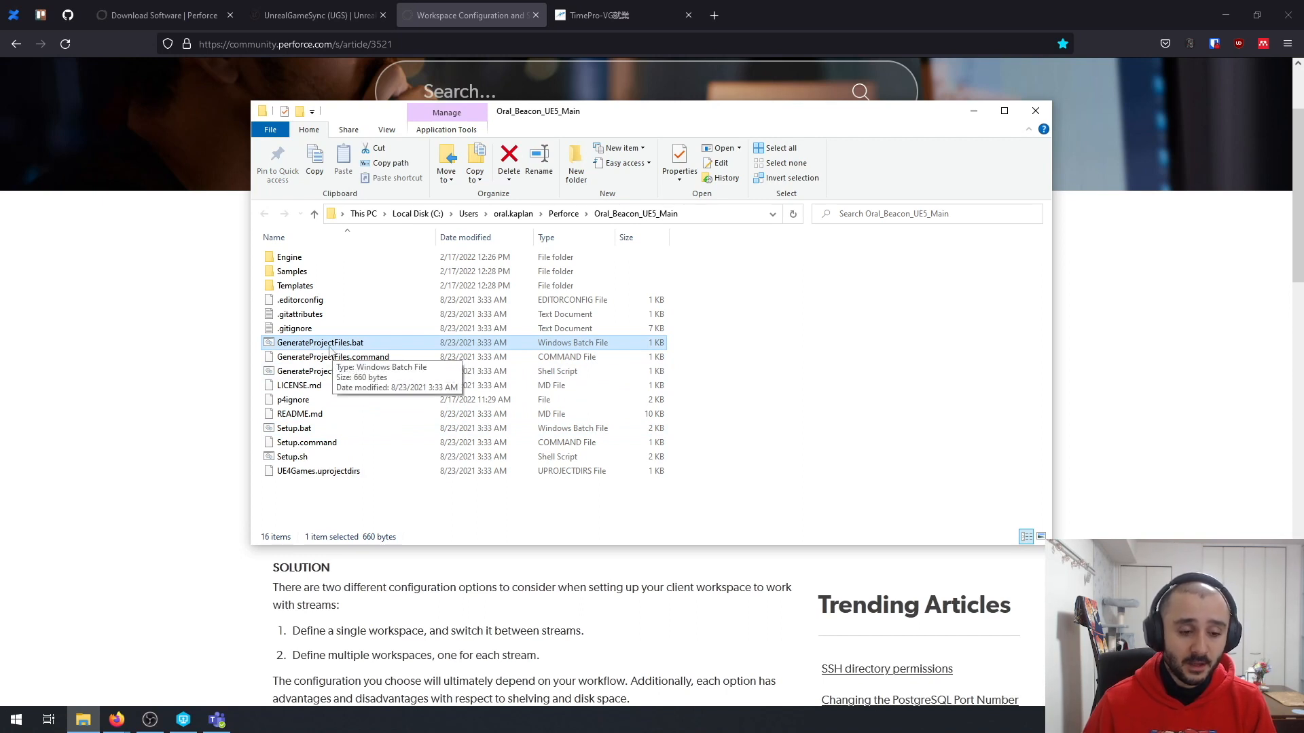
mouse_move(199, 630)
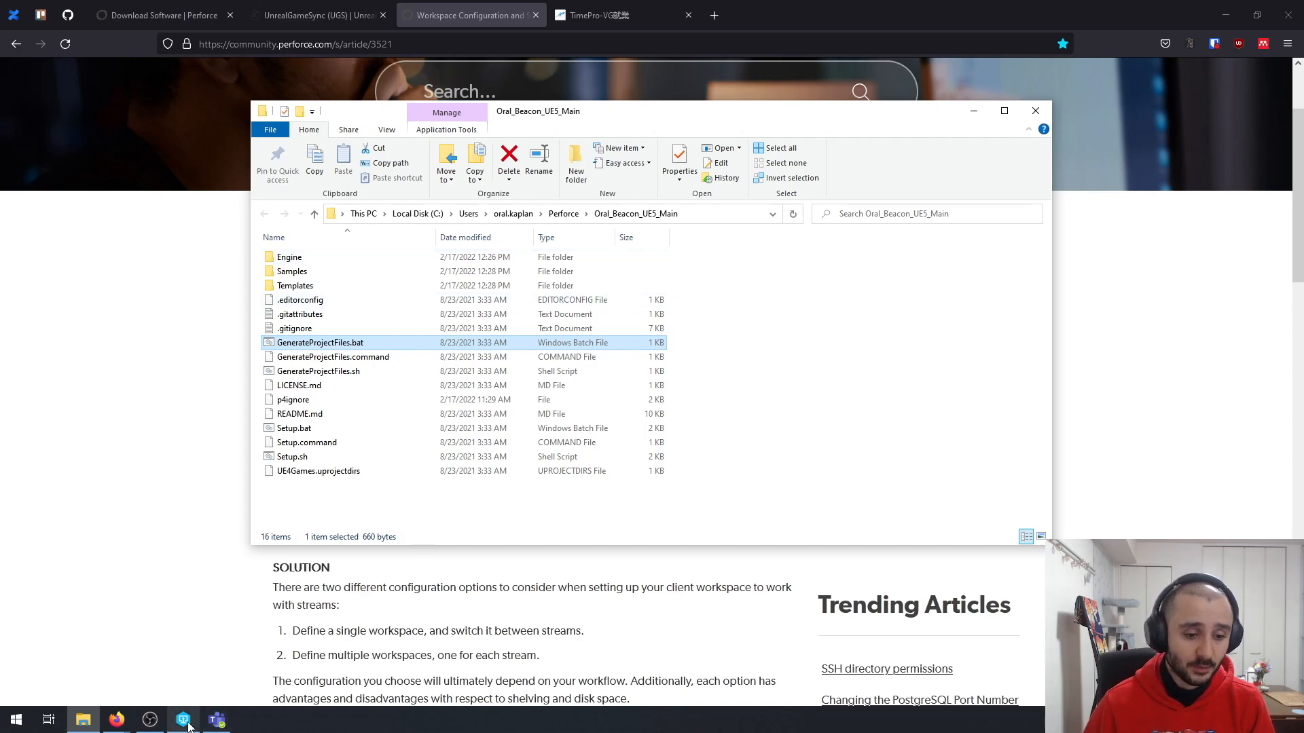
click(184, 720)
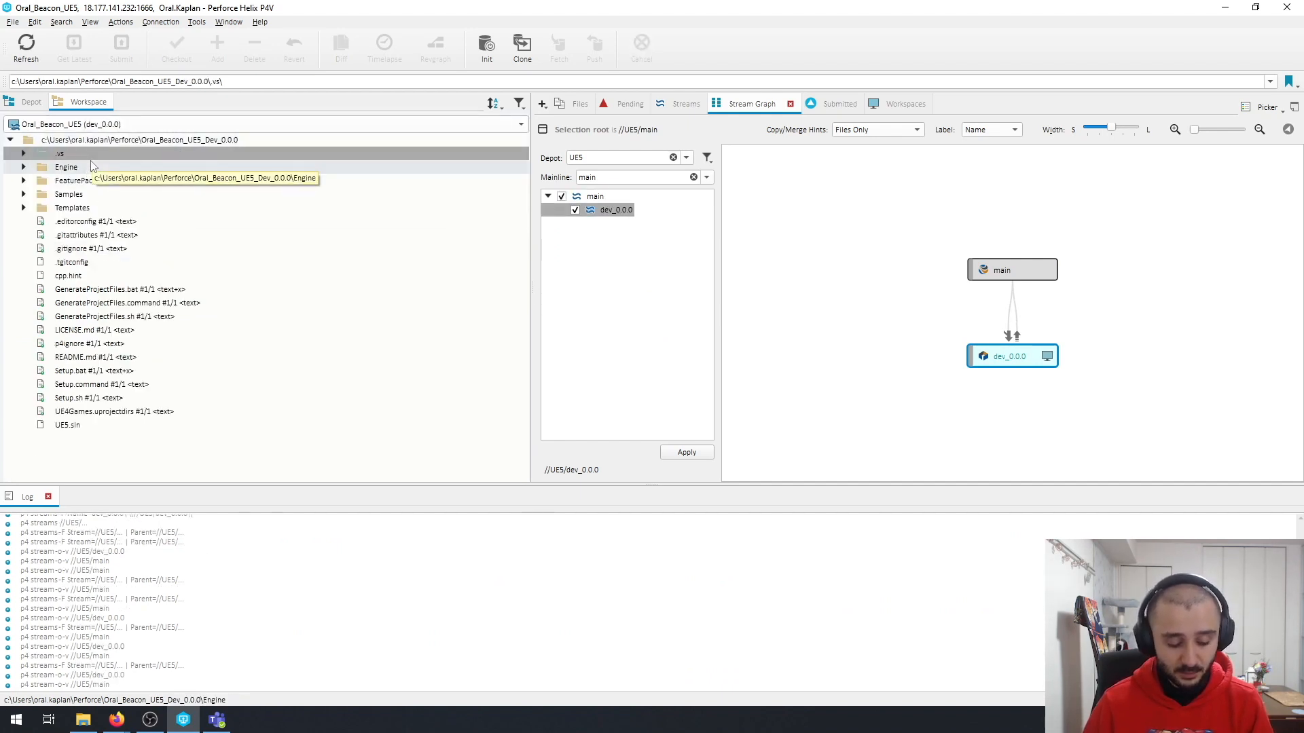
- Show the Oral_Beacon_UE5_Dev_0.0.0 workspace on disk and look over its .vs folder and GenerateProjectFiles.bat
click(65, 167)
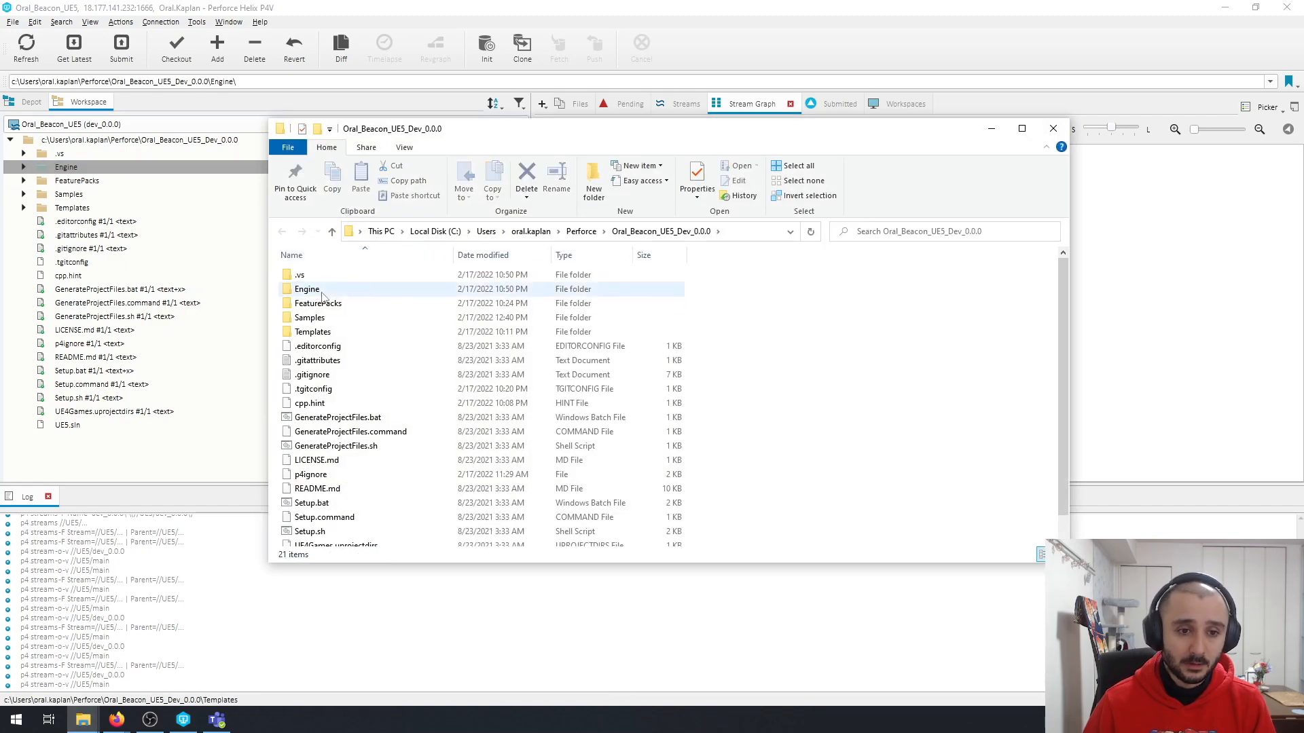
click(299, 274)
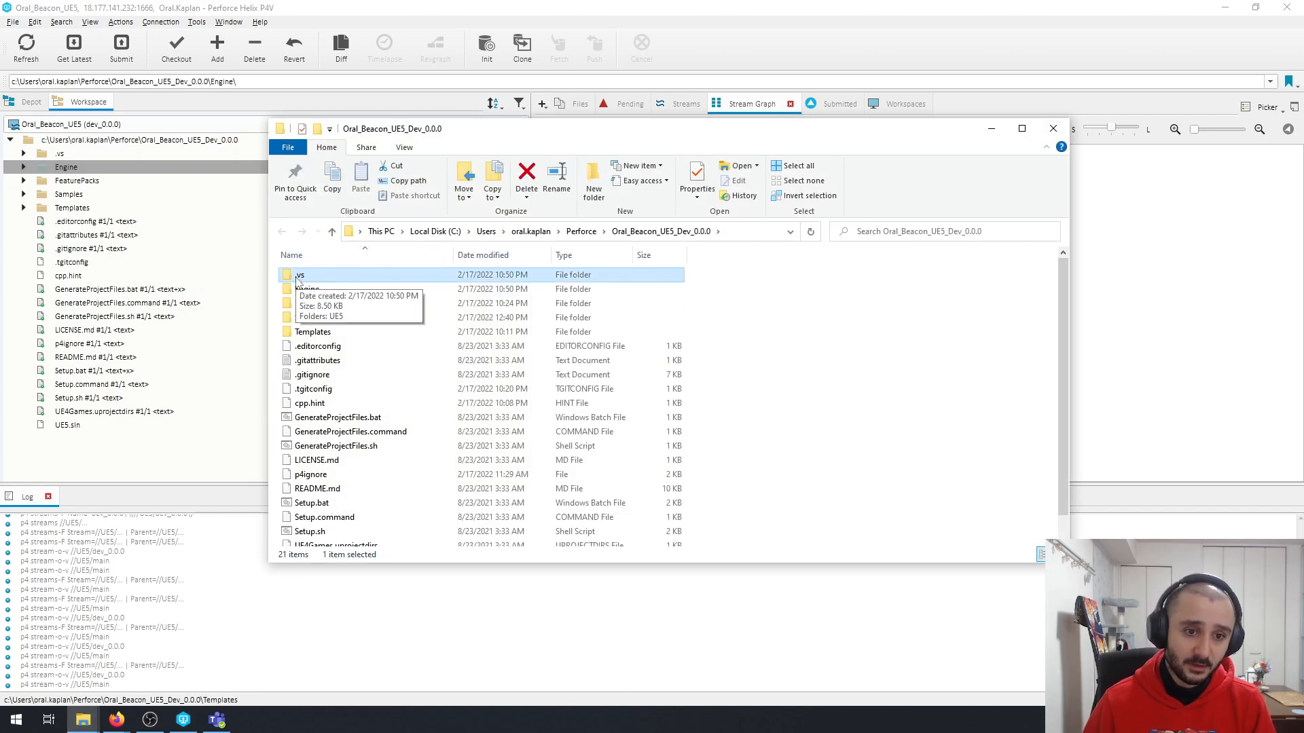
mouse_move(346, 395)
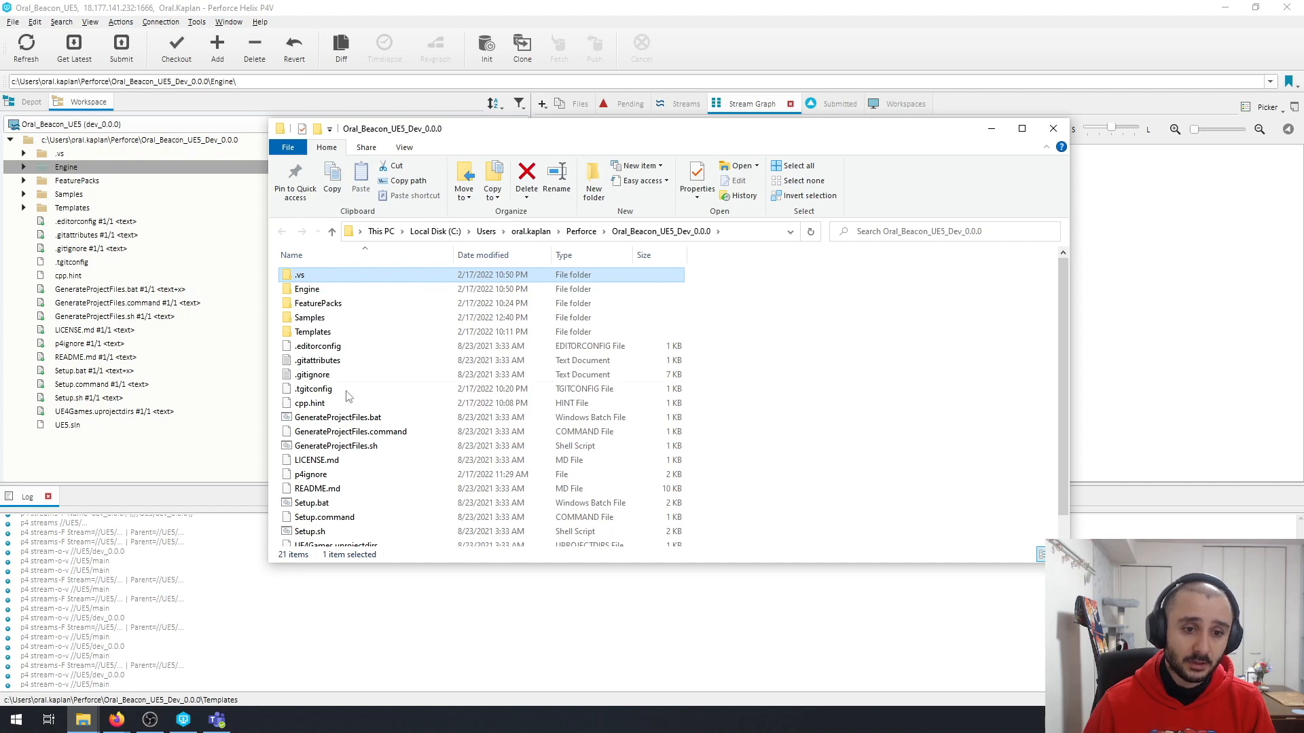
click(338, 417)
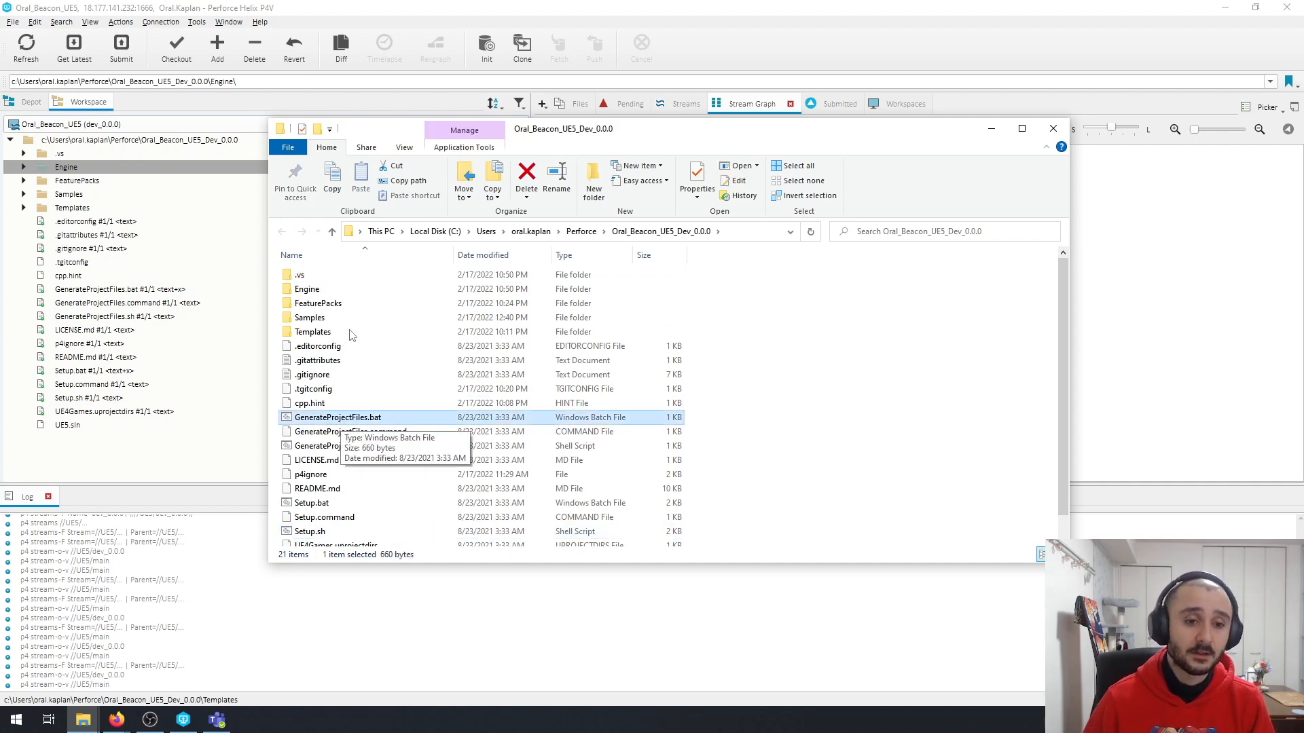
- Navigate Engine > Source > Programs > UnrealGameSync and launch UnrealGameSync.sln in Visual Studio
double_click(305, 288)
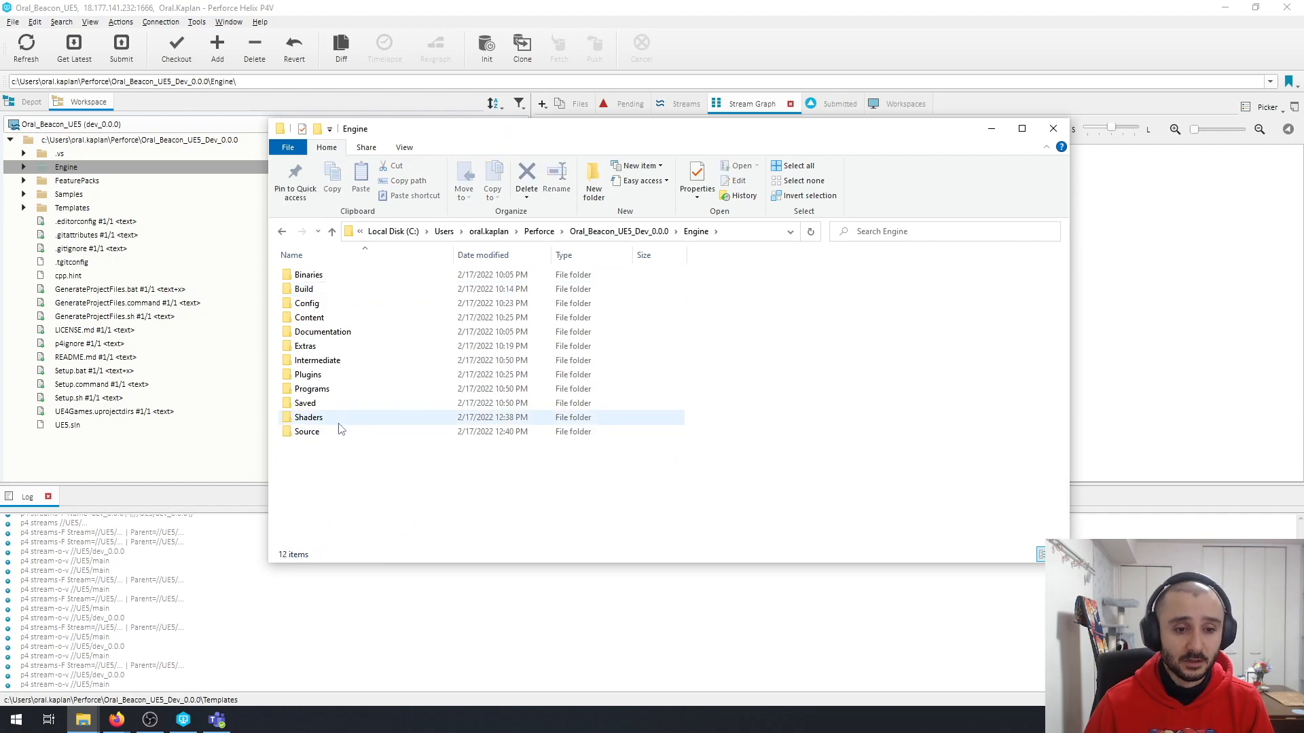
double_click(307, 432)
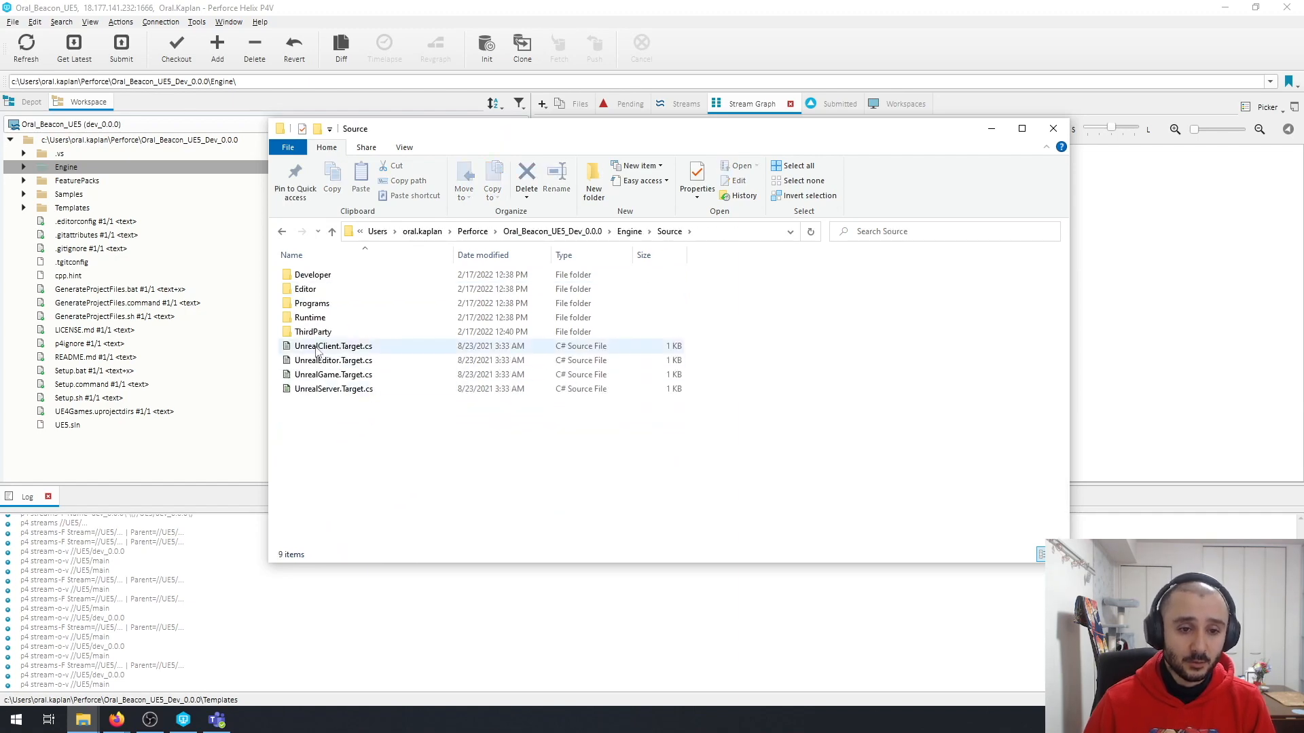
double_click(311, 303)
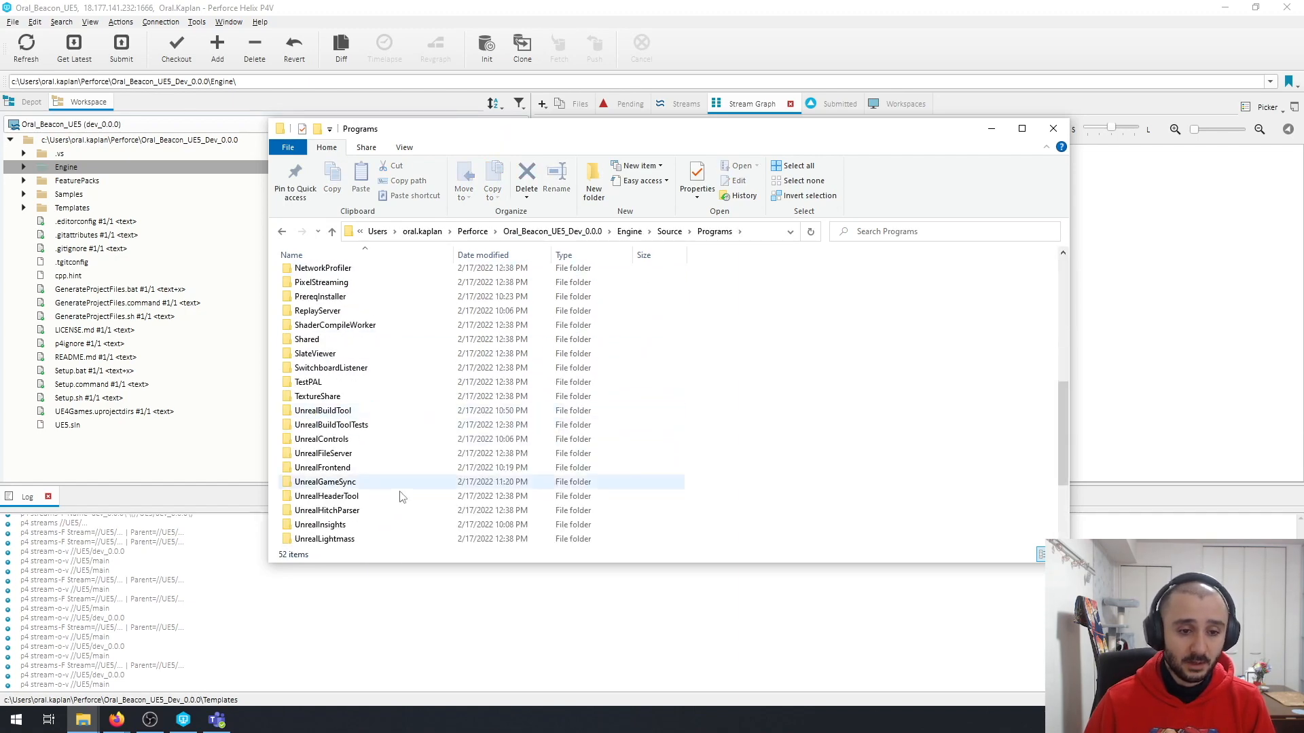
double_click(324, 483)
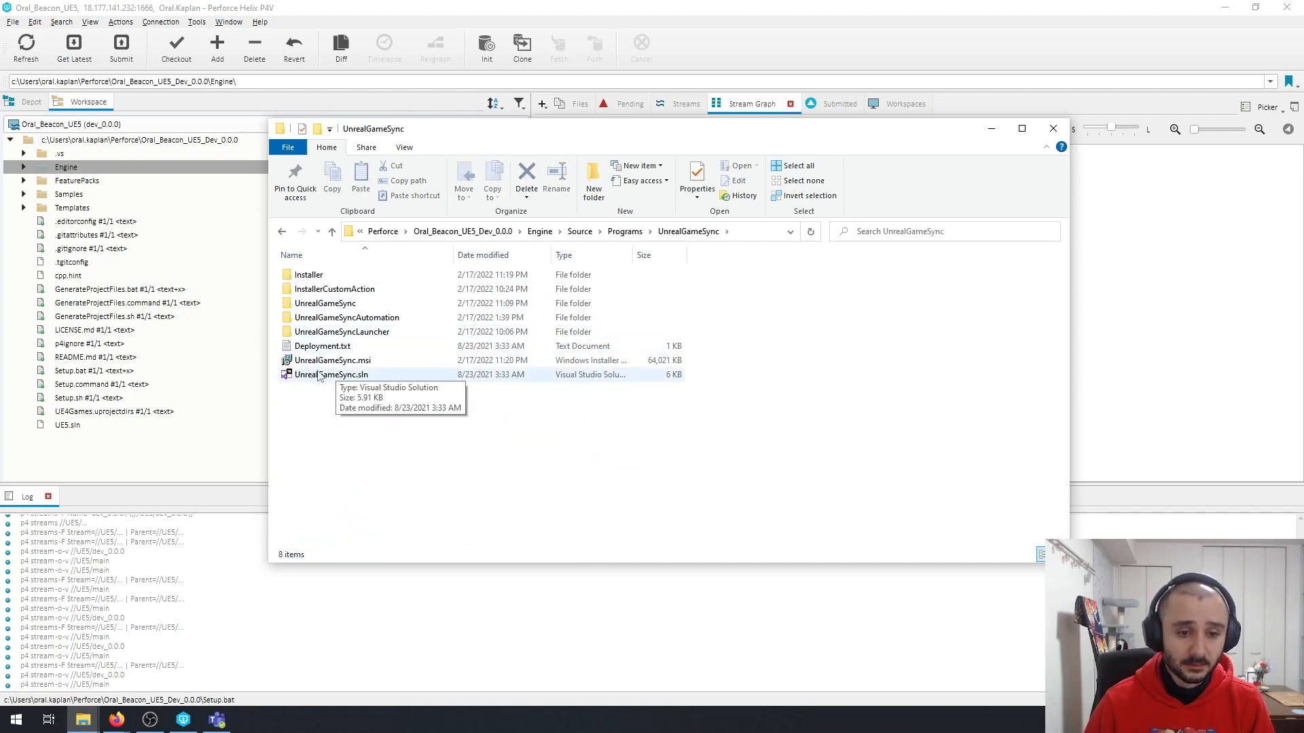
double_click(331, 374)
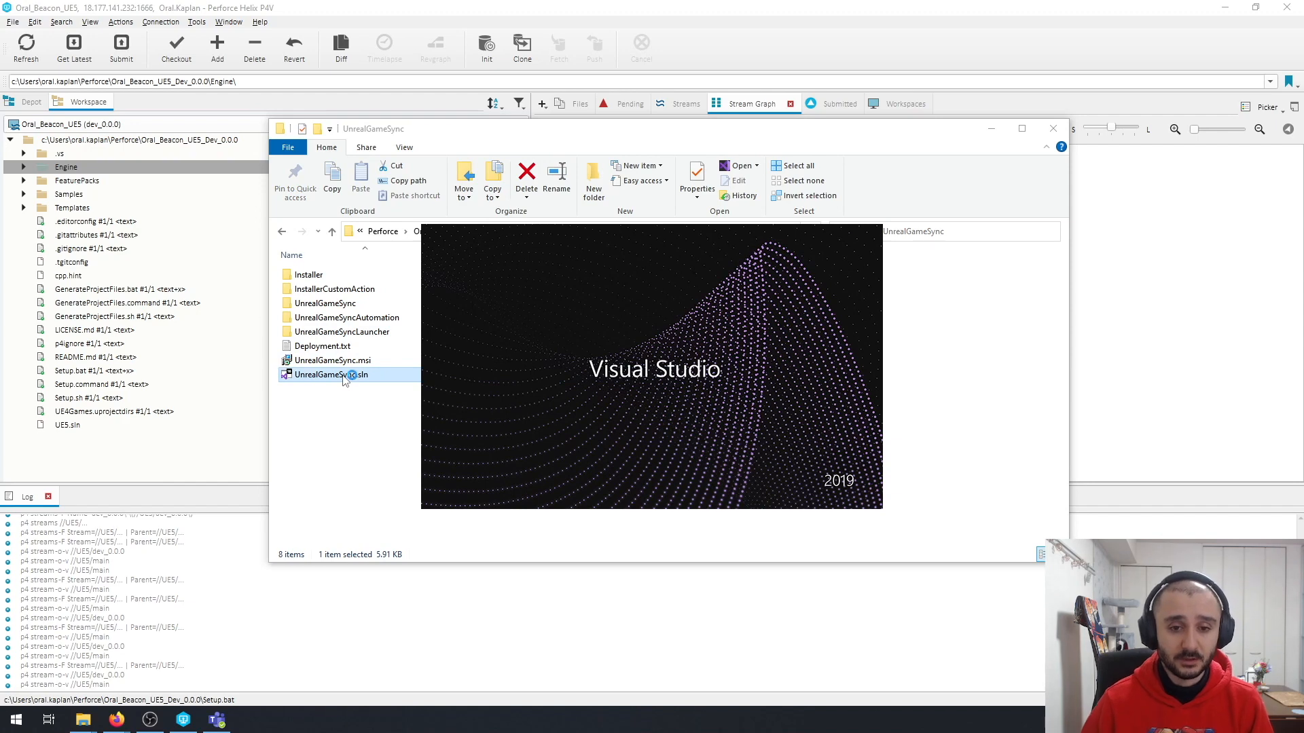
- With the dev UnrealGameSync solution loaded, select the Installer project to view its properties
double_click(332, 375)
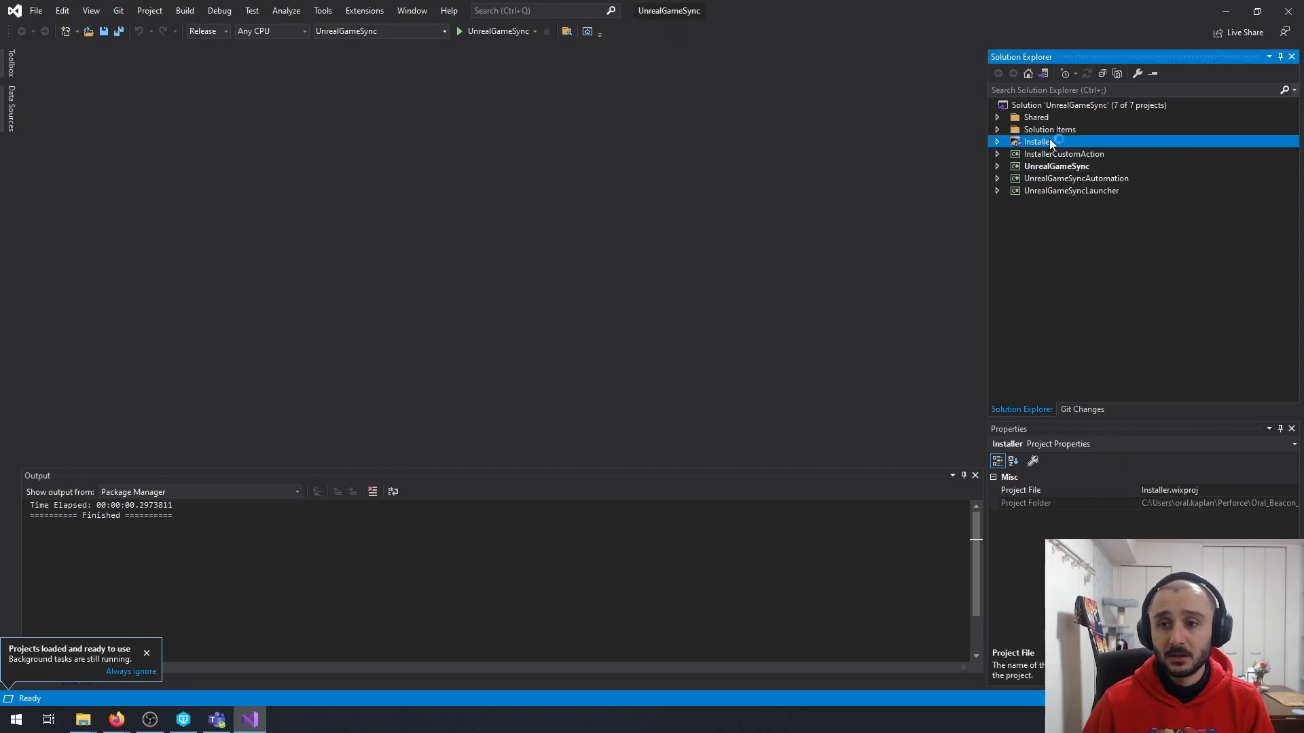
click(1057, 166)
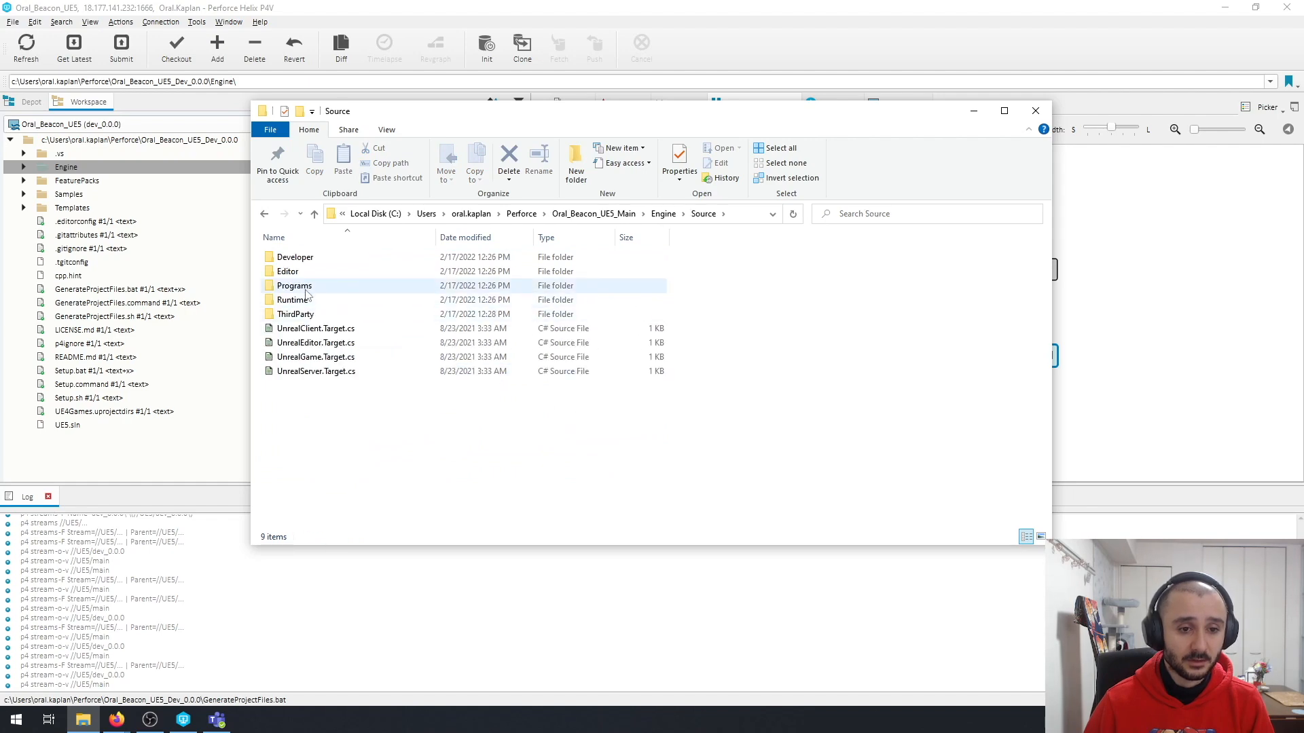
- Navigate Programs > UnrealGameSync in the Main workspace and launch its UnrealGameSync.sln
double_click(293, 285)
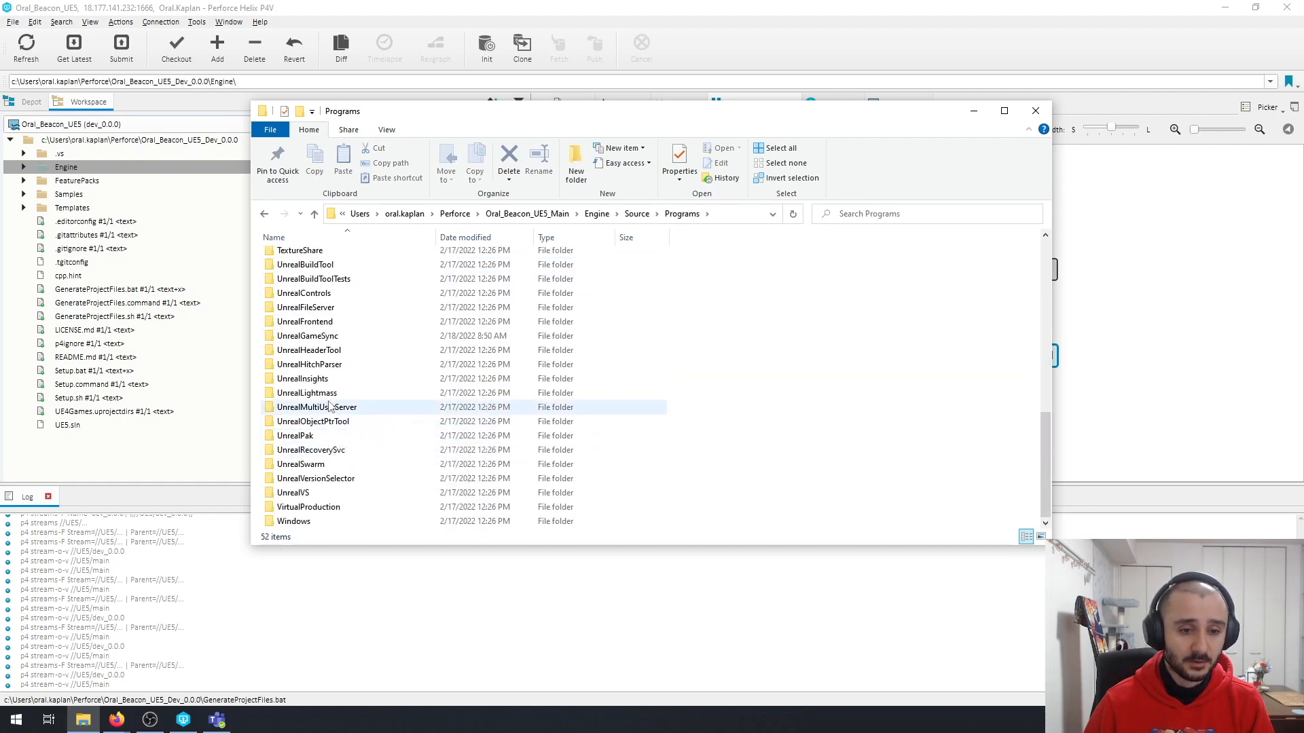
click(308, 336)
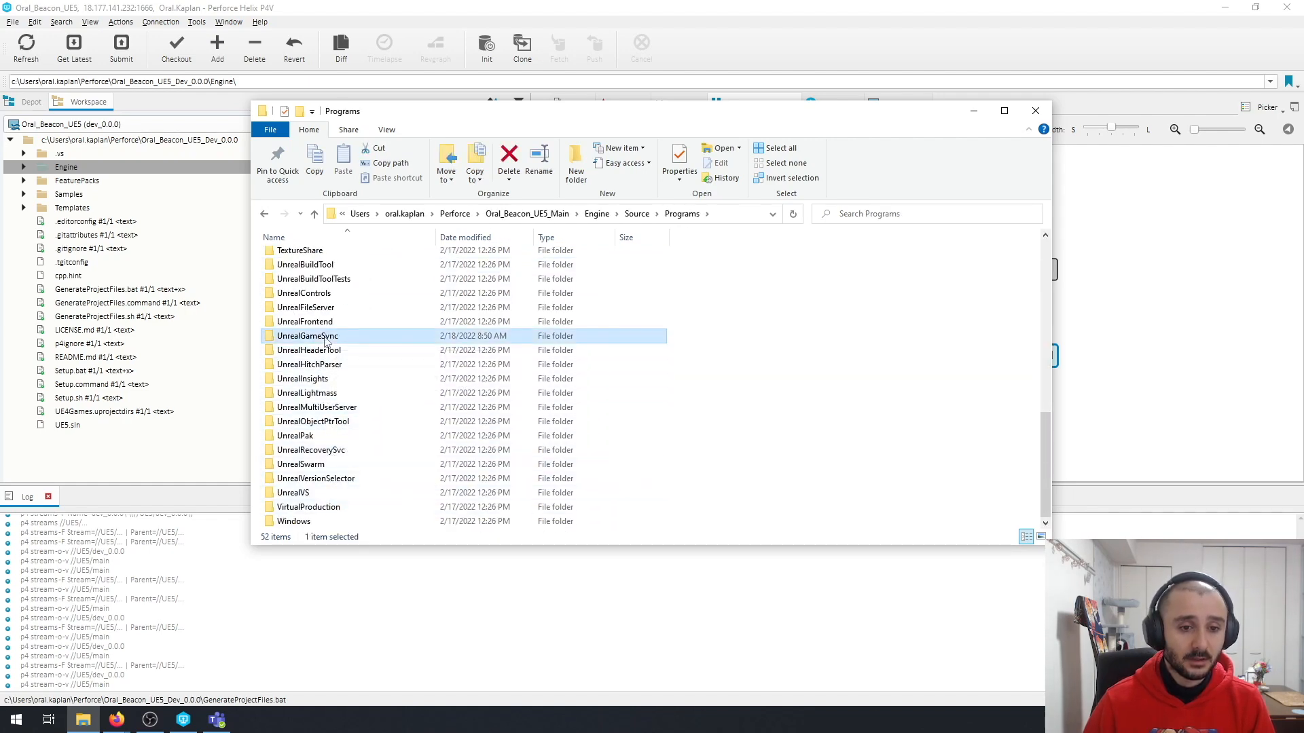
double_click(307, 336)
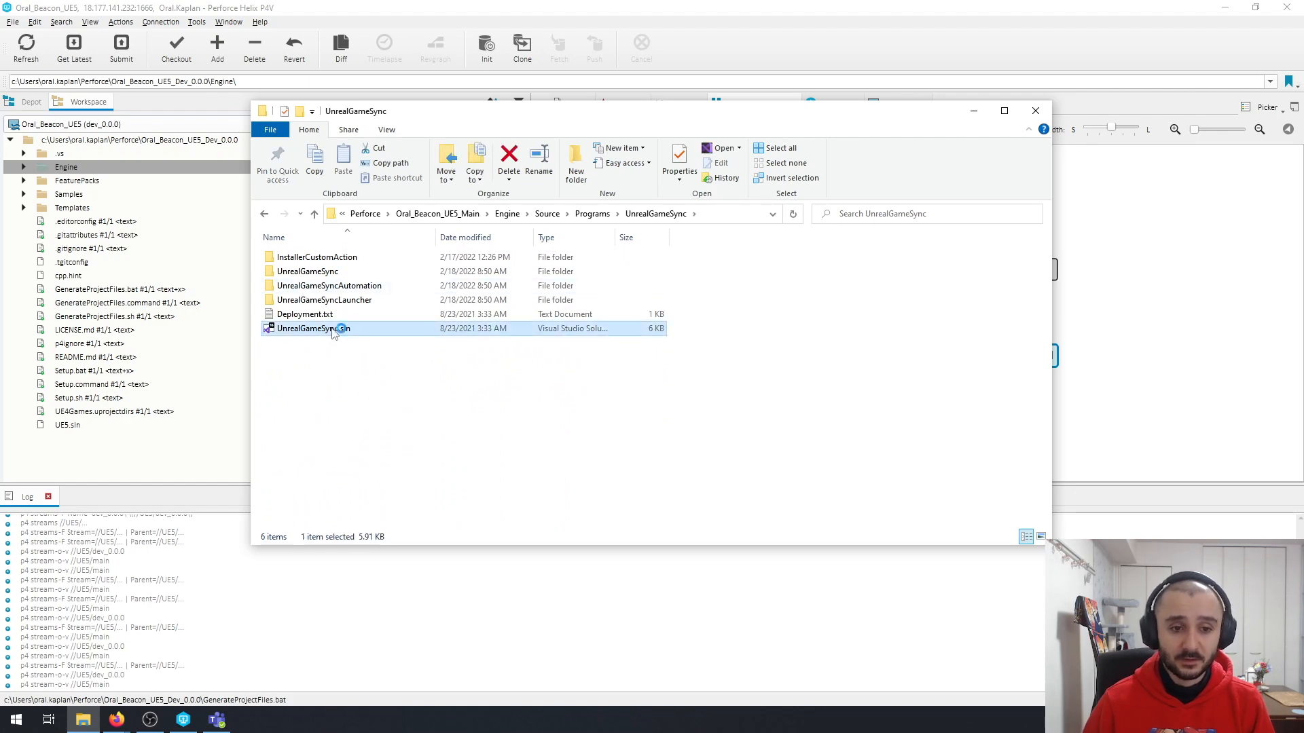
double_click(314, 329)
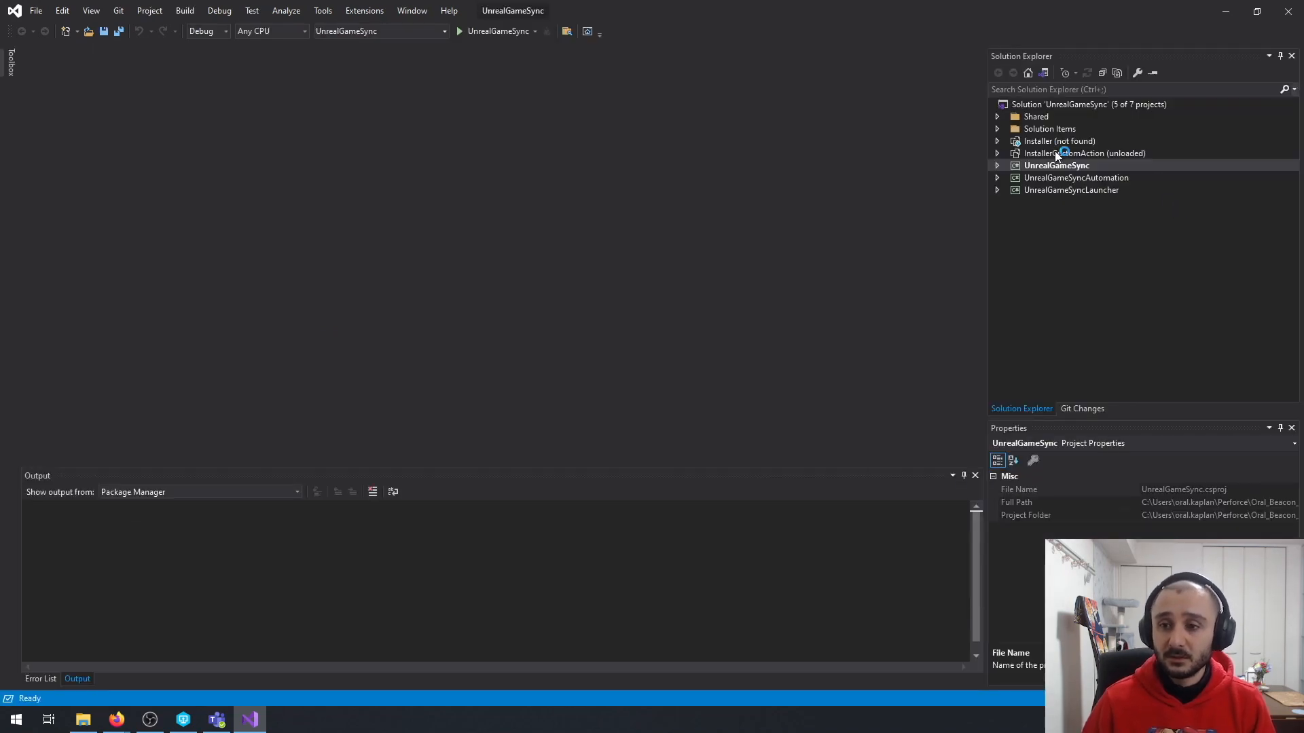
- Inspect the unloaded InstallerCustomAction and missing Installer projects, then select the UnrealGameSync project
click(1084, 153)
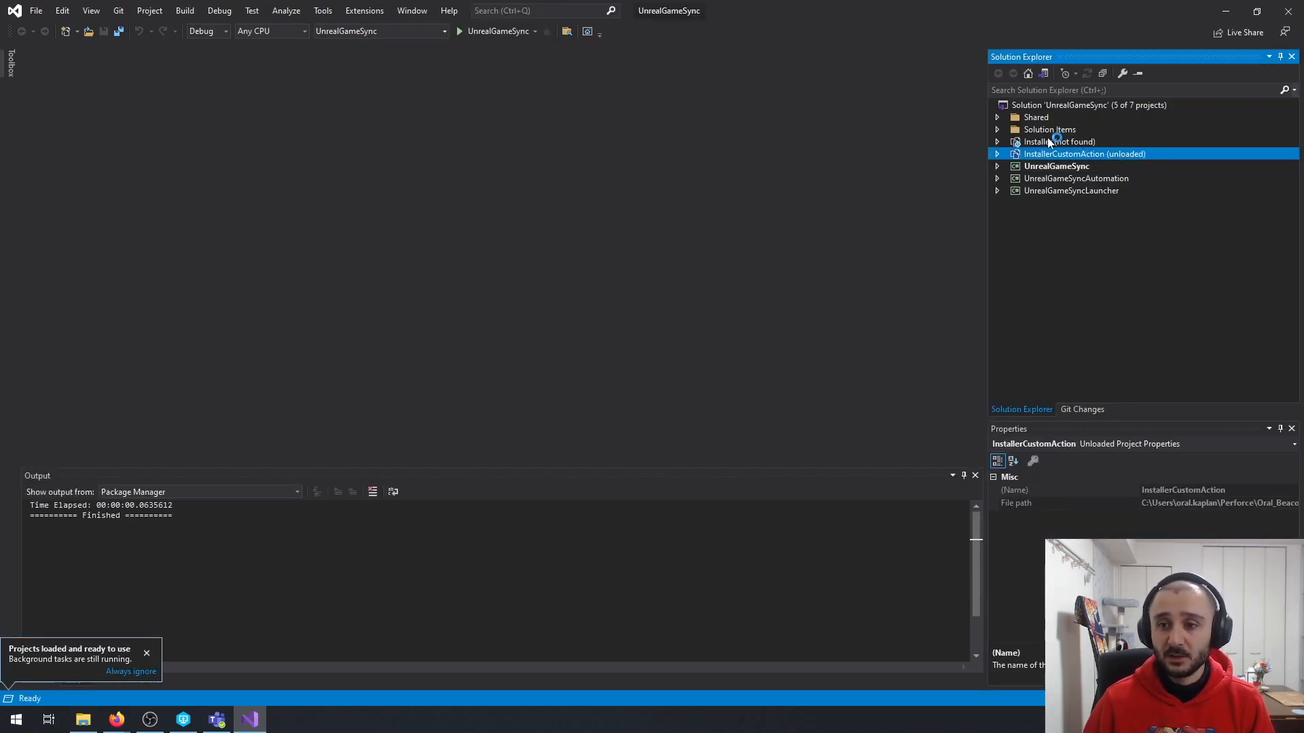
click(1058, 141)
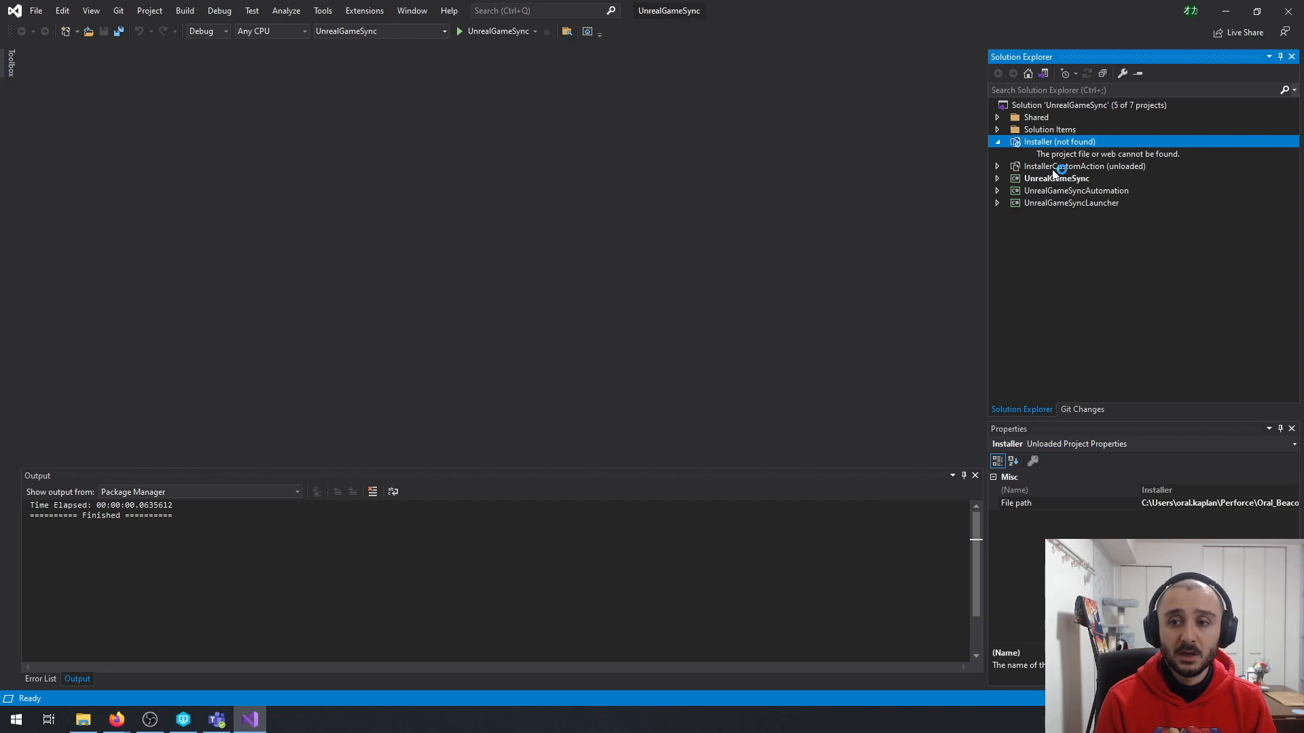
click(1056, 178)
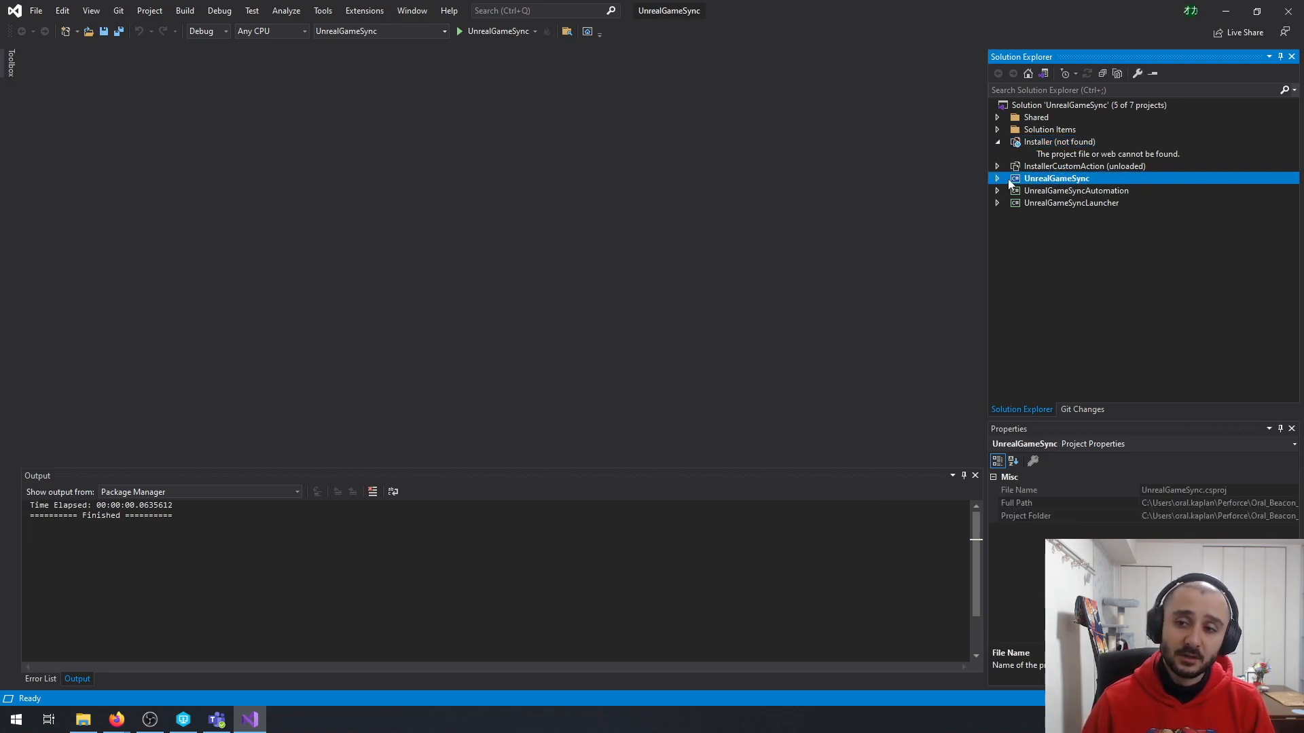
click(997, 178)
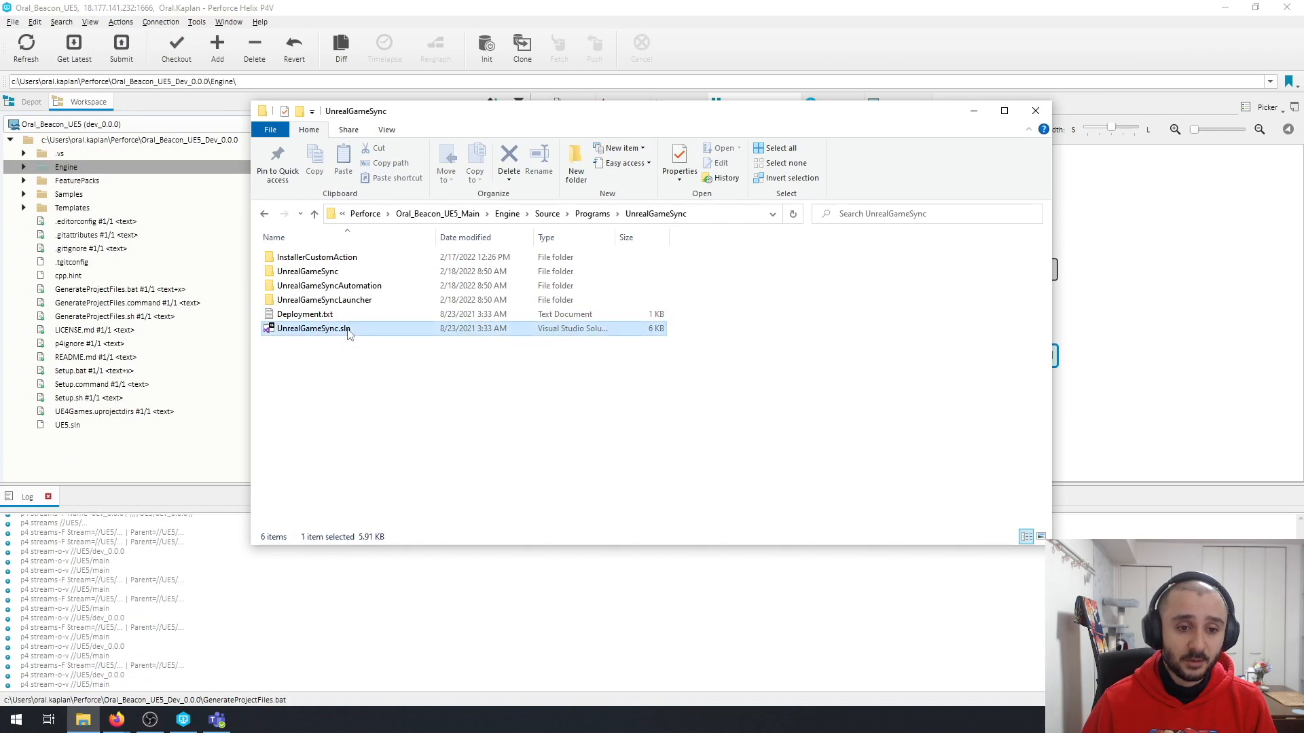
mouse_move(313, 329)
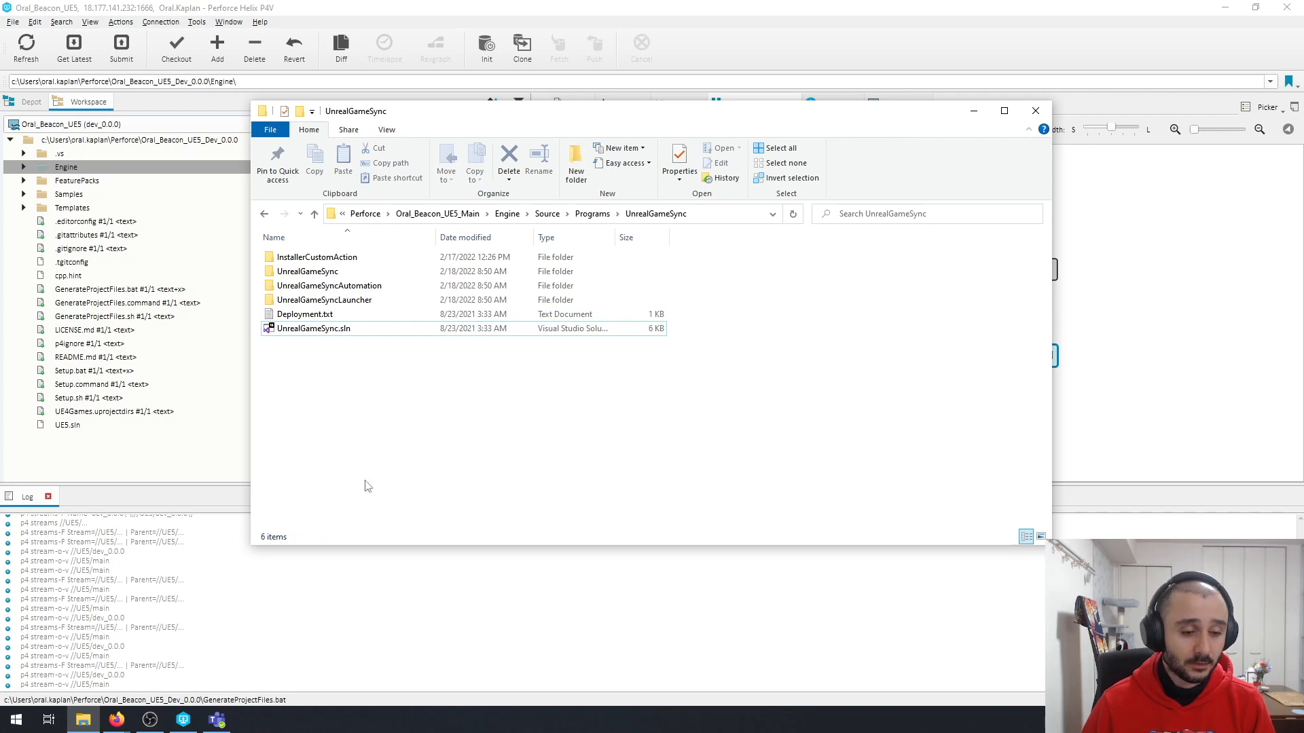
mouse_move(373, 481)
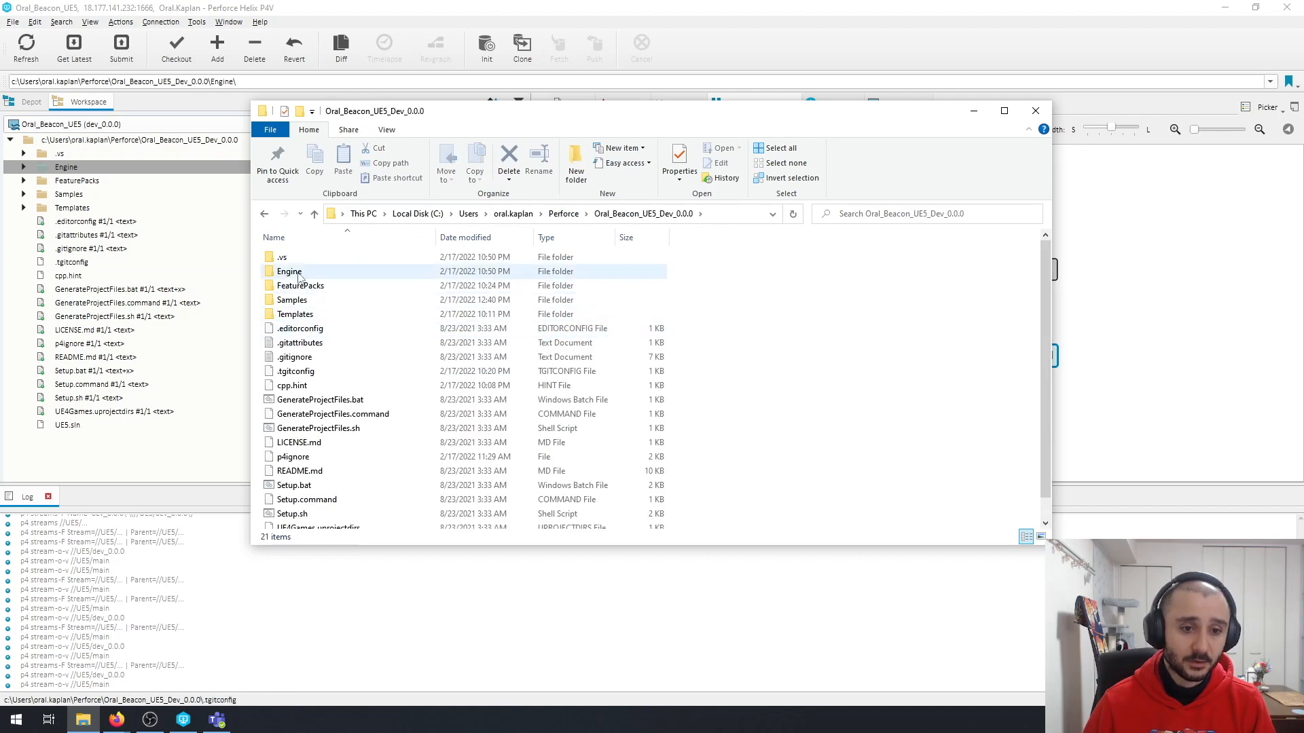
- Navigate the dev workspace's Engine source programs to the UnrealGameSync Installer folder and select Installer.wixproj
double_click(287, 271)
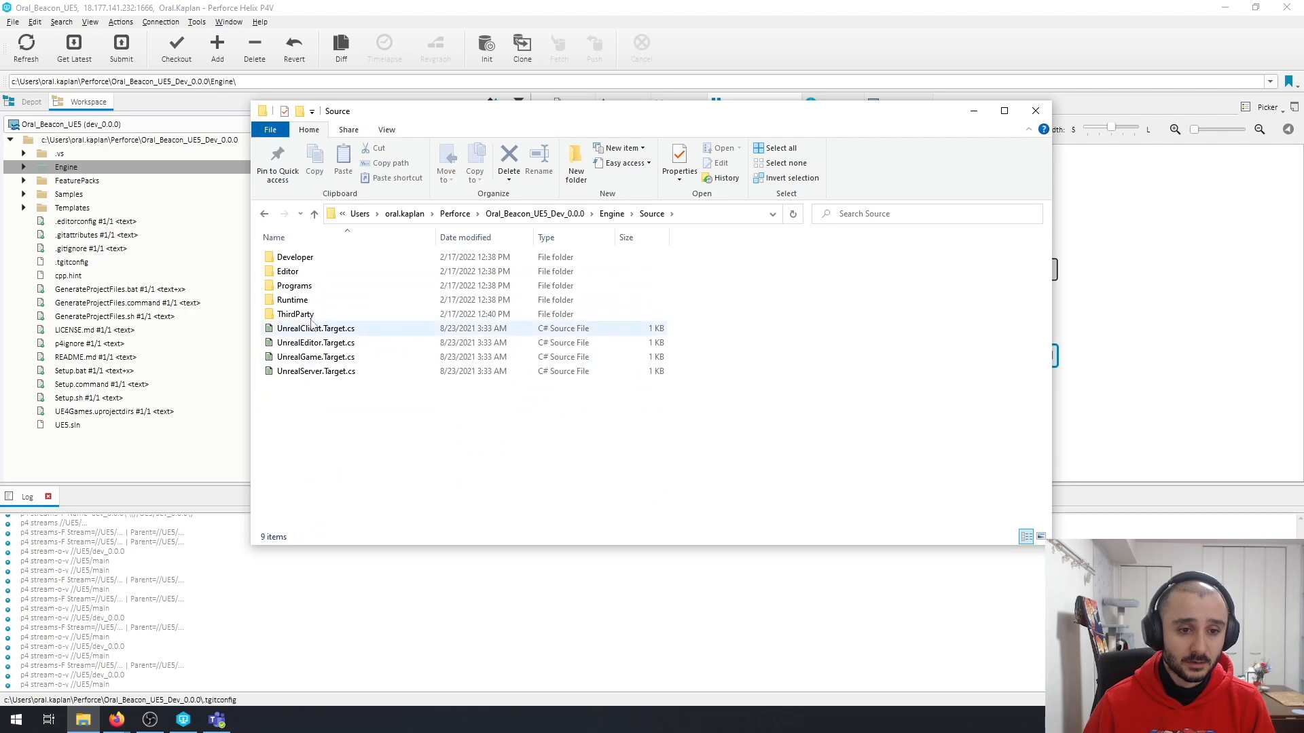
double_click(294, 285)
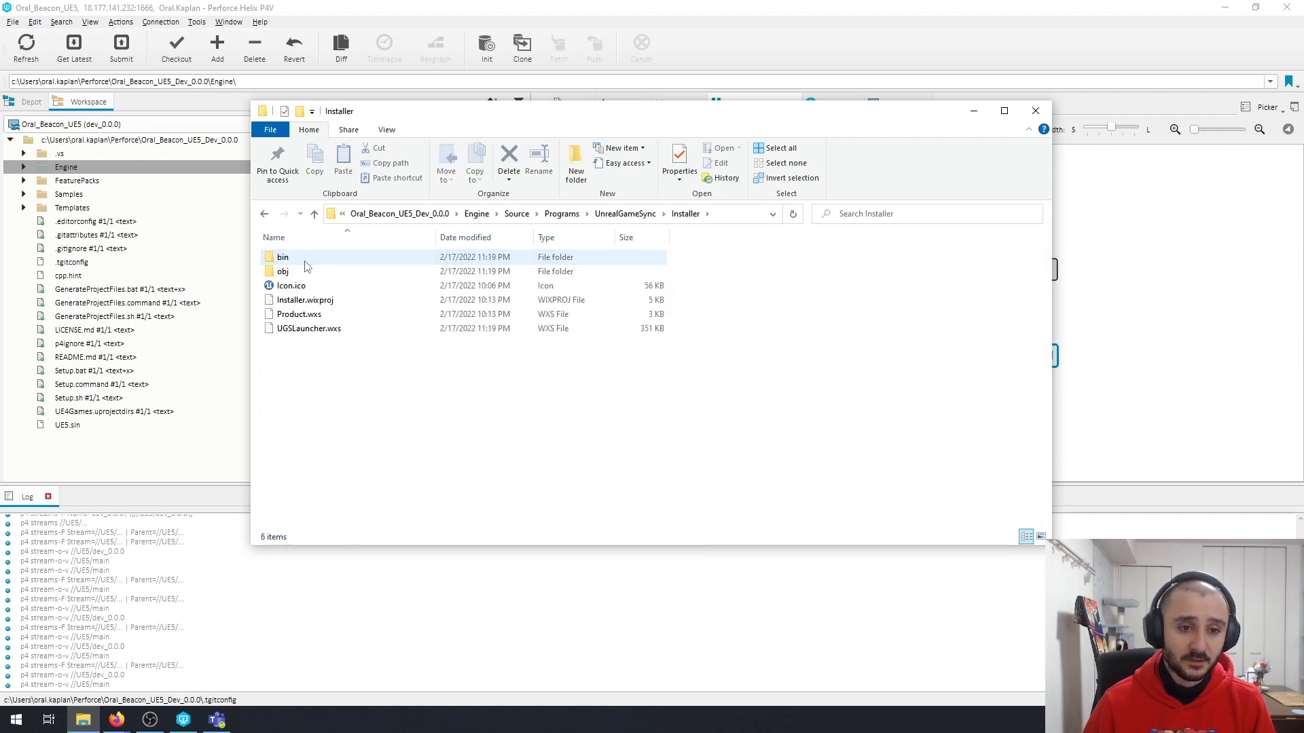
click(304, 299)
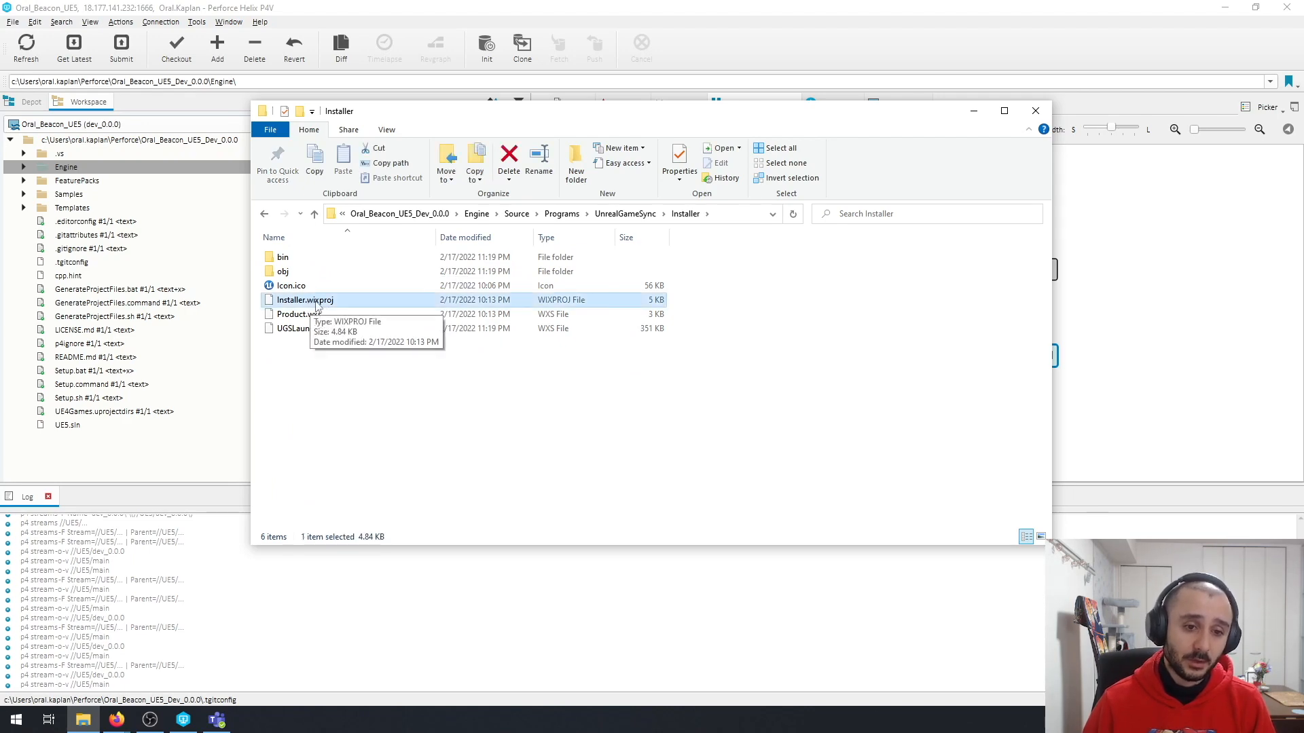
- Visit wixtoolset.org in a new tab and go to its Downloads page
click(117, 720)
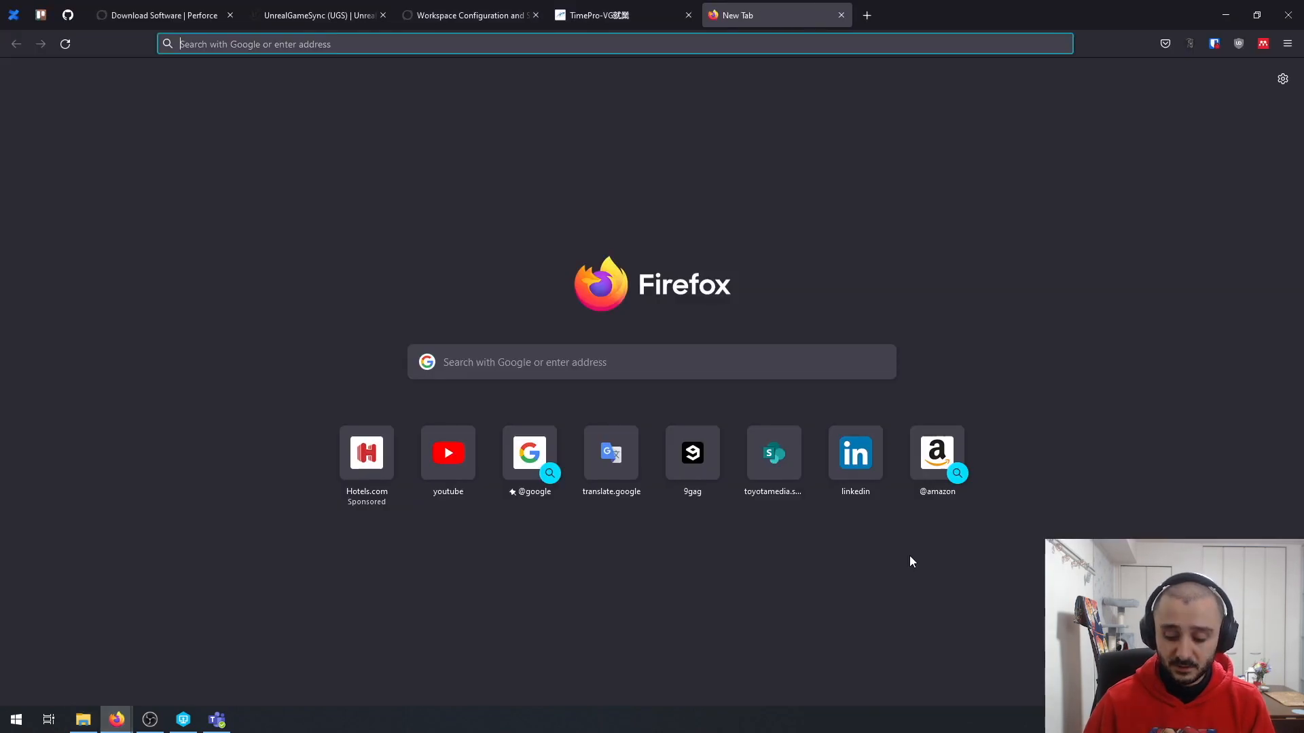
text(wixtoo)
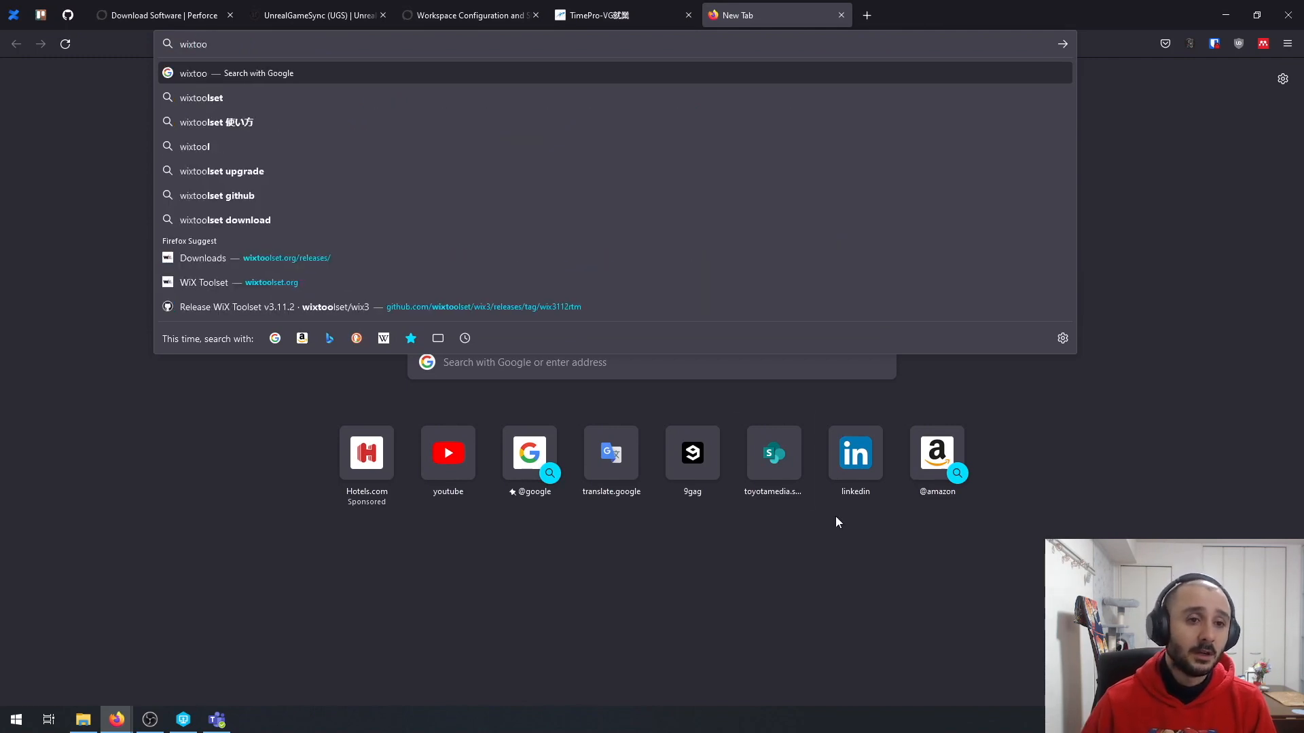
click(204, 283)
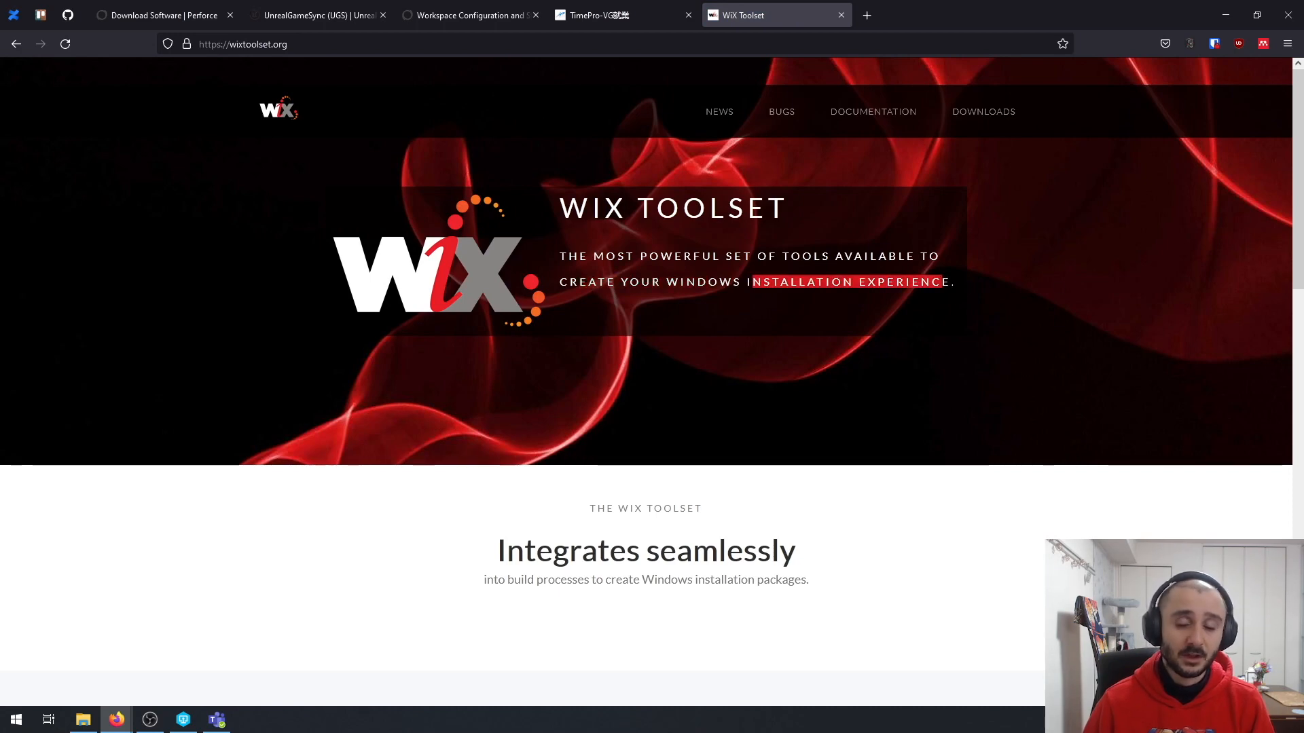
scroll(down, 3)
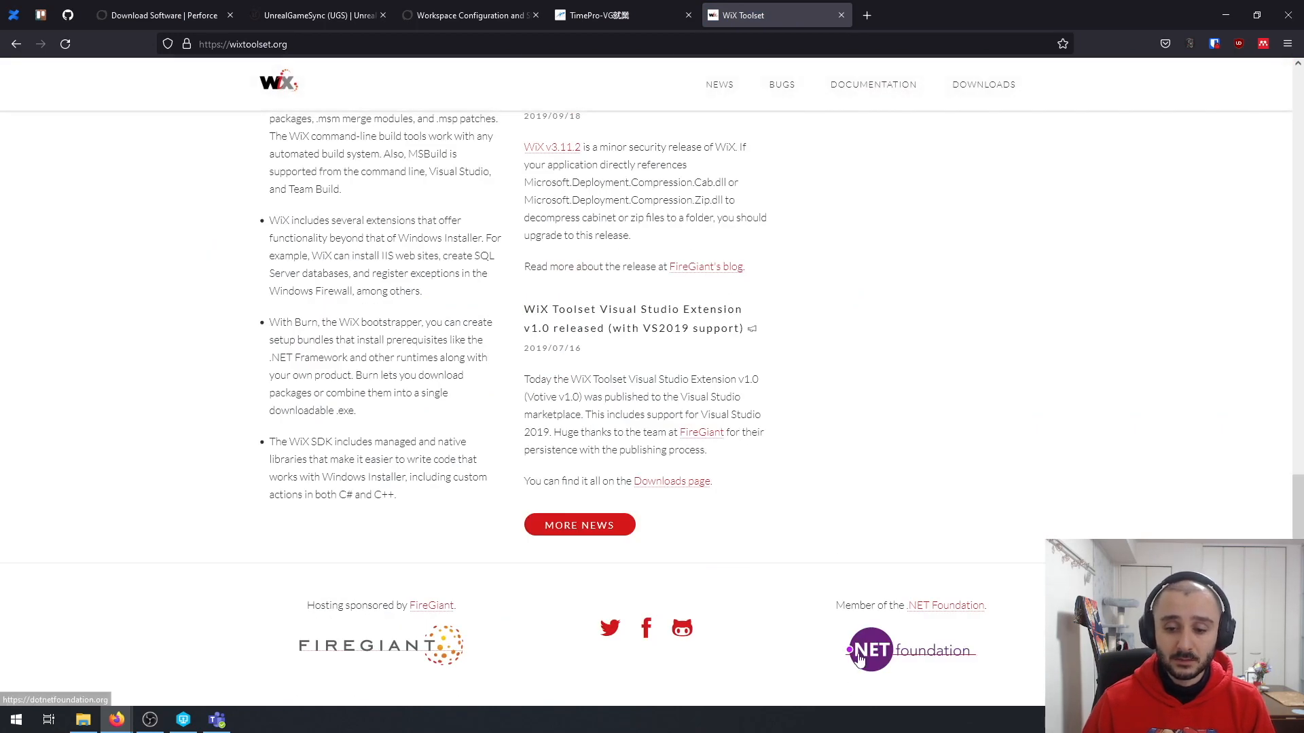
scroll(up, 3)
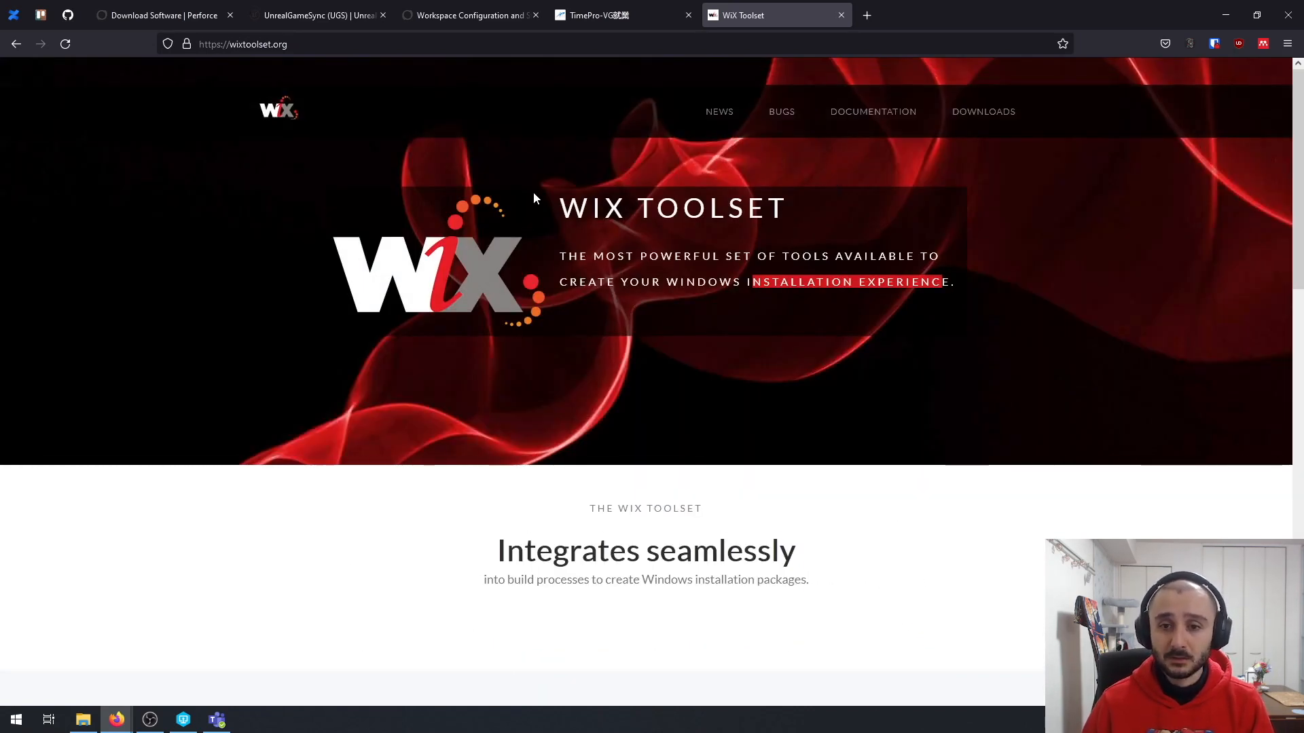
click(983, 111)
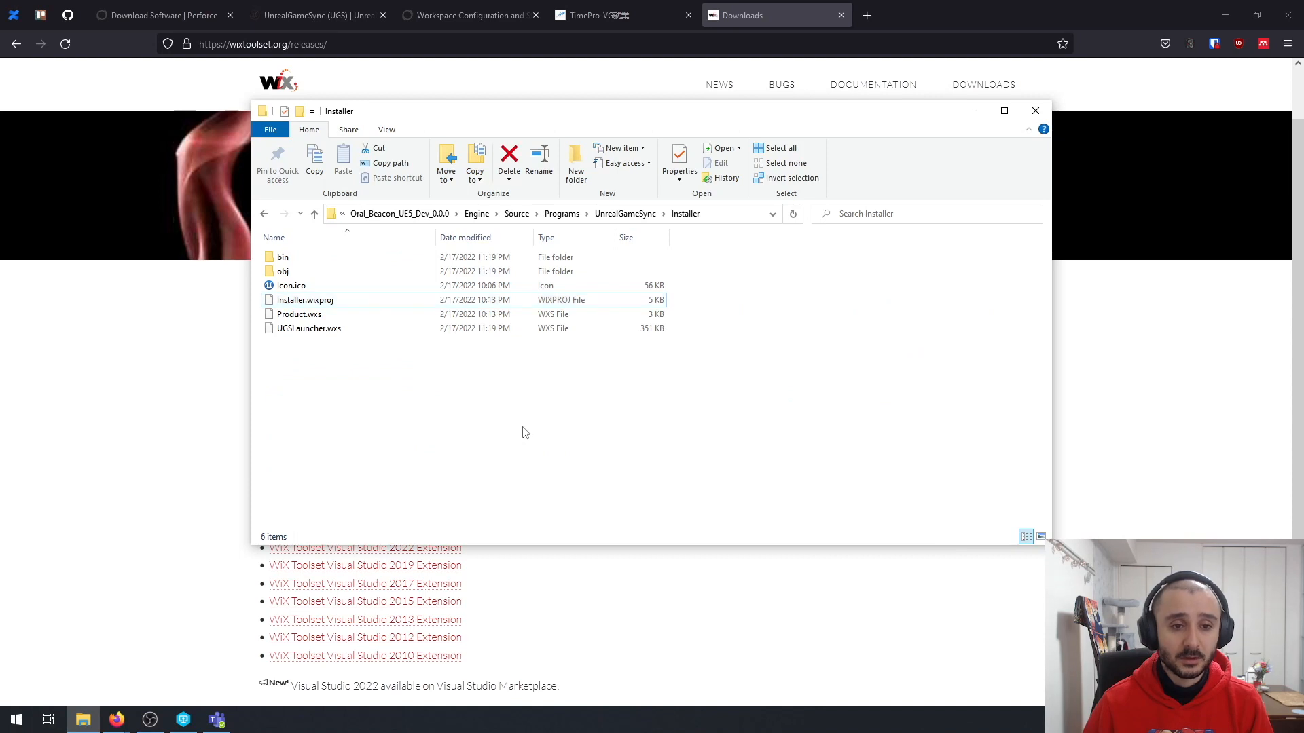
- Run wix311.exe from Downloads, see WiX Toolset v3.11.2 already installed, and exit the installer
click(549, 214)
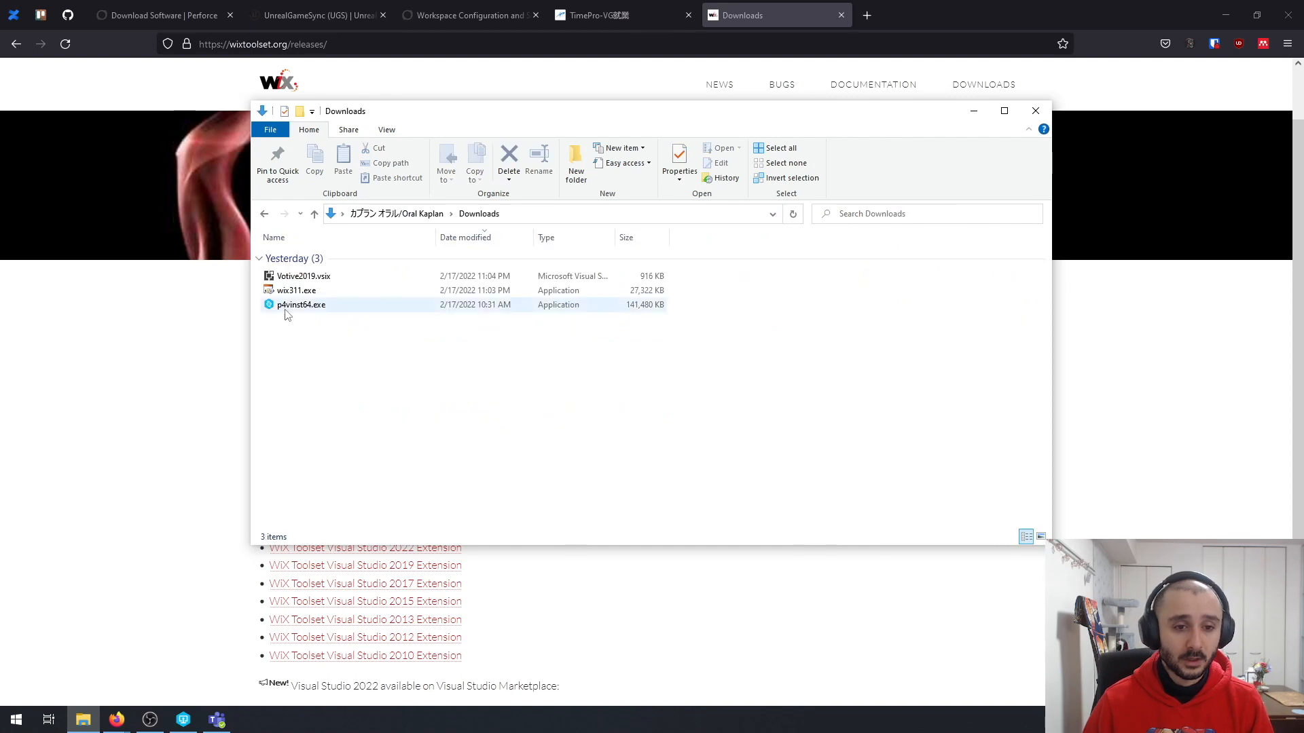
click(296, 291)
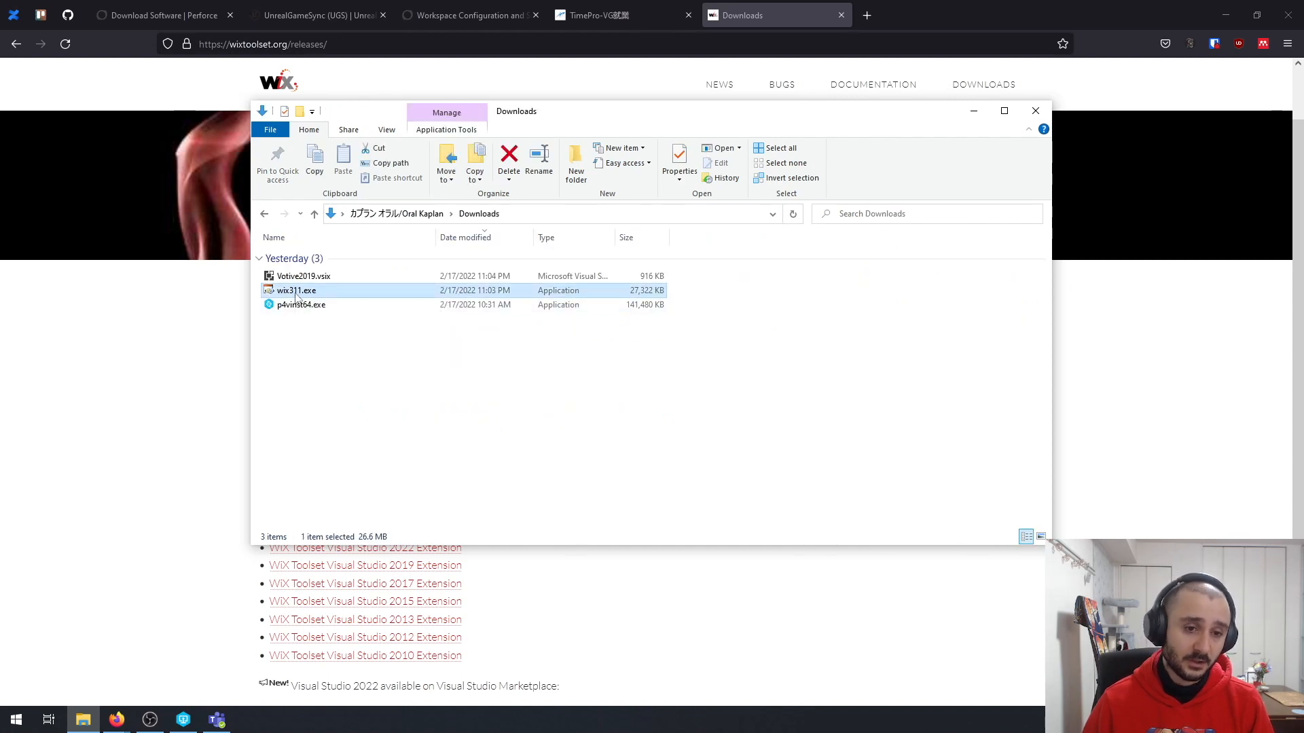
double_click(296, 291)
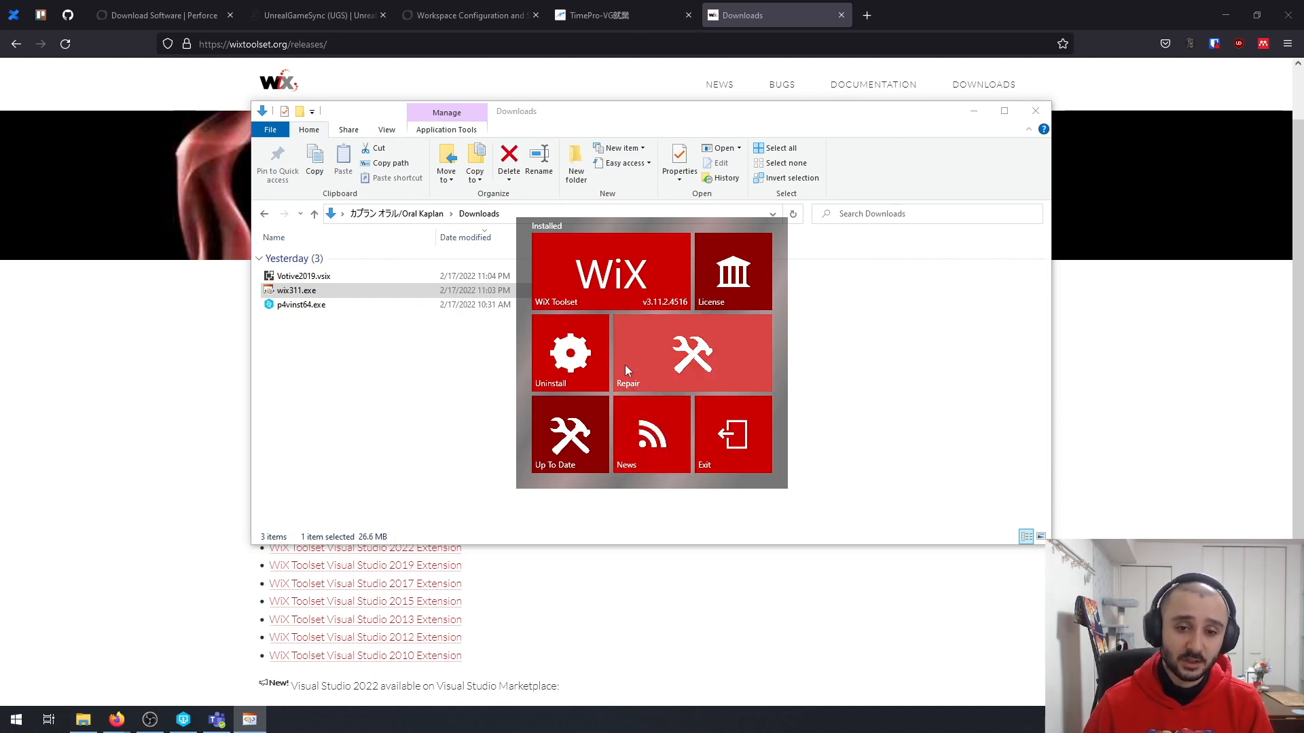
mouse_move(831, 451)
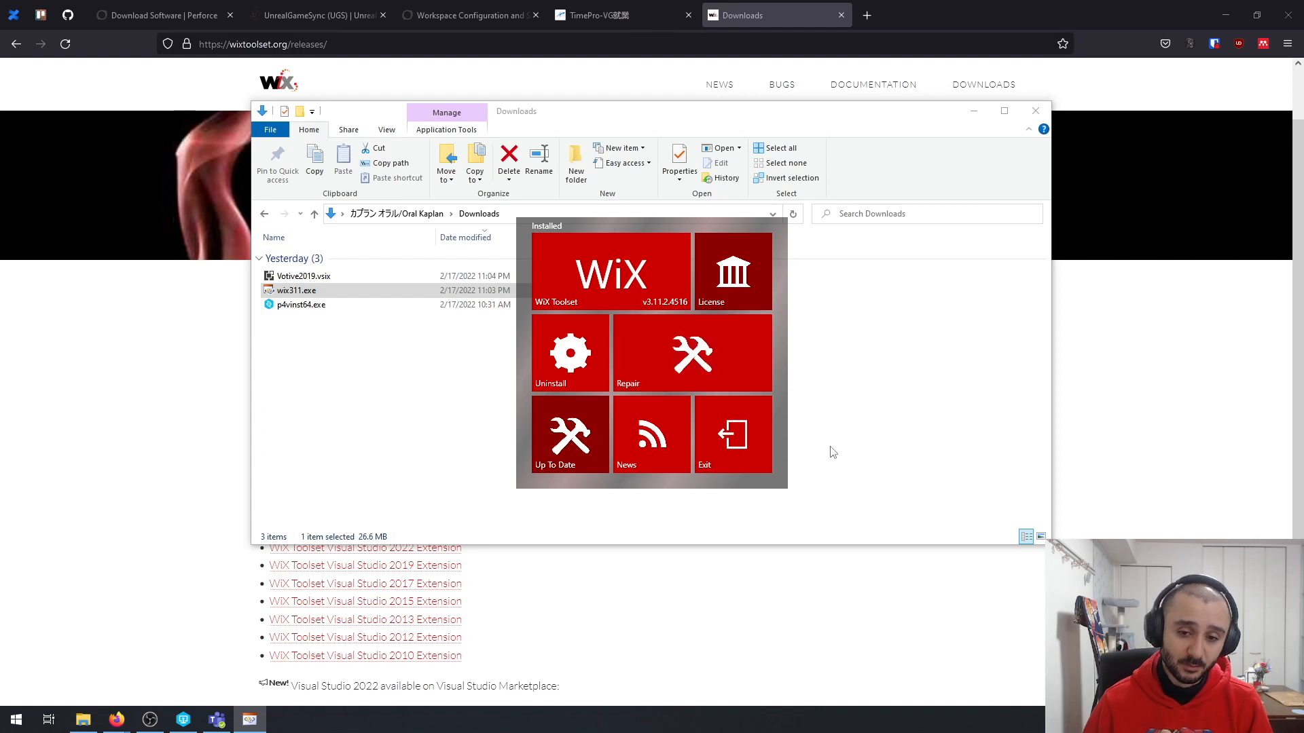
mouse_move(732, 433)
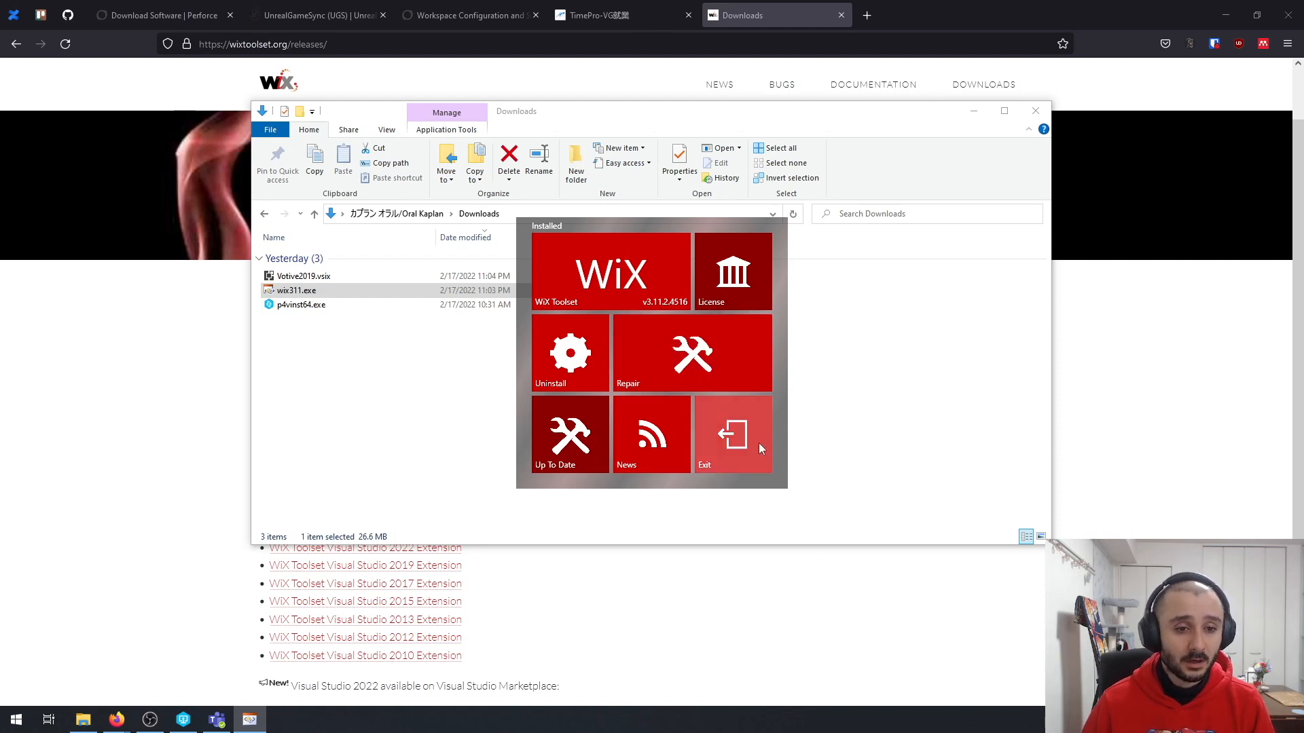
click(732, 432)
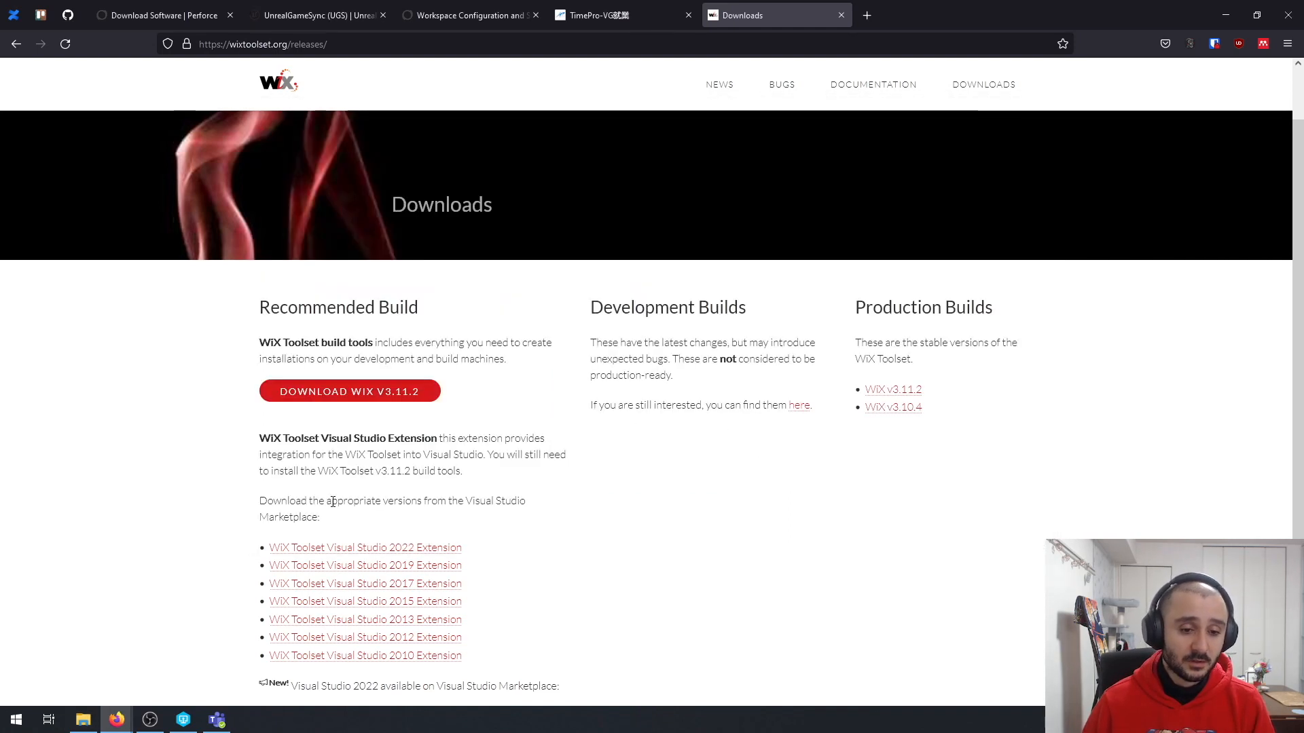
scroll(down, 3)
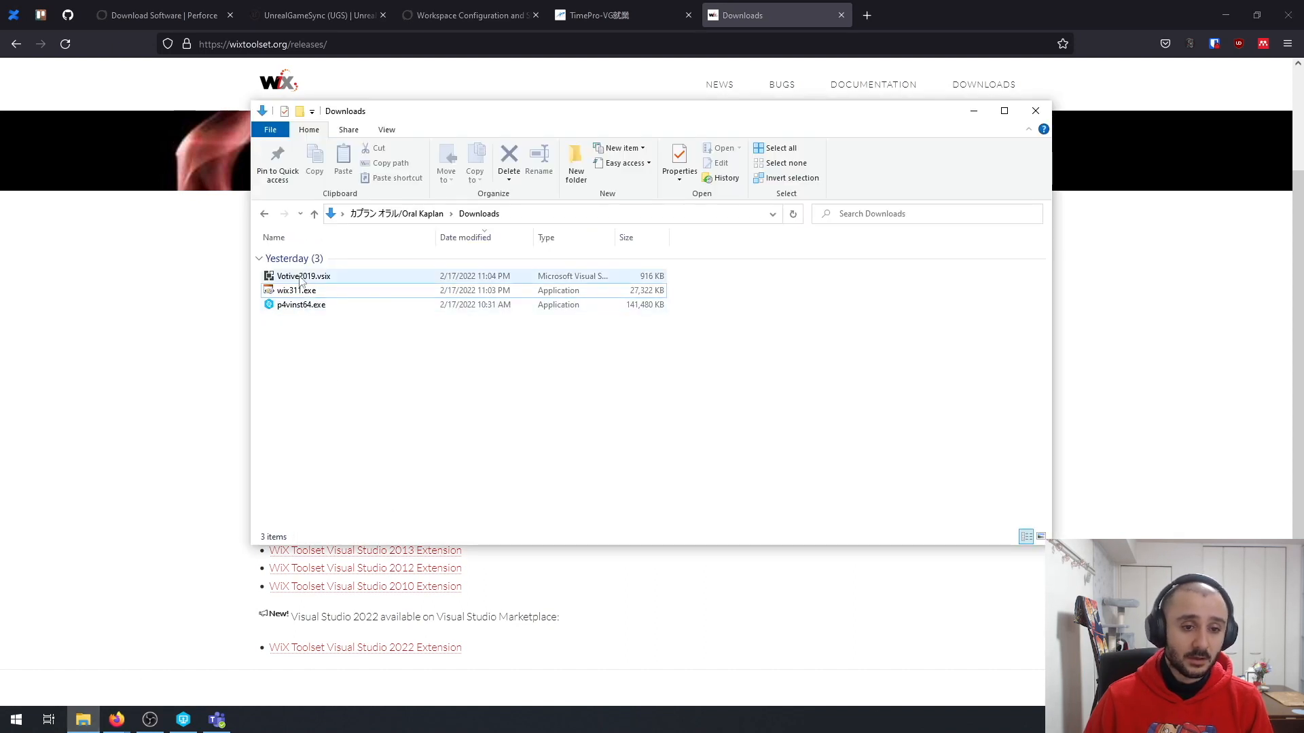
- Select Votive2019.vsix, then close the Downloads folder window
click(303, 276)
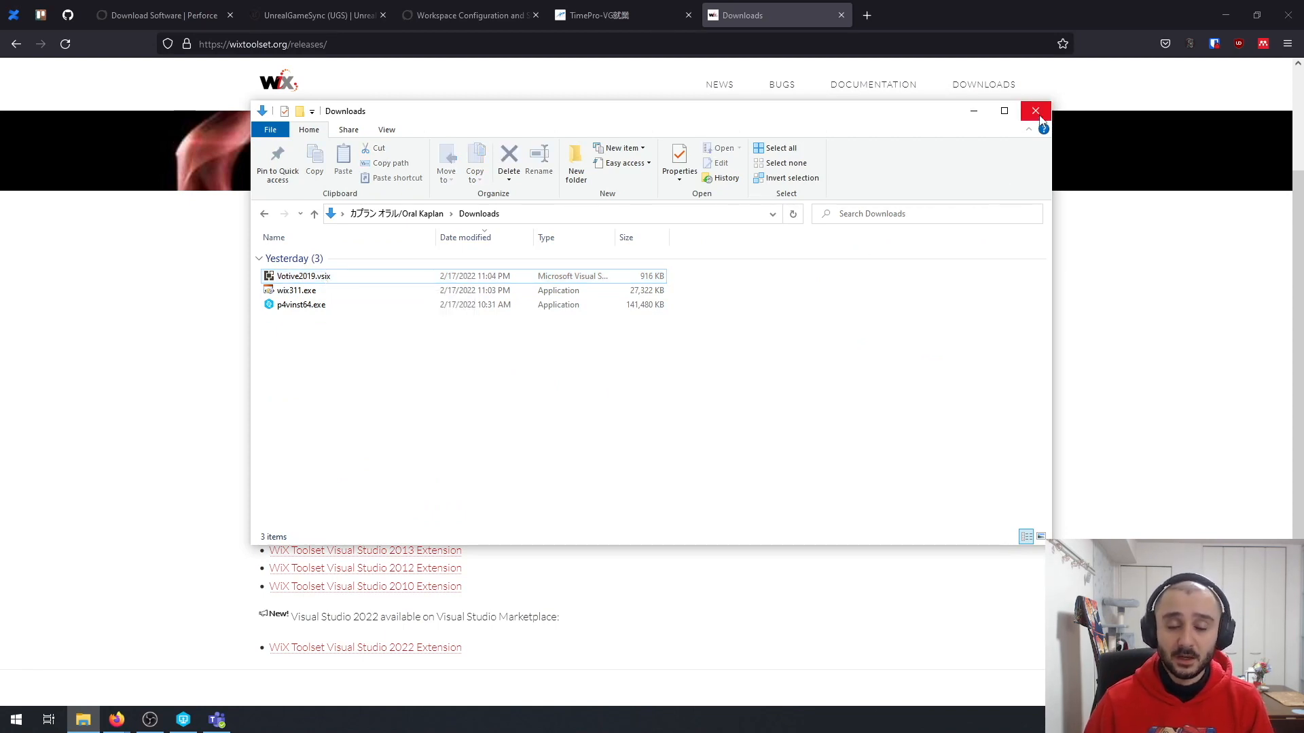
mouse_move(1035, 110)
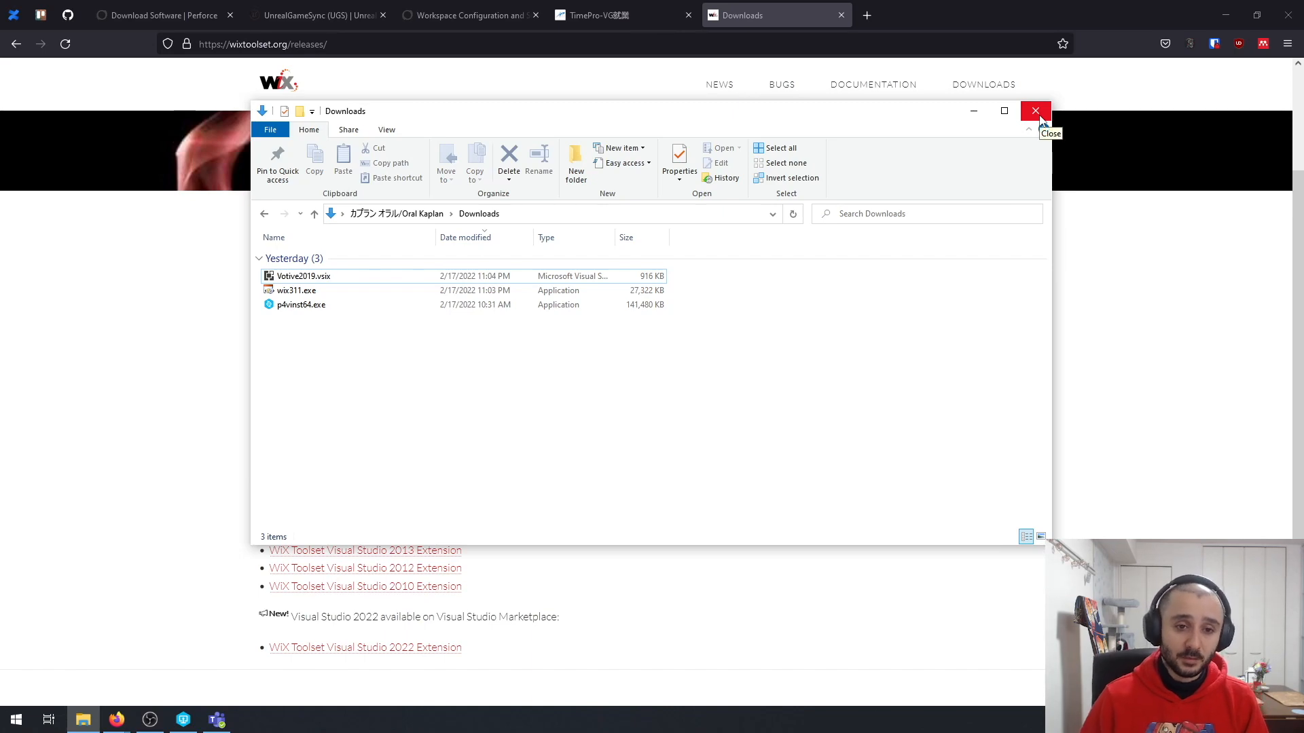
click(1035, 110)
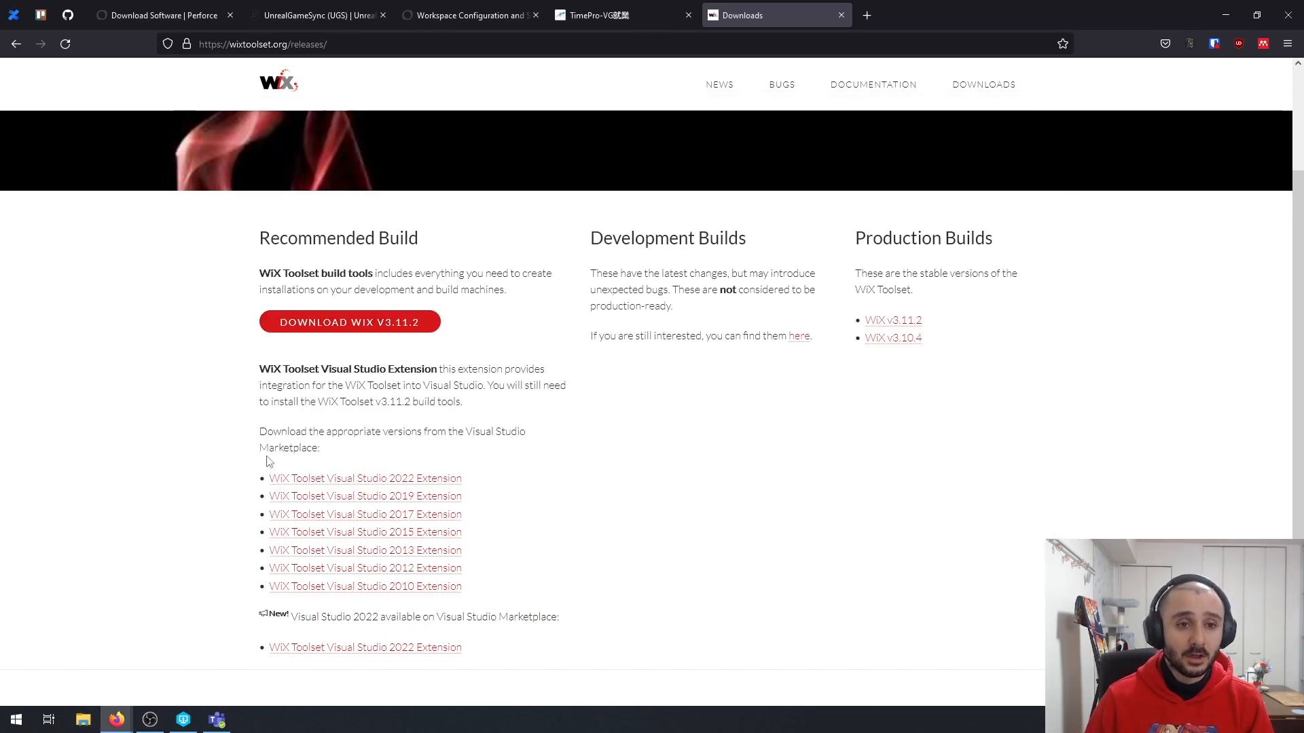
- Close the WiX Downloads tab and switch back to the UnrealGameSync (UGS) documentation tab
click(619, 15)
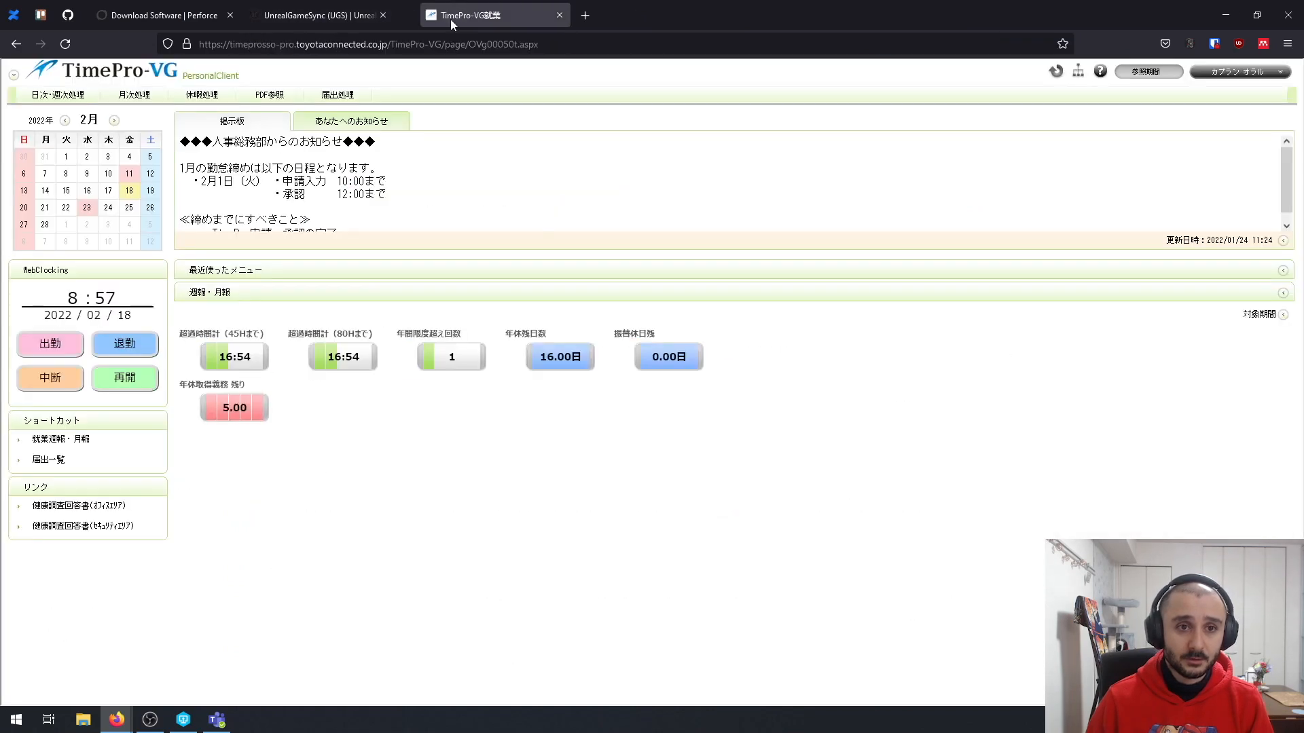
click(316, 14)
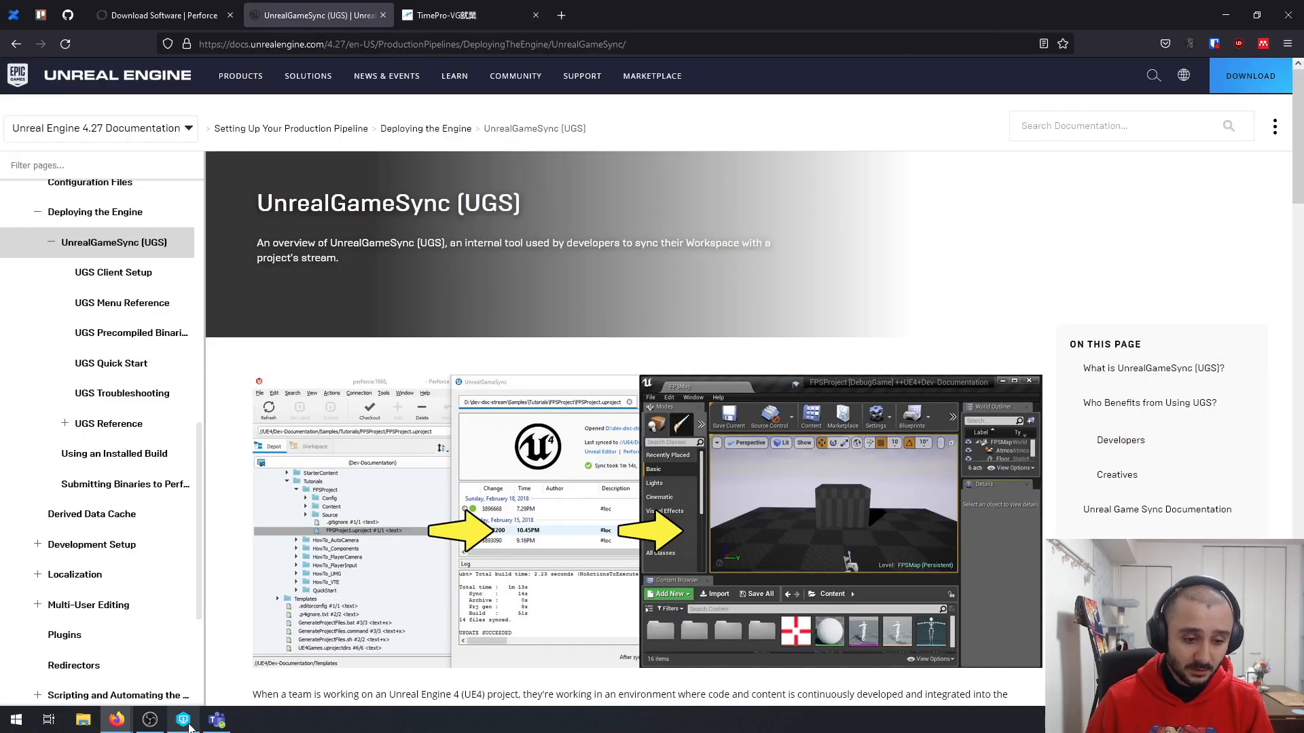